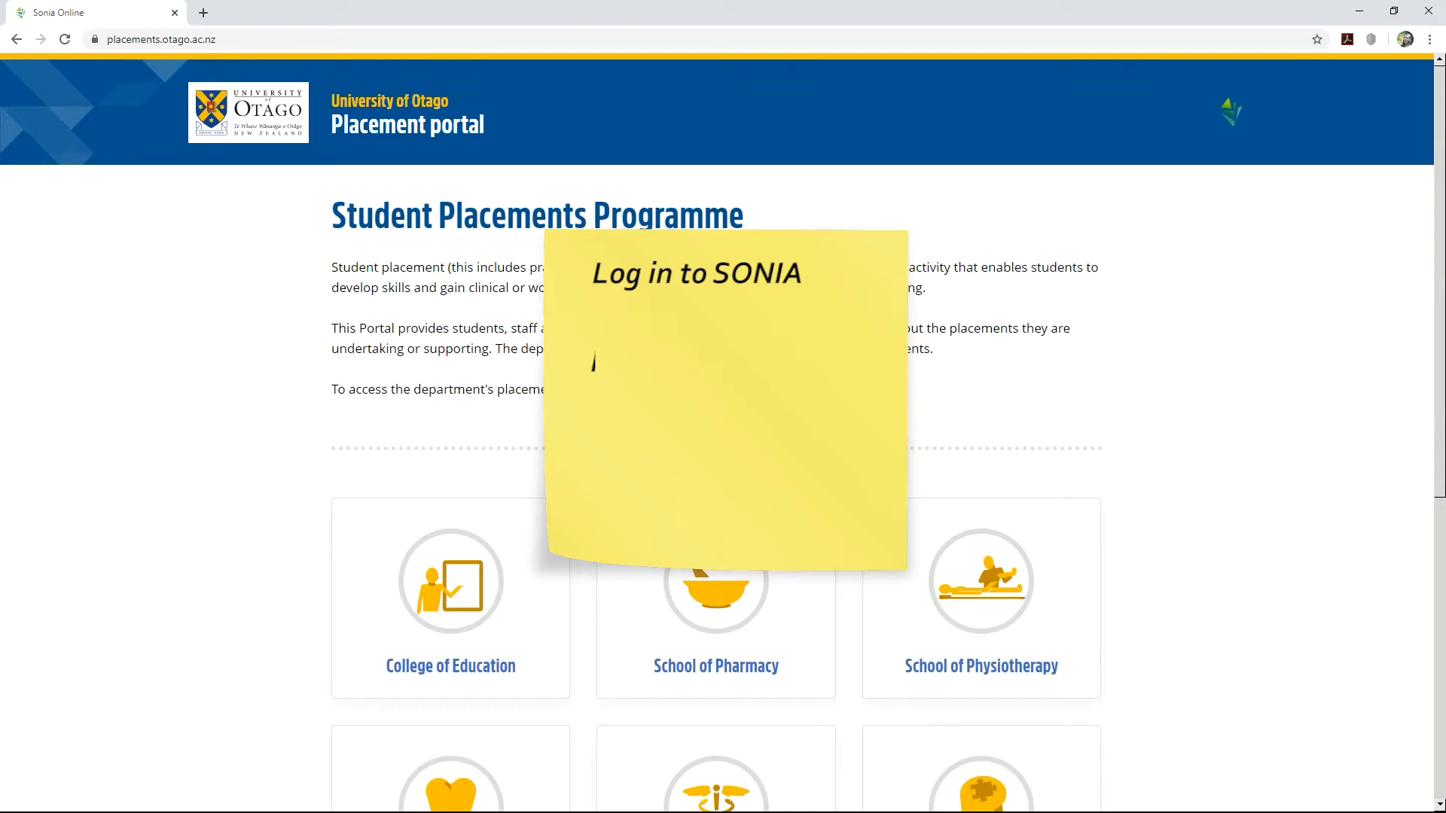
# Choose the School of Physical Education, Sport & Exercise Sciences tile from the Sonia Online landing page
pyautogui.write('View your student placements')
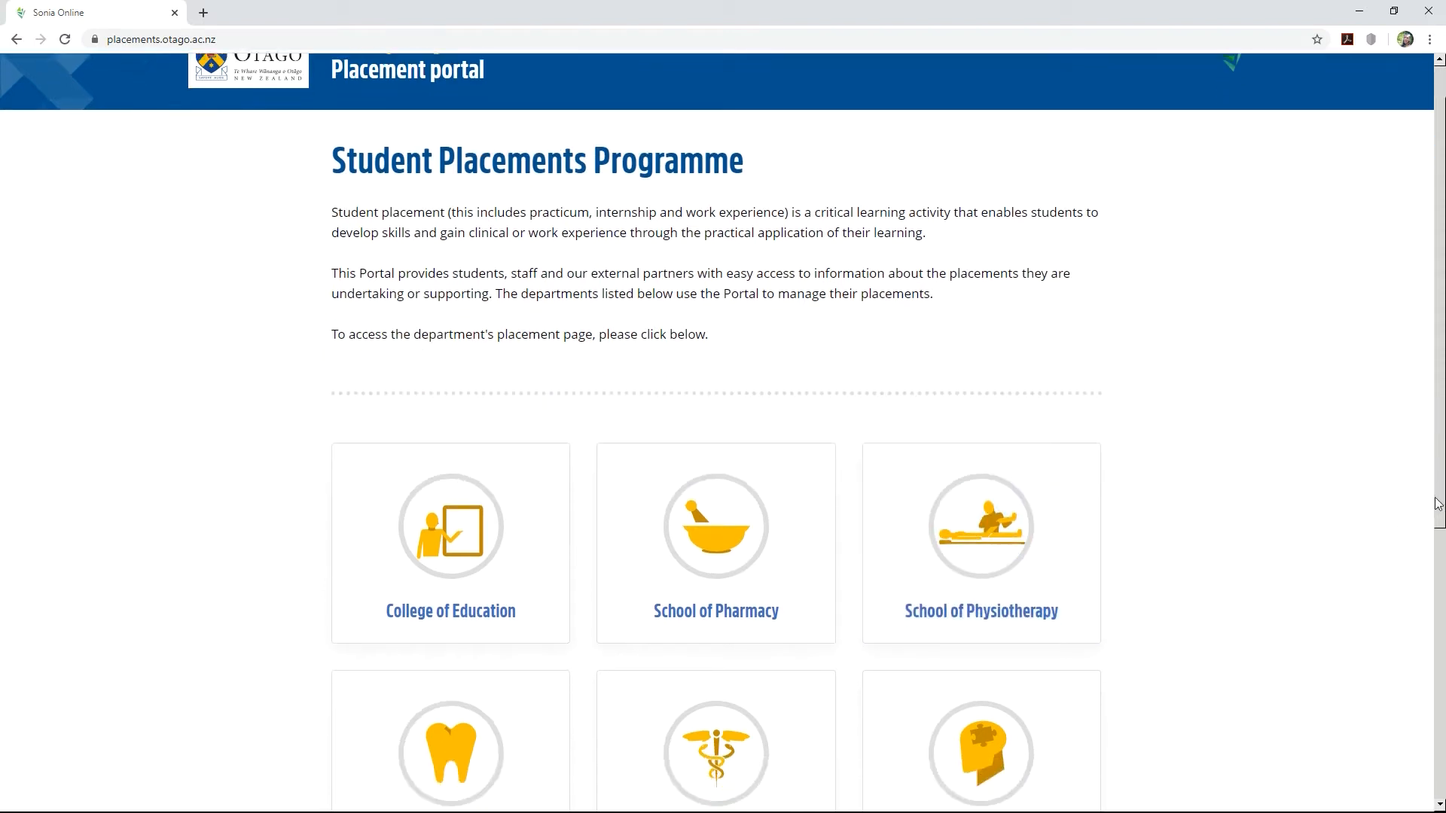
pyautogui.scroll(-3)
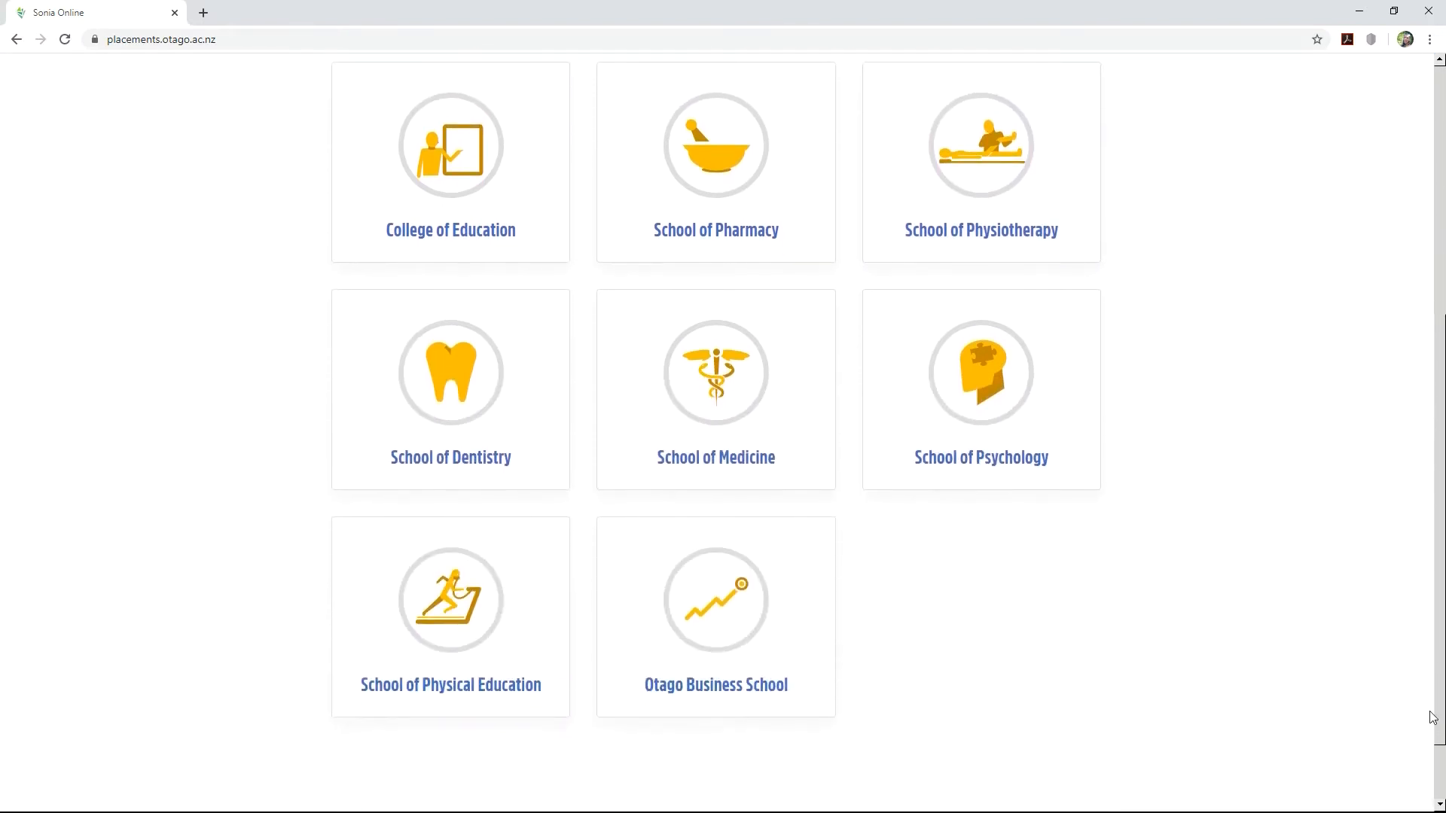
pyautogui.moveTo(451, 600)
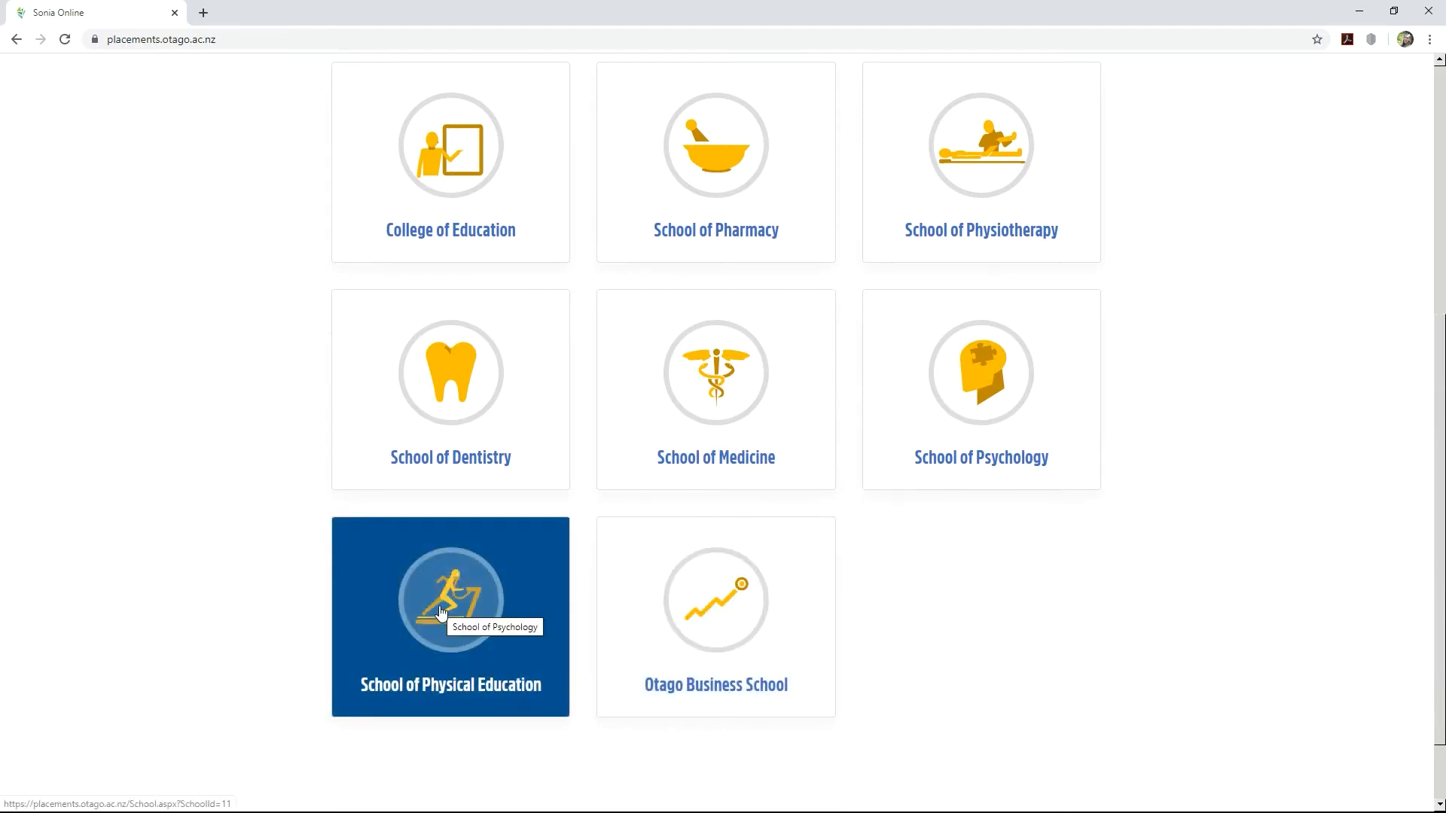
pyautogui.click(450, 600)
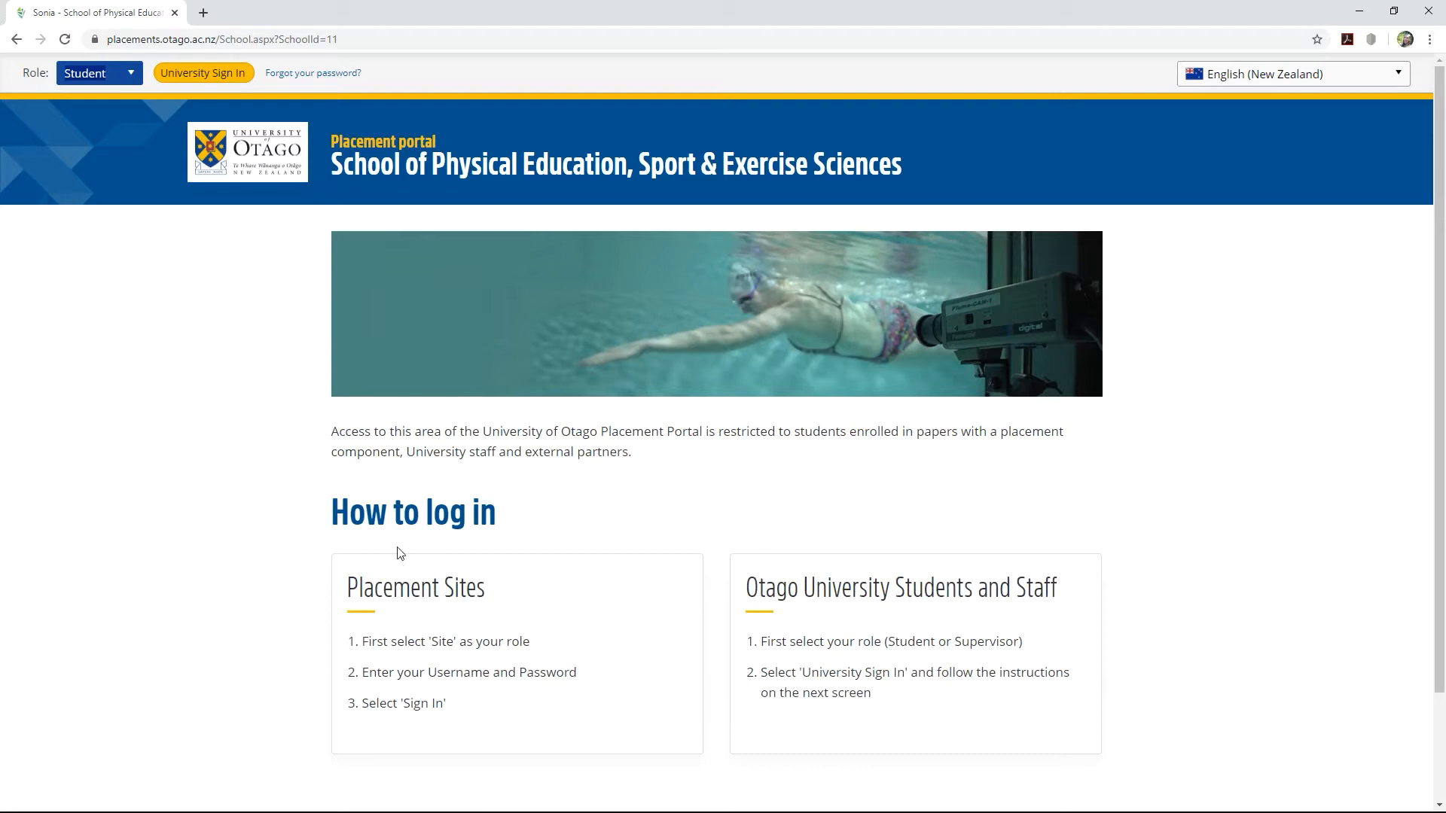
# Sign in under the Site role with the site username and password
pyautogui.click(129, 73)
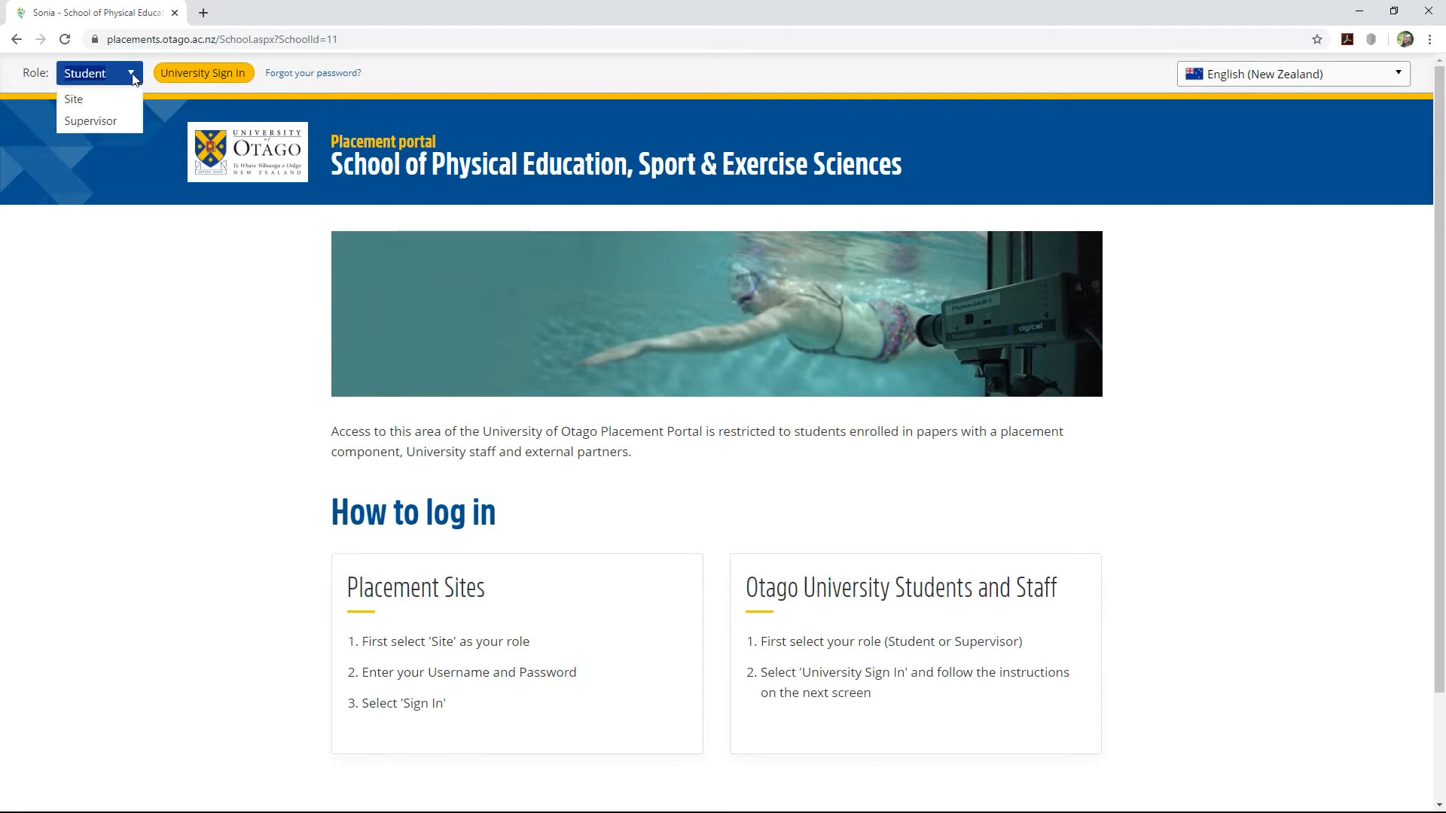
pyautogui.click(74, 99)
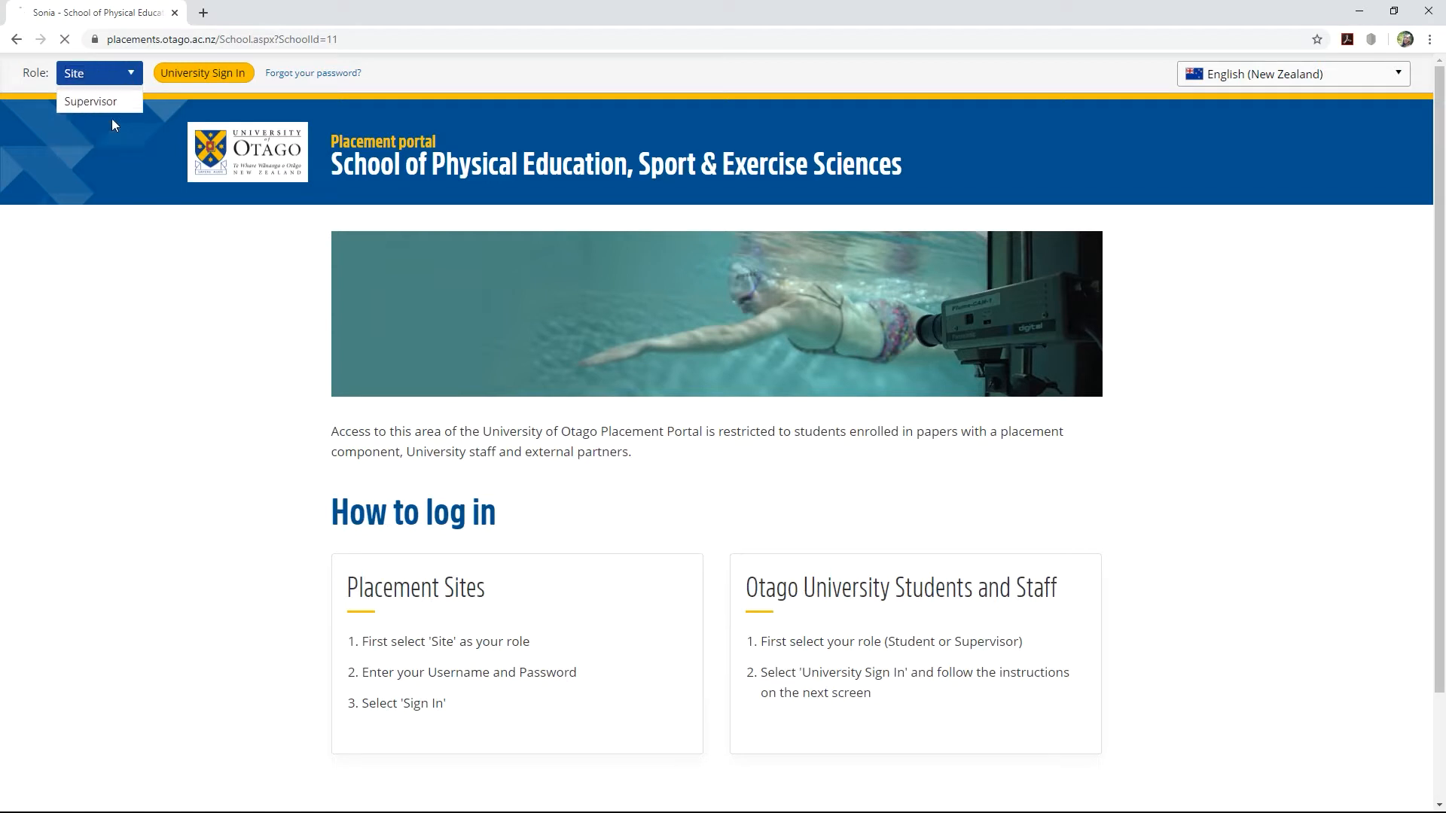
pyautogui.click(92, 101)
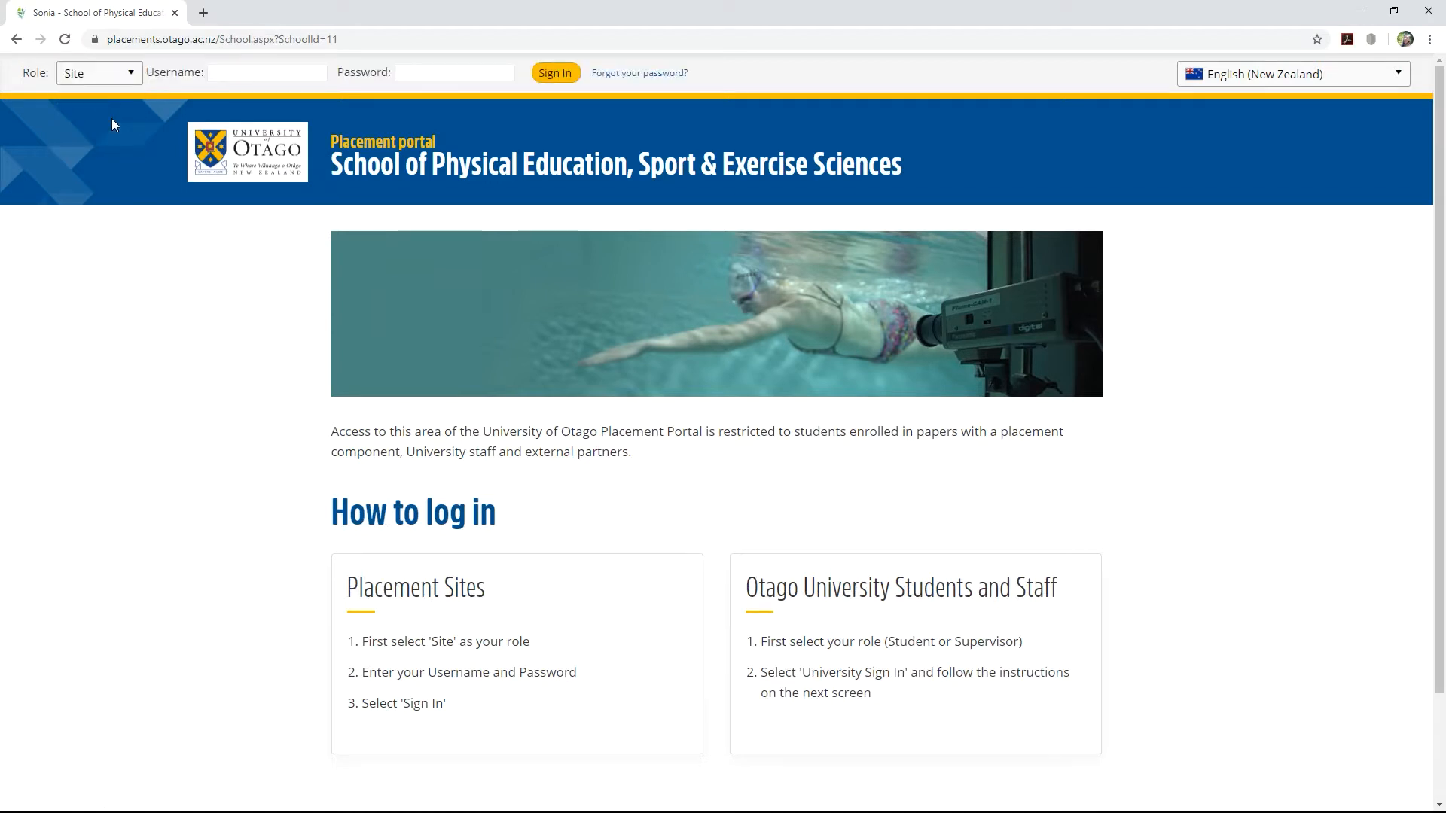
pyautogui.moveTo(212, 92)
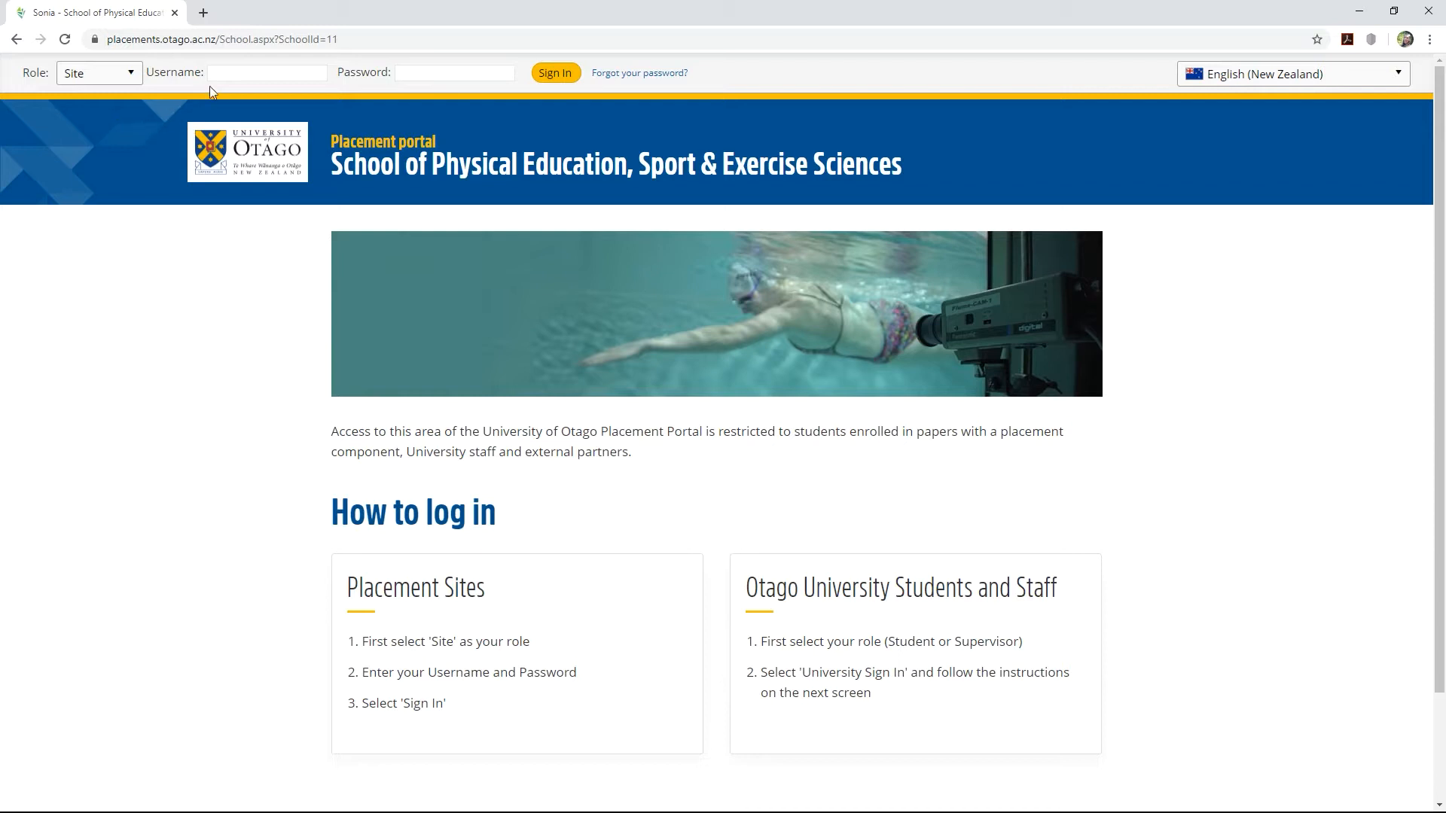
pyautogui.click(266, 72)
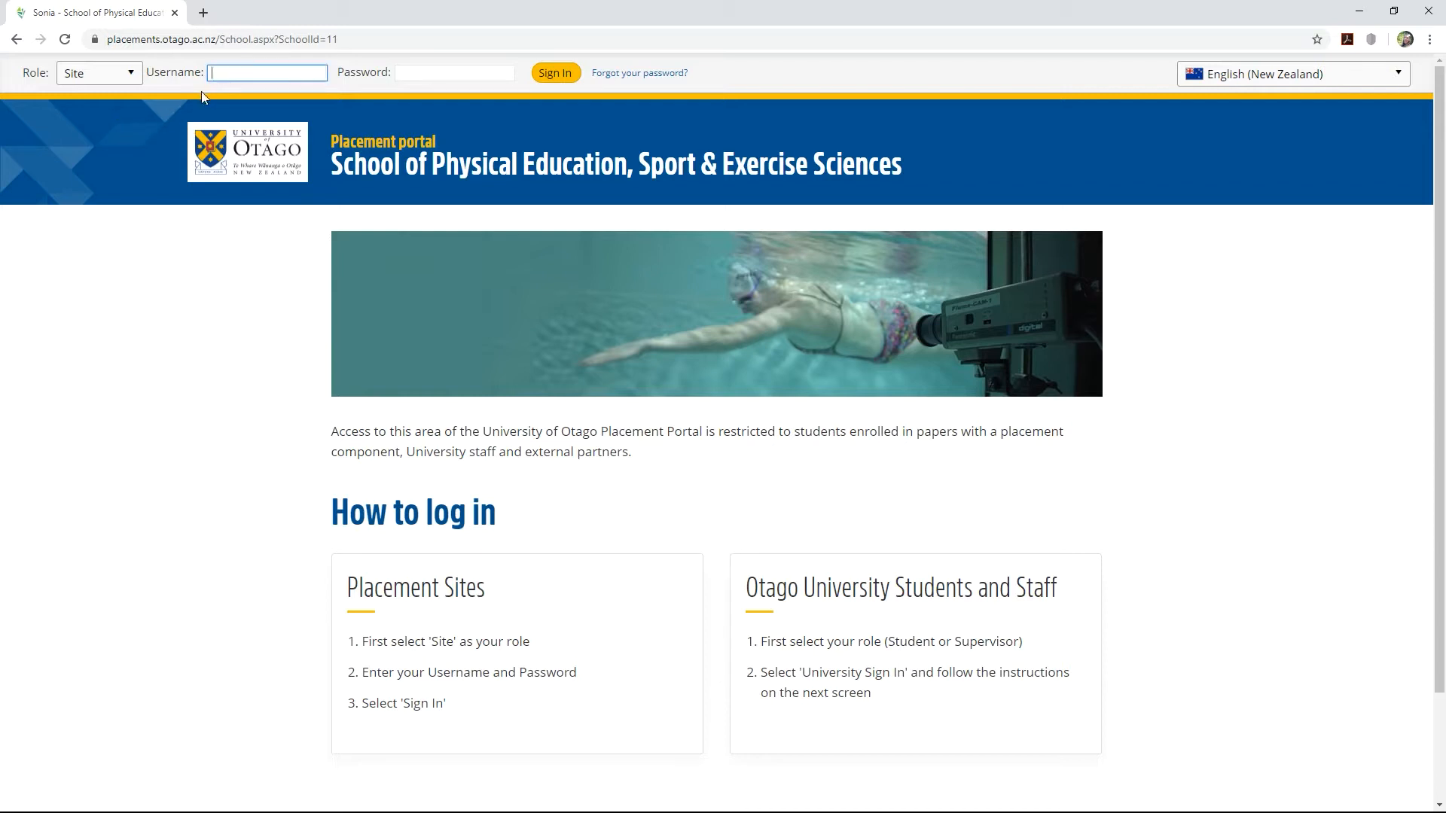
pyautogui.write('Sonia')
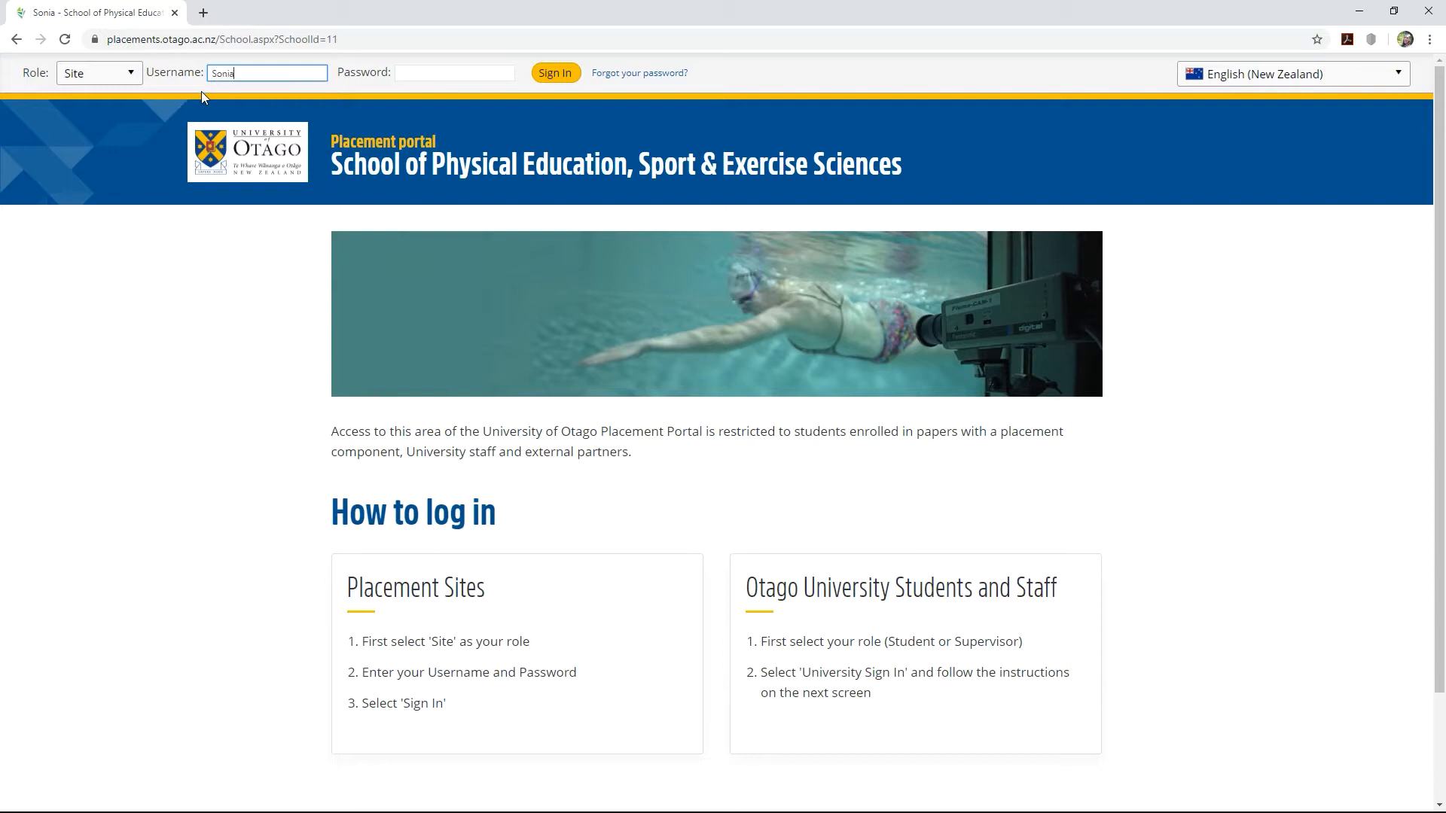
pyautogui.write('username')
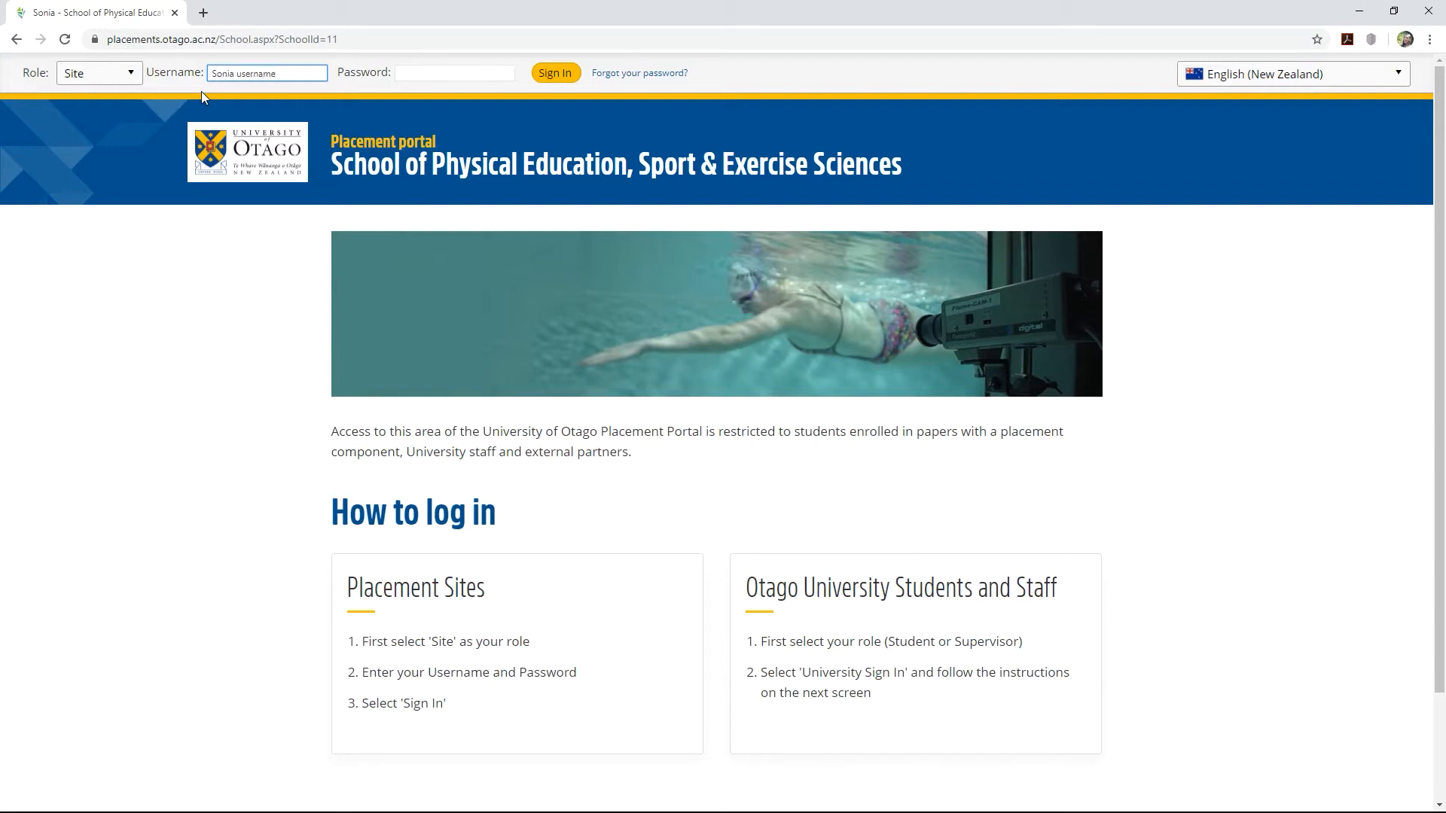
pyautogui.click(454, 72)
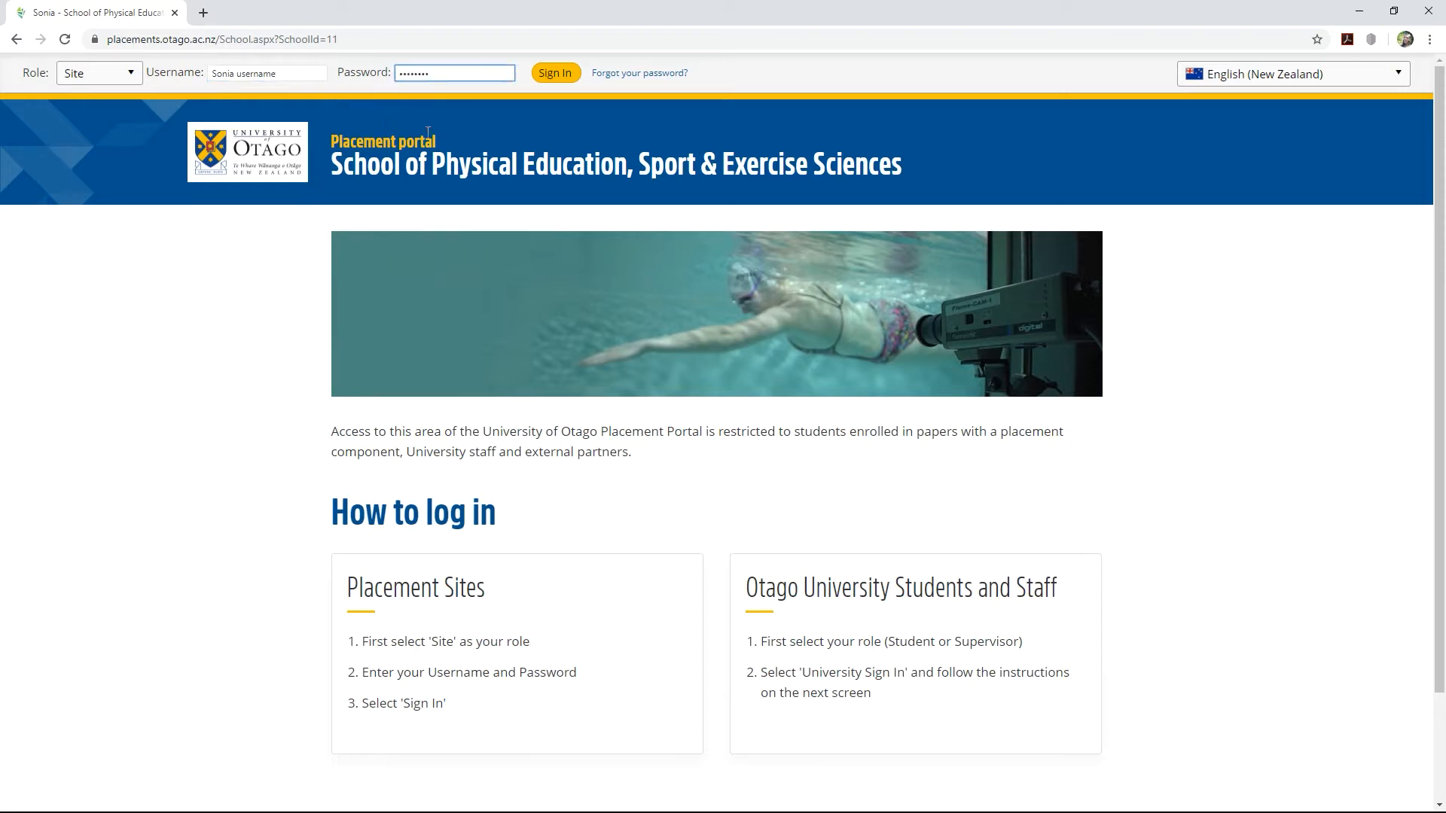
pyautogui.moveTo(555, 72)
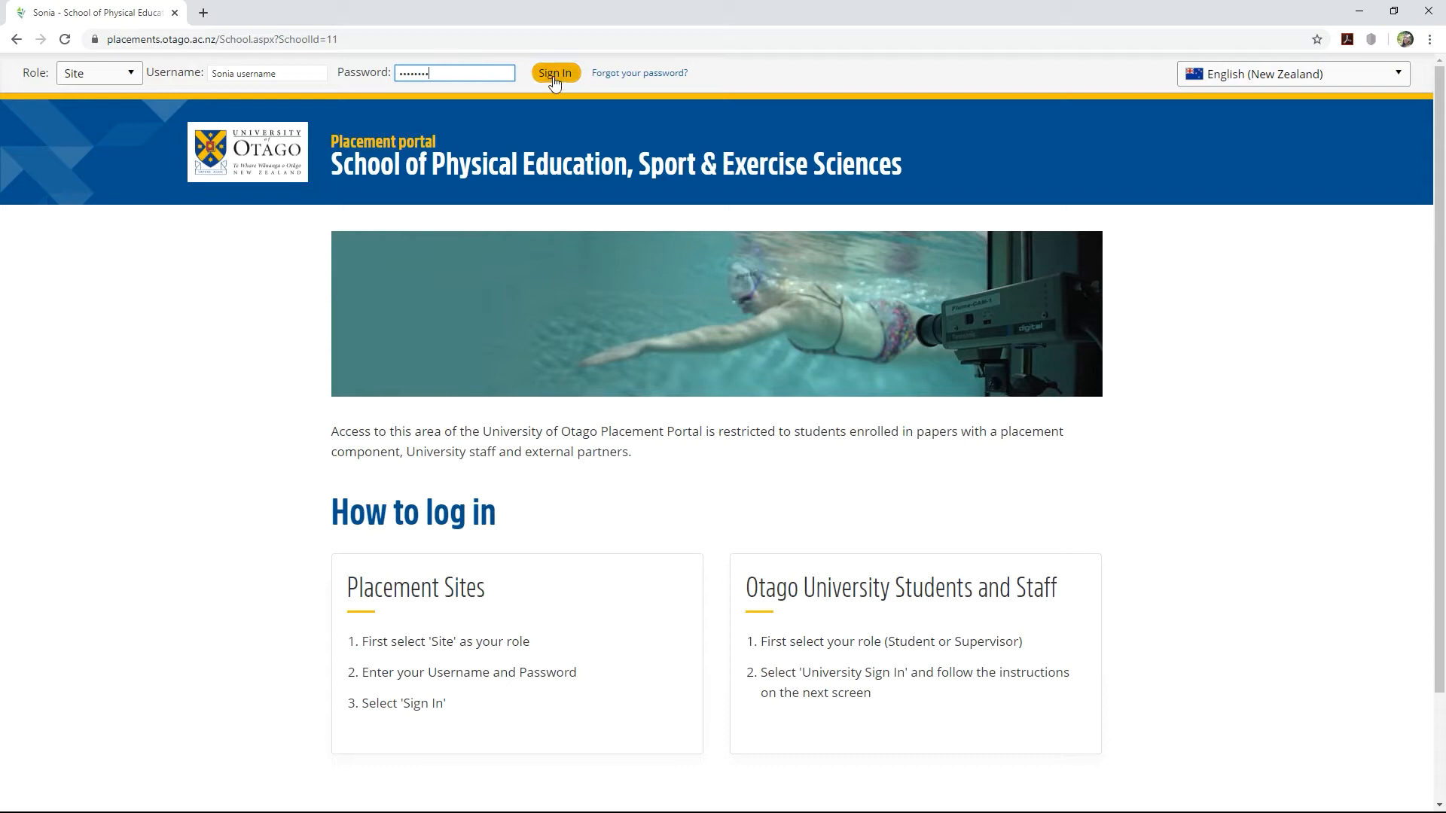
pyautogui.click(555, 73)
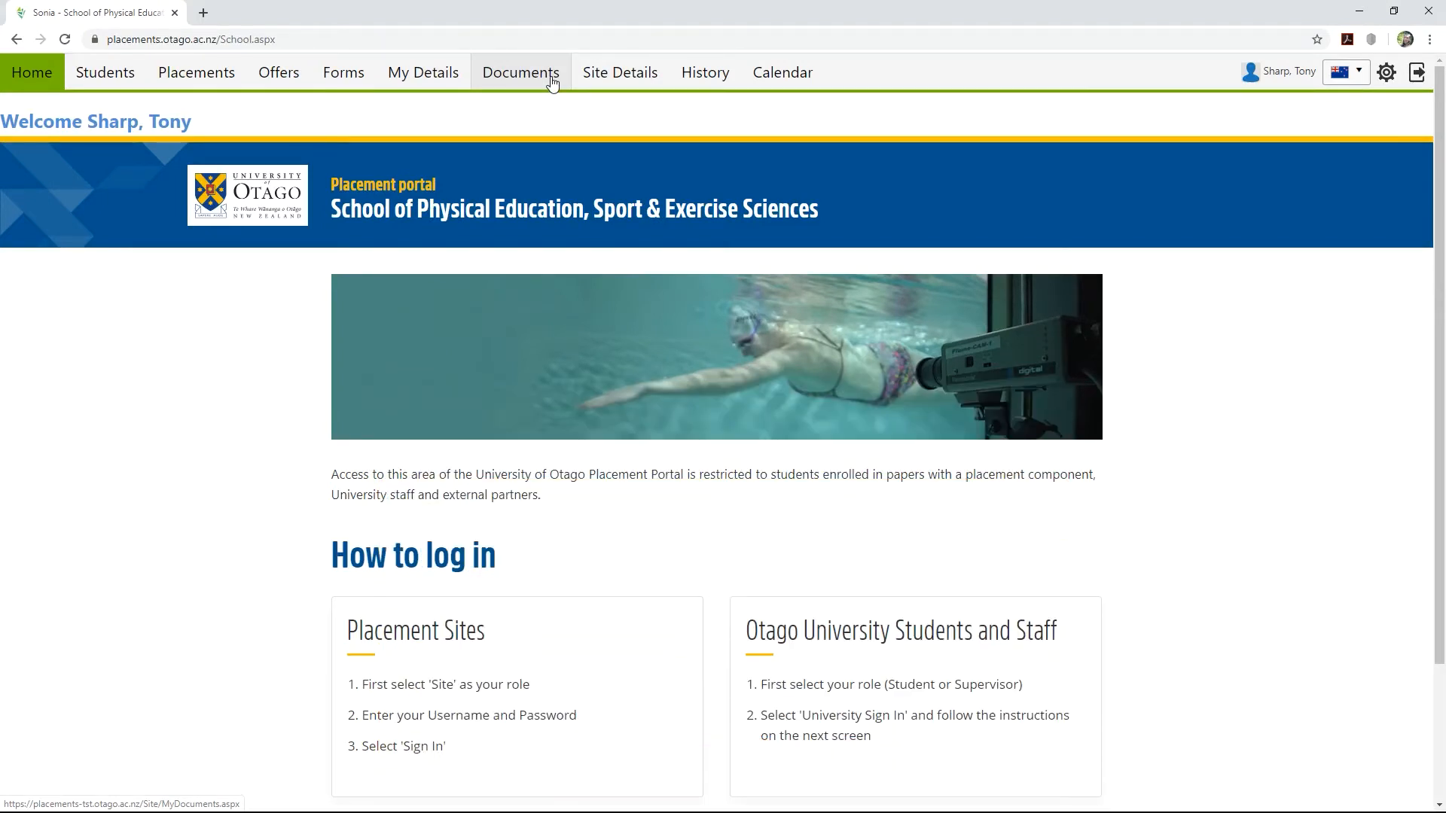
pyautogui.moveTo(117, 95)
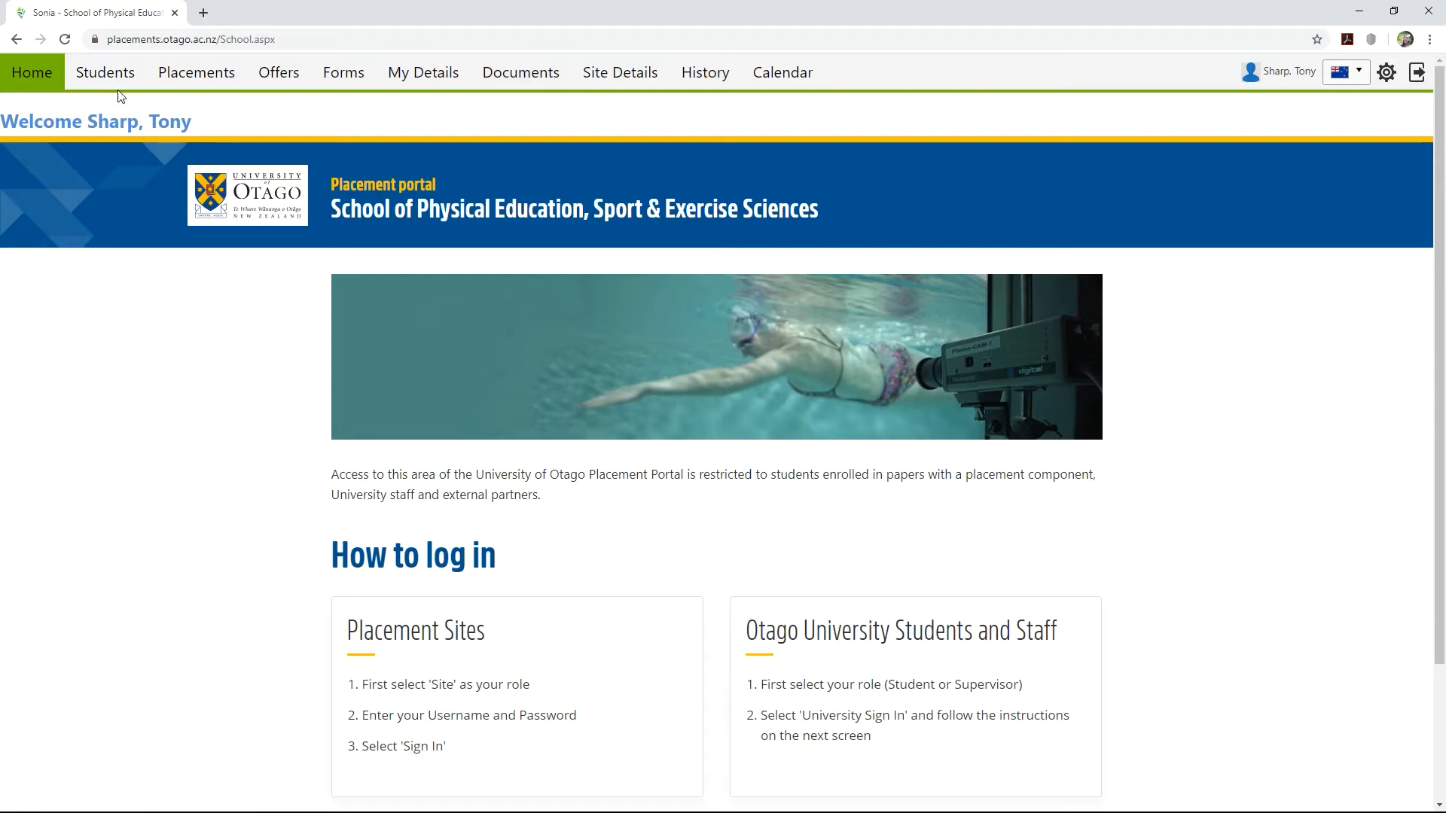
# Show the Current Students list with the site's one placement record
pyautogui.click(104, 72)
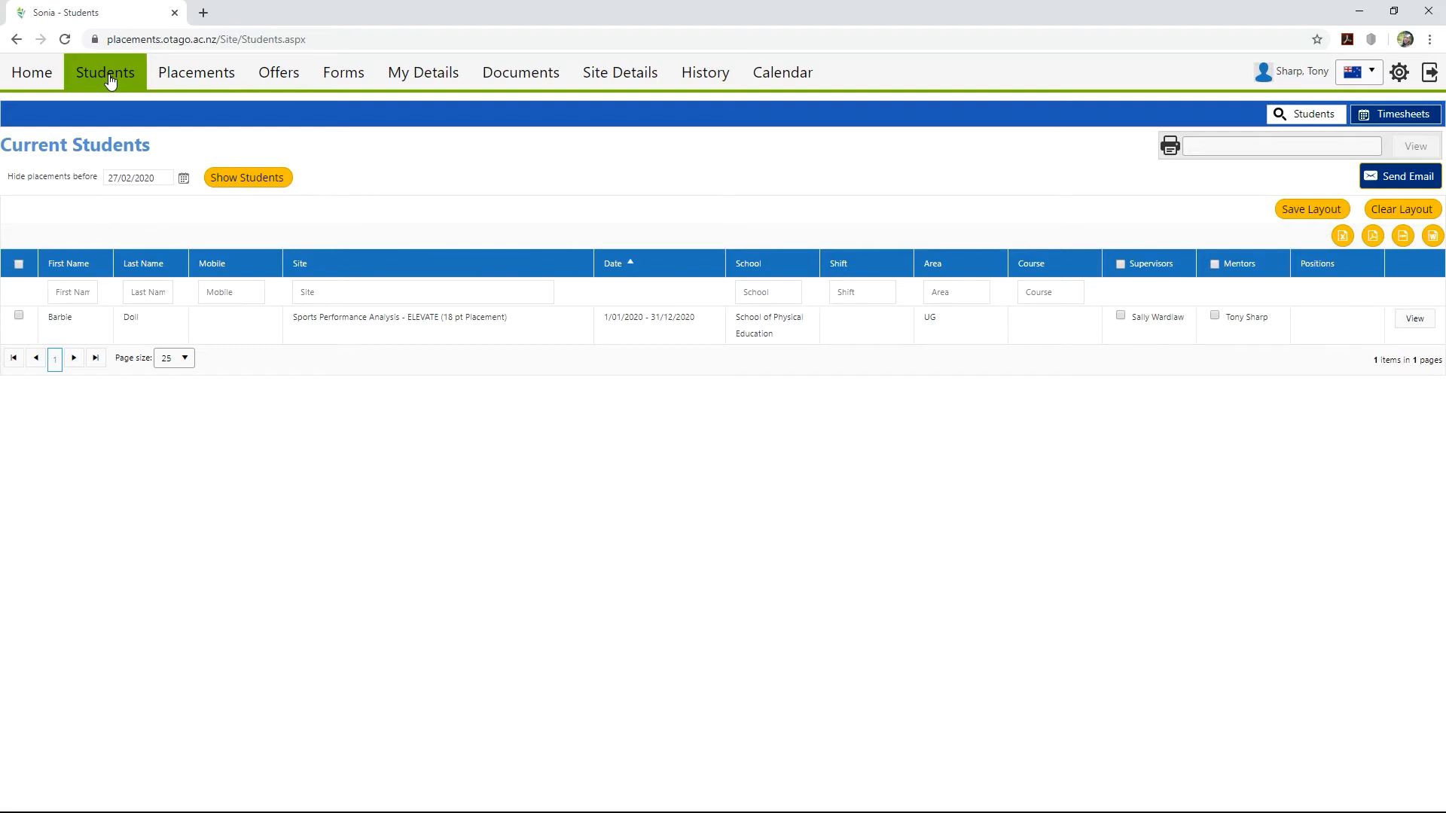
pyautogui.moveTo(958, 389)
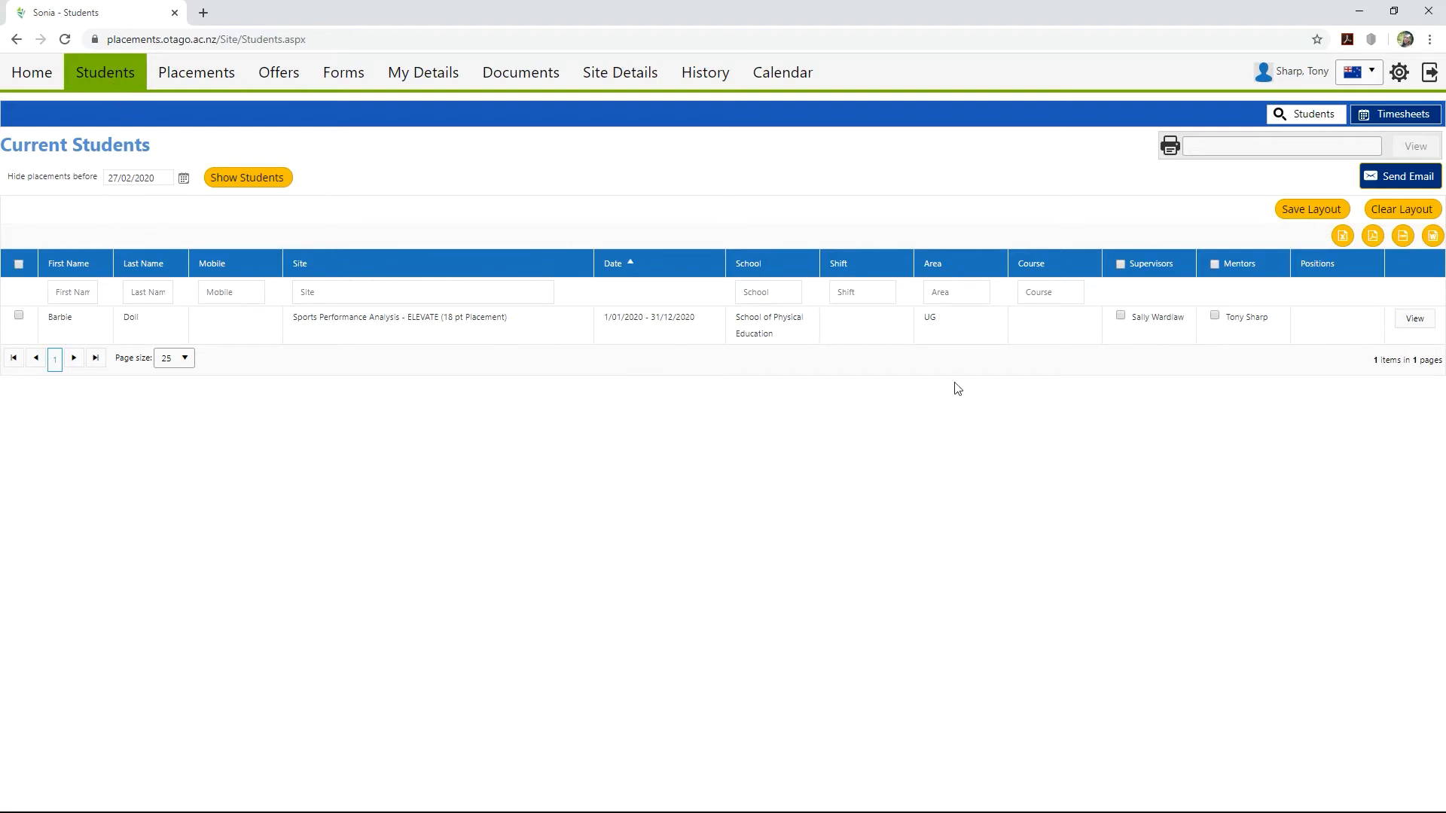
# View Barbie Doll's placement details and download the placement's professional document
pyautogui.click(1414, 318)
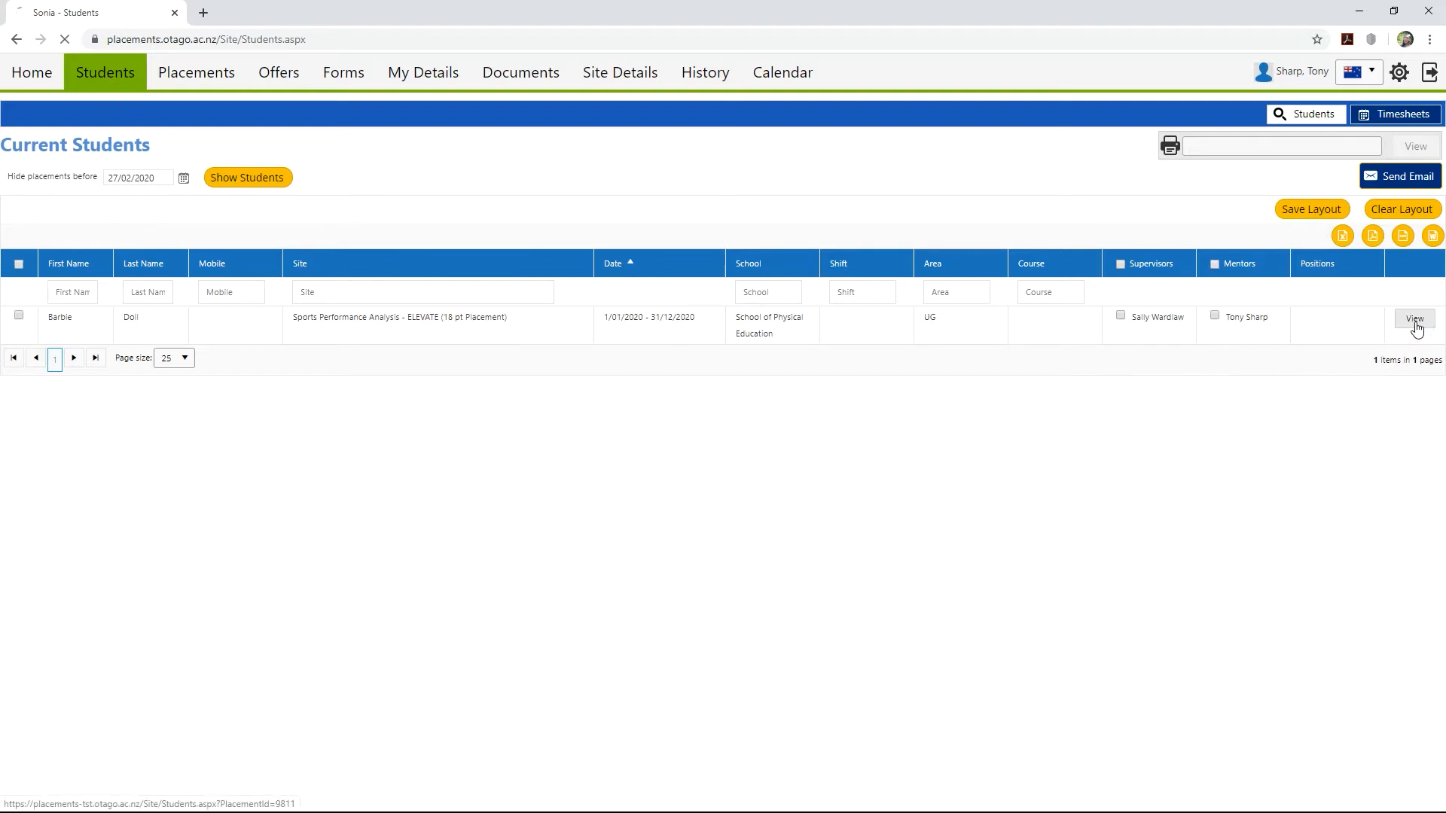
pyautogui.click(1413, 319)
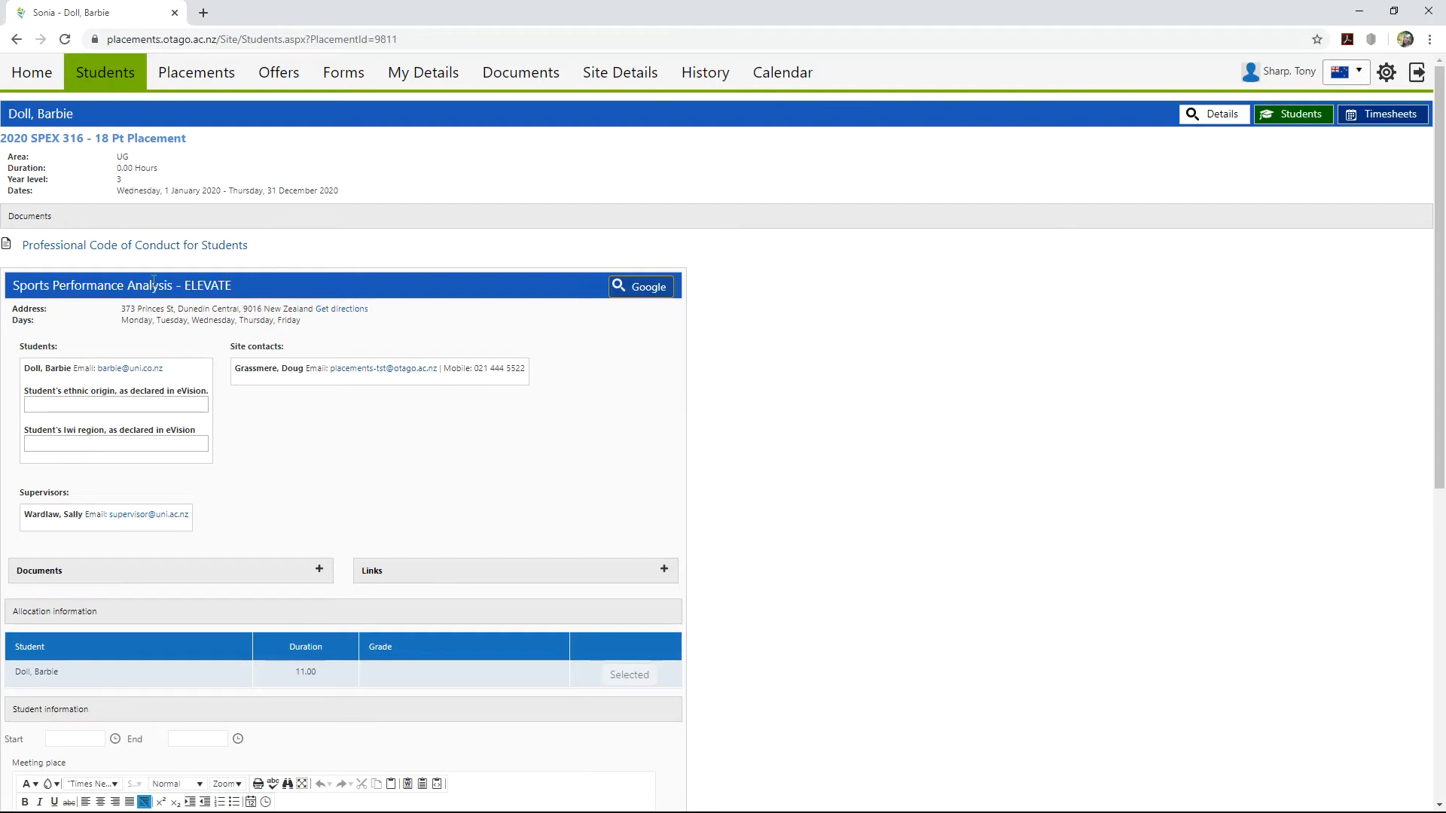
pyautogui.click(134, 244)
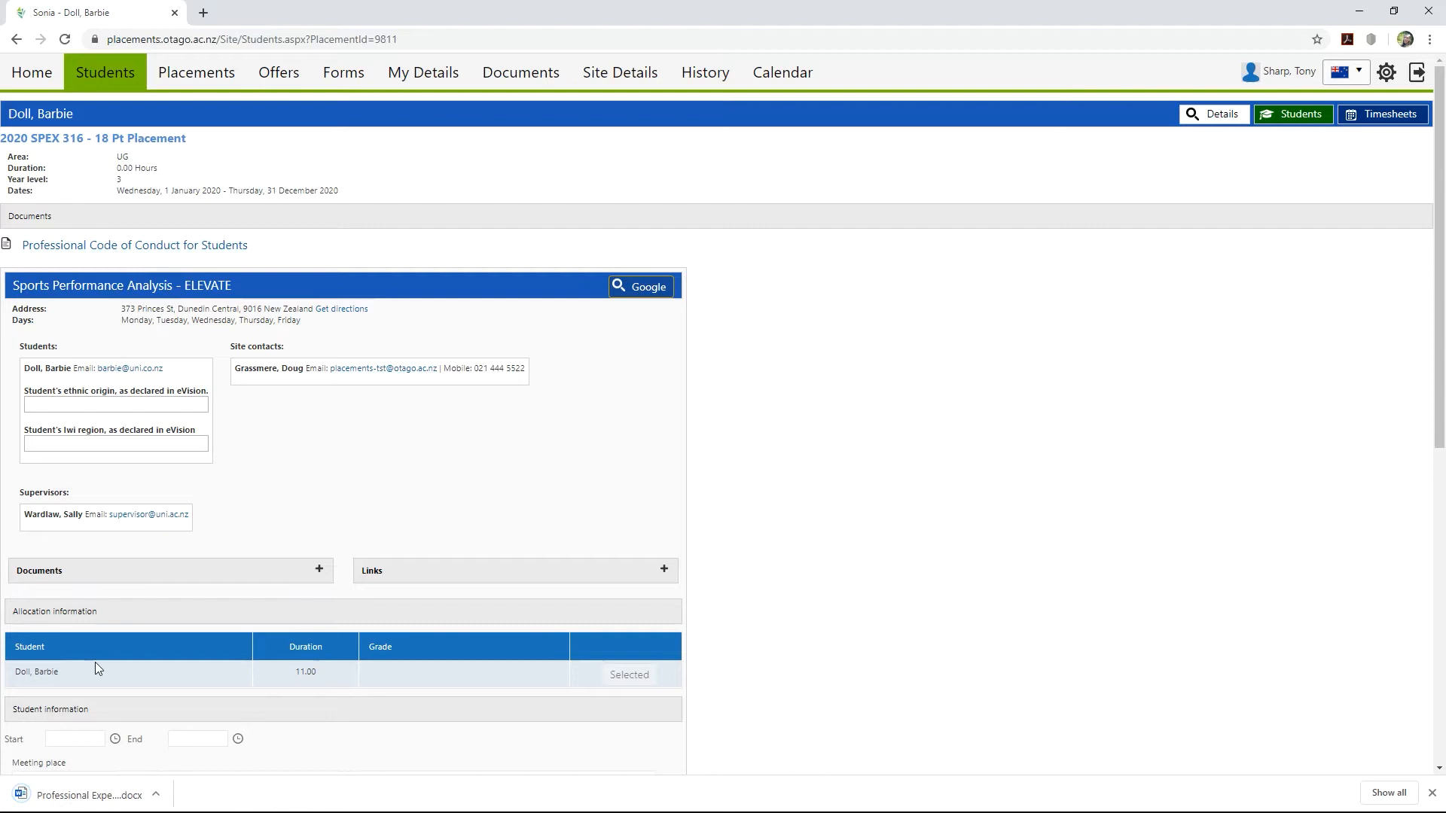
pyautogui.click(83, 794)
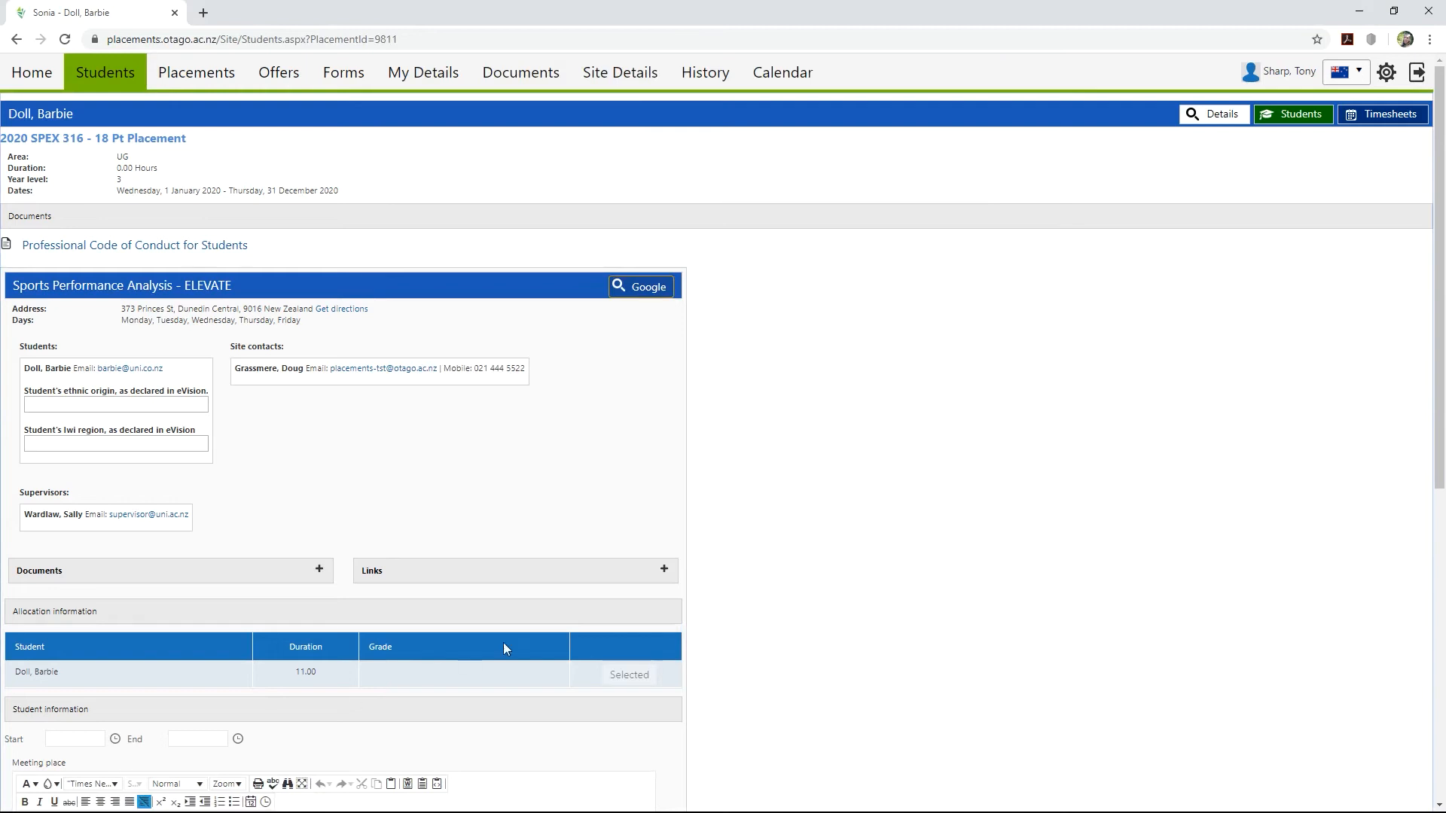
pyautogui.moveTo(1292, 117)
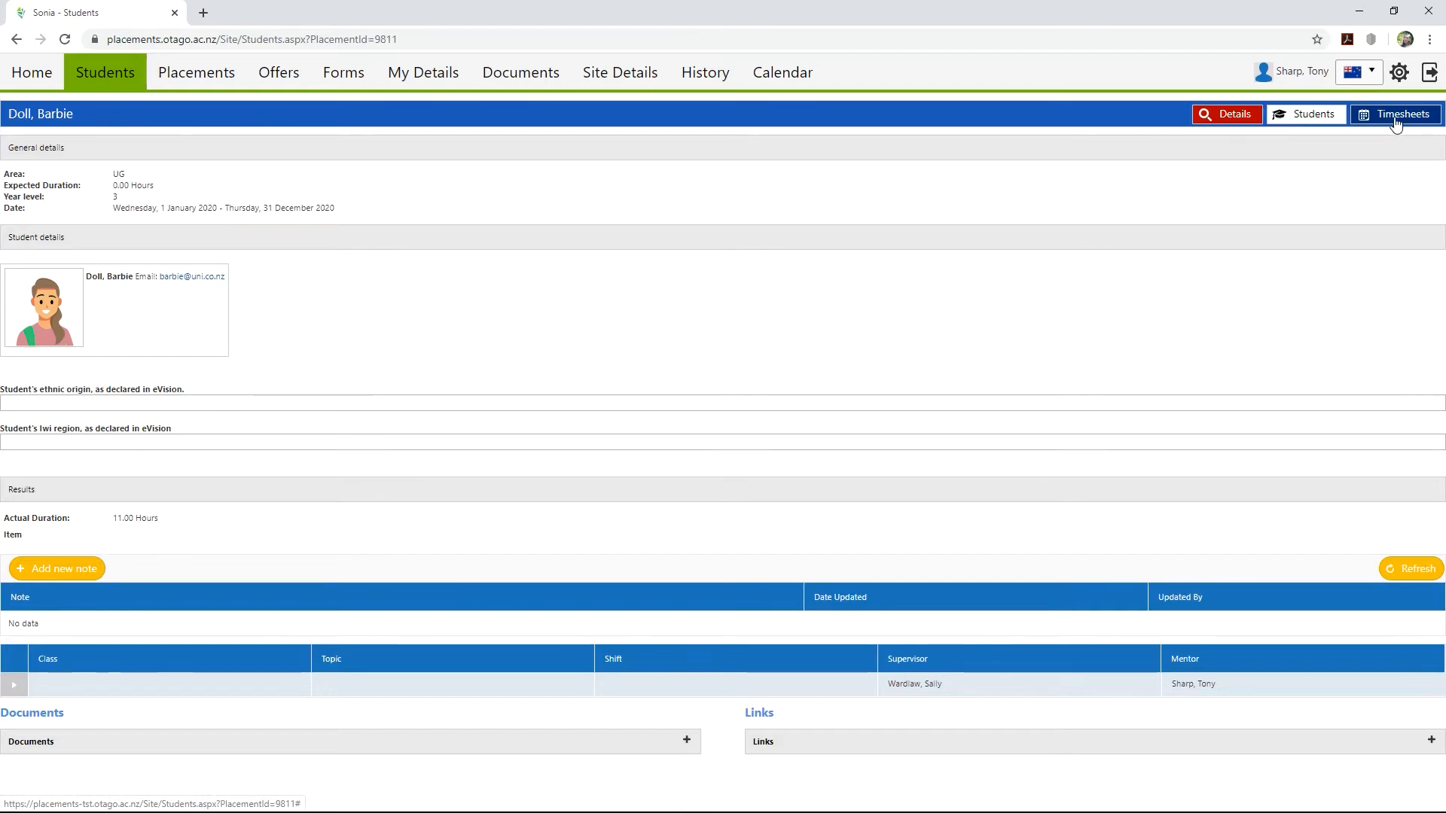
# Show Barbie Doll's timesheet totals with 12.00 hours awaiting approval
pyautogui.click(1395, 113)
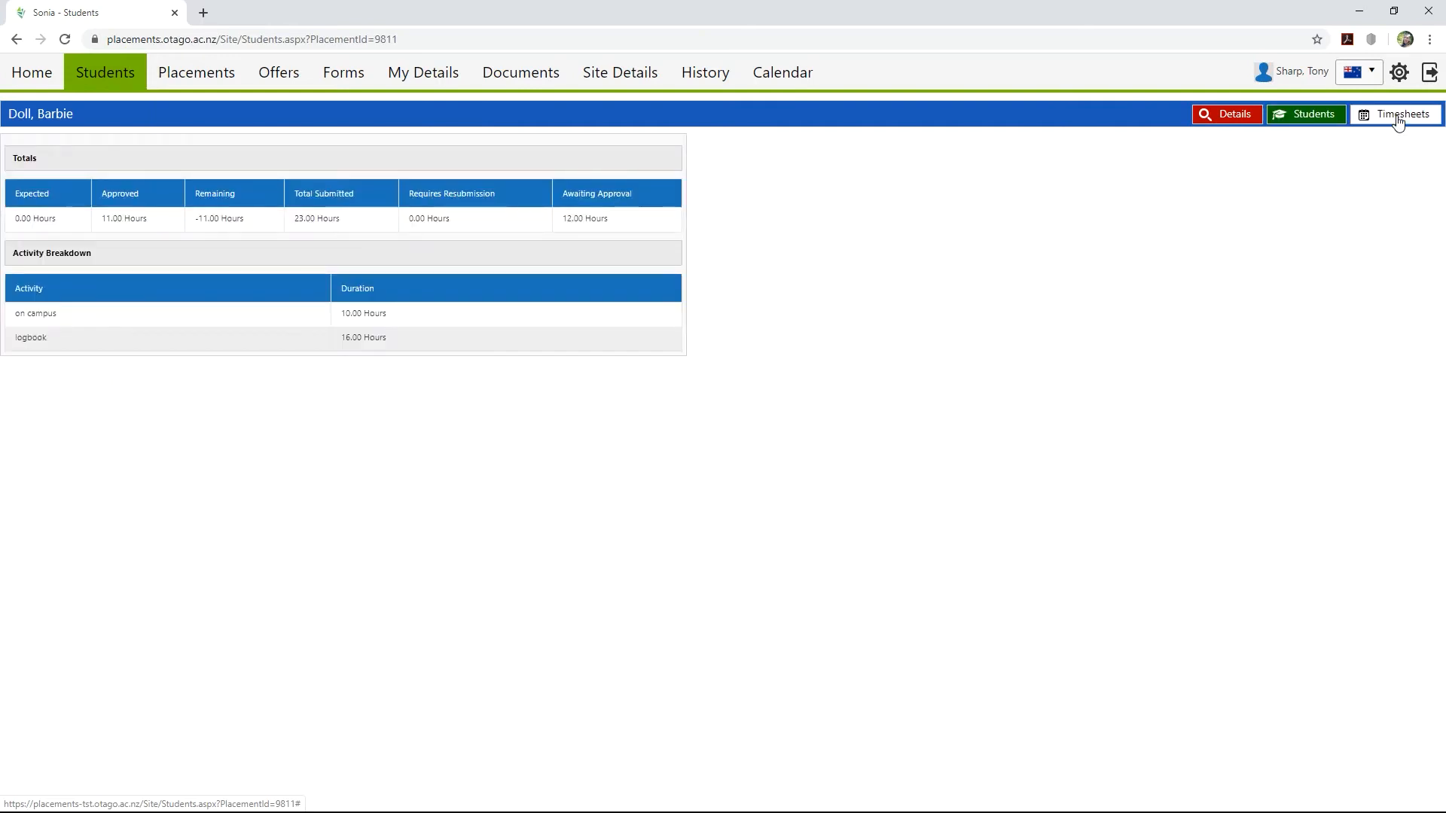
pyautogui.click(1394, 114)
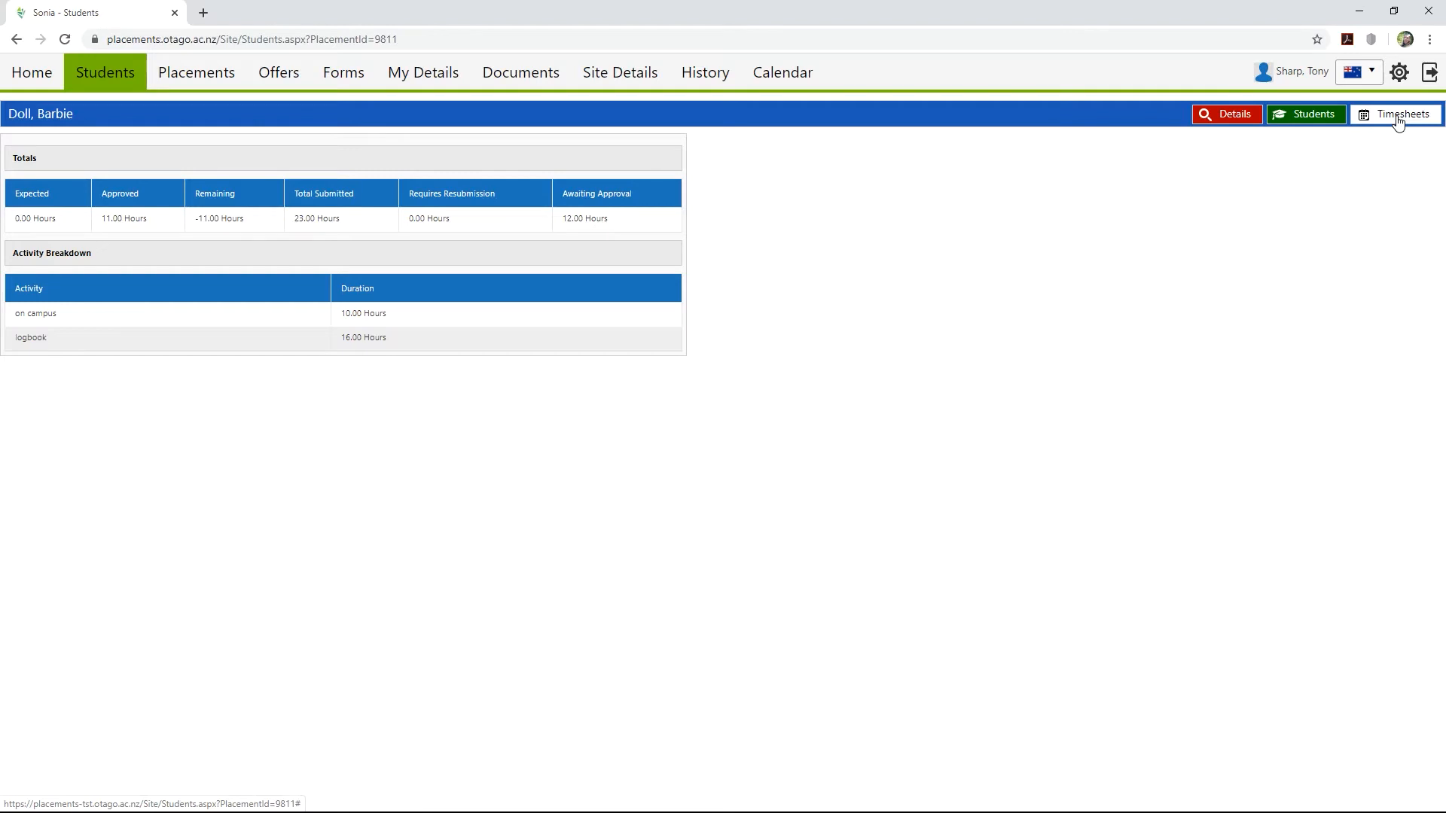
pyautogui.moveTo(1223, 198)
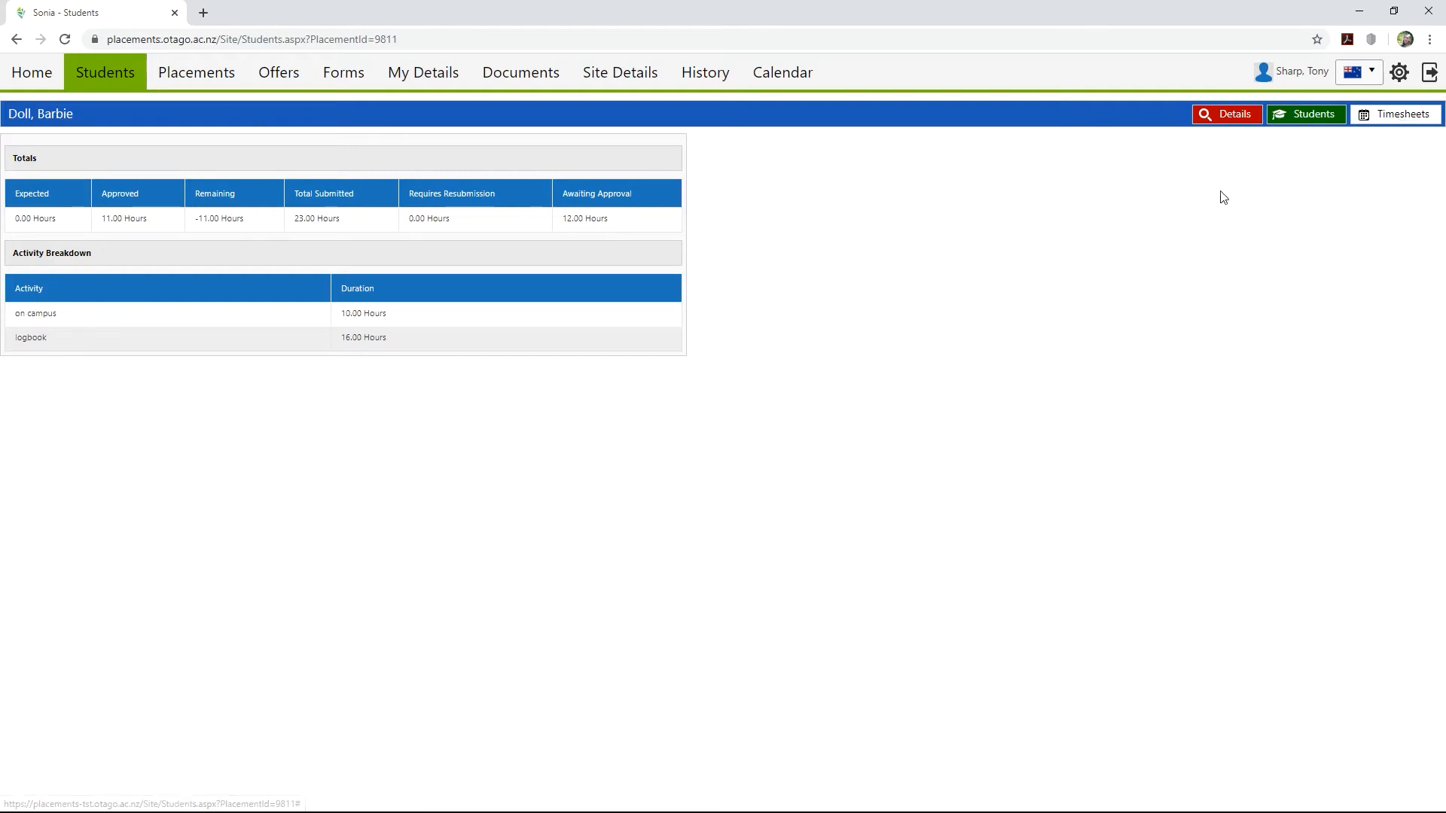
pyautogui.moveTo(104, 72)
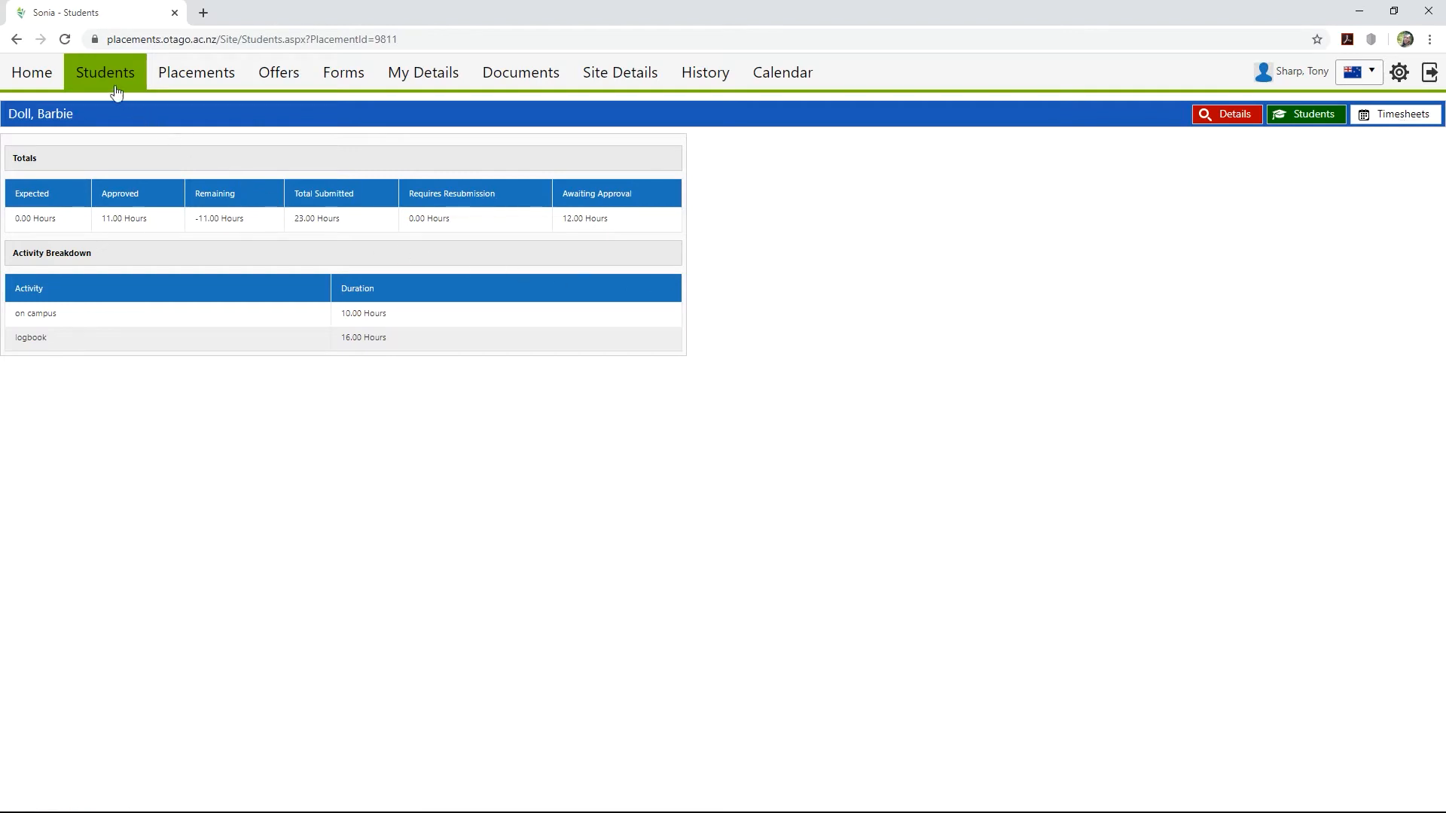
# Return to Current Students and list Barbie Doll's four submitted timesheet entries for actioning
pyautogui.click(104, 73)
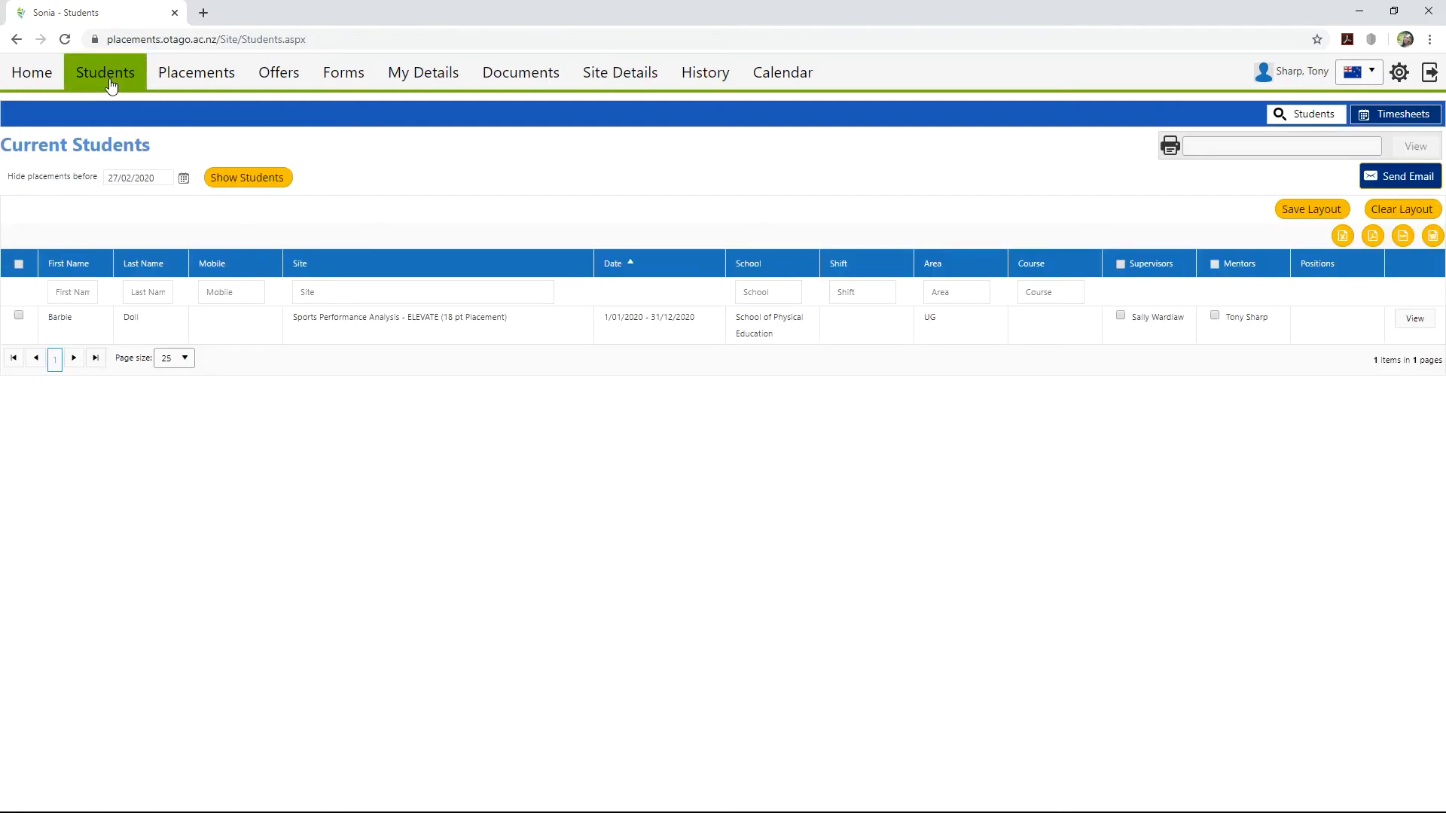
pyautogui.moveTo(672, 280)
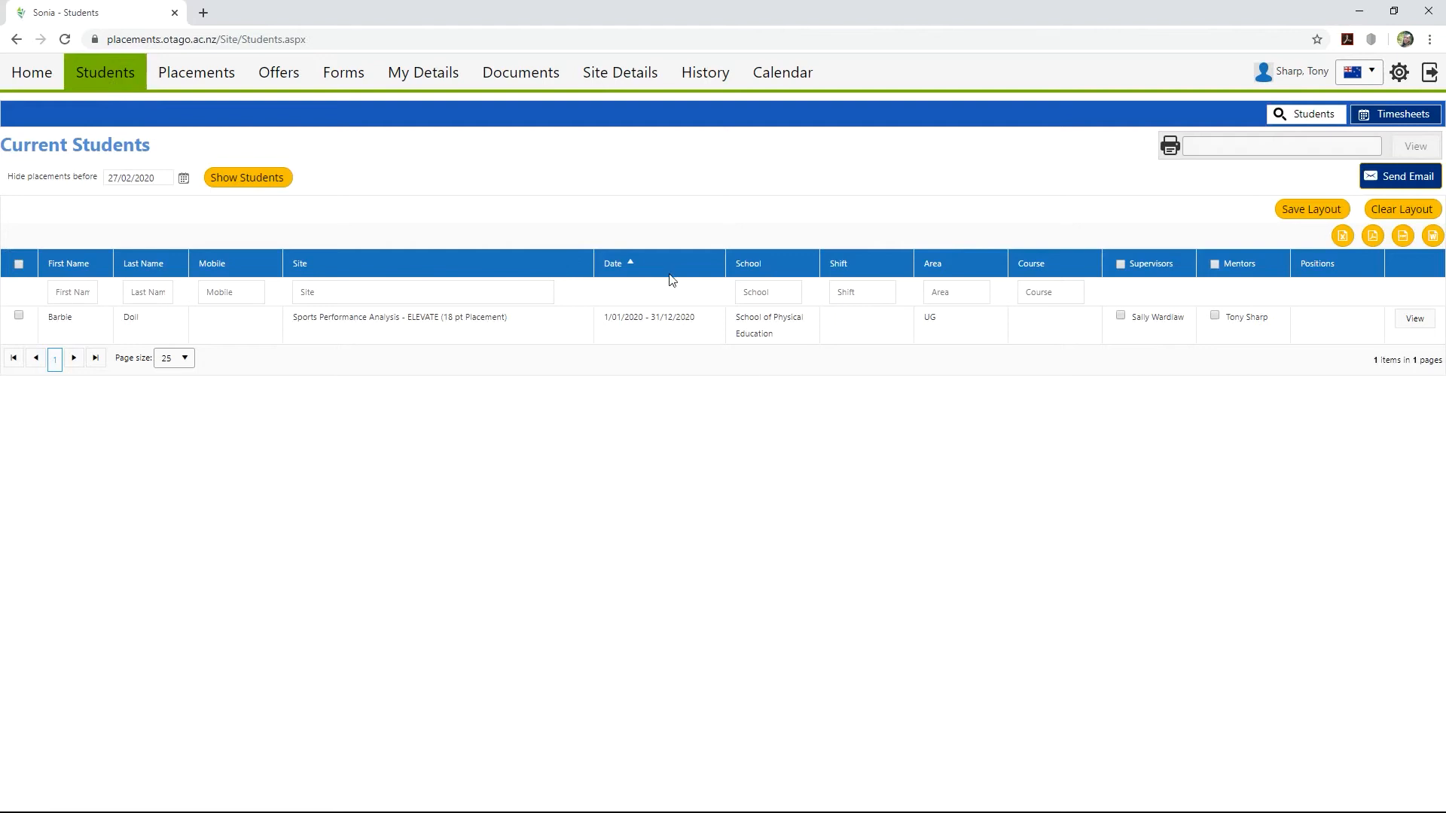
pyautogui.moveTo(1394, 114)
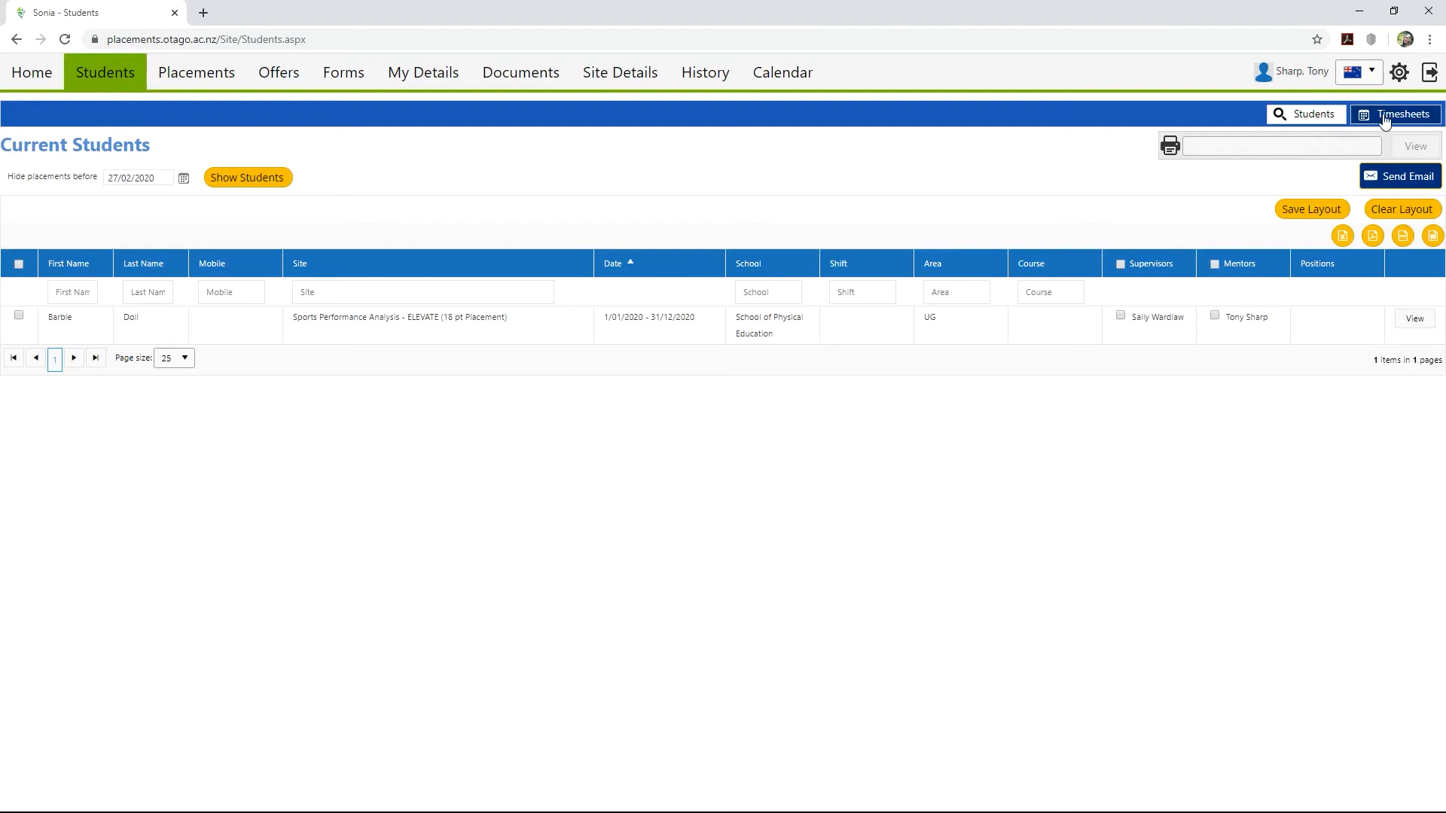
pyautogui.click(1395, 113)
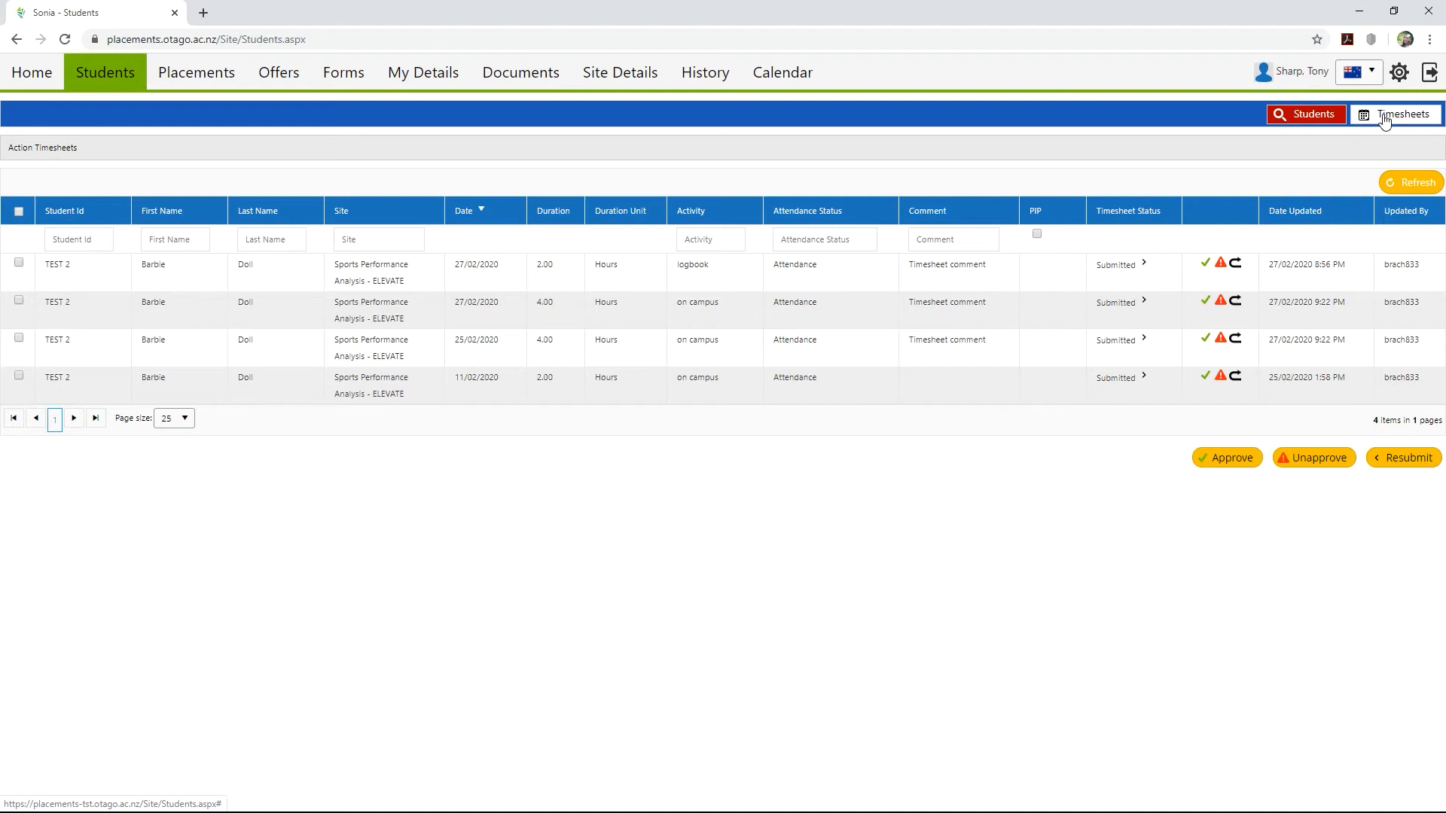
pyautogui.moveTo(1300, 217)
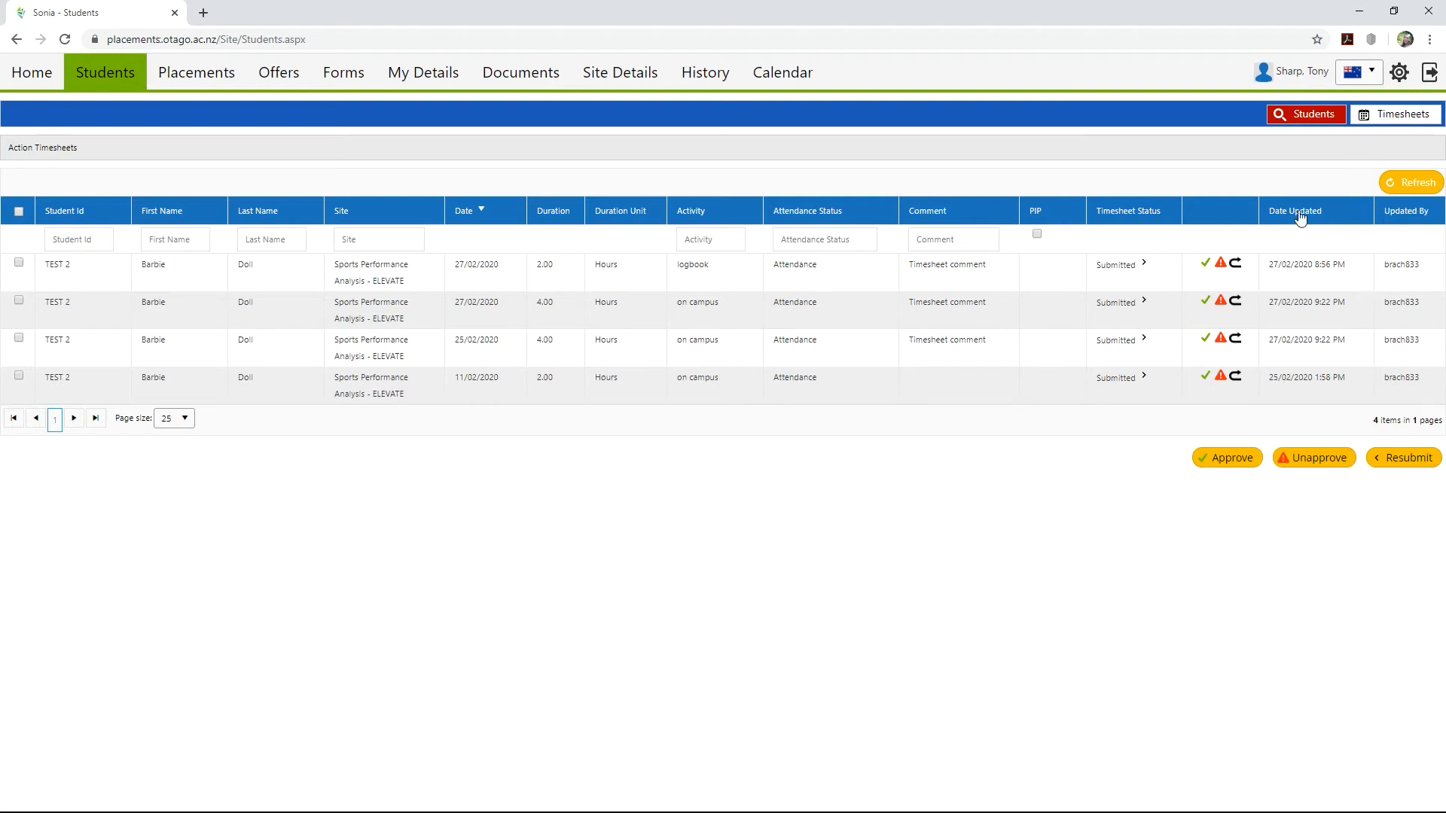
pyautogui.moveTo(1205, 268)
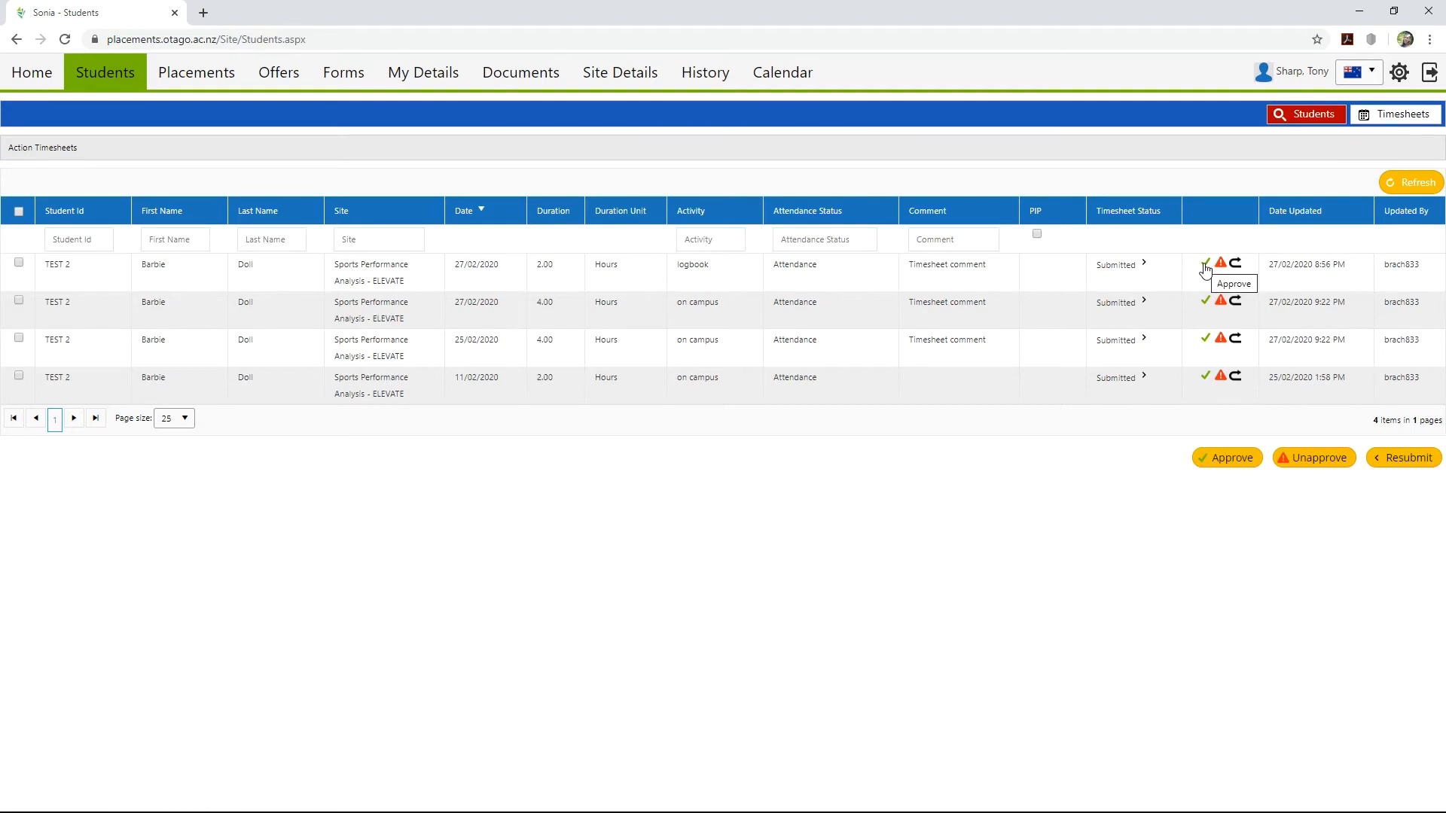
pyautogui.moveTo(1219, 273)
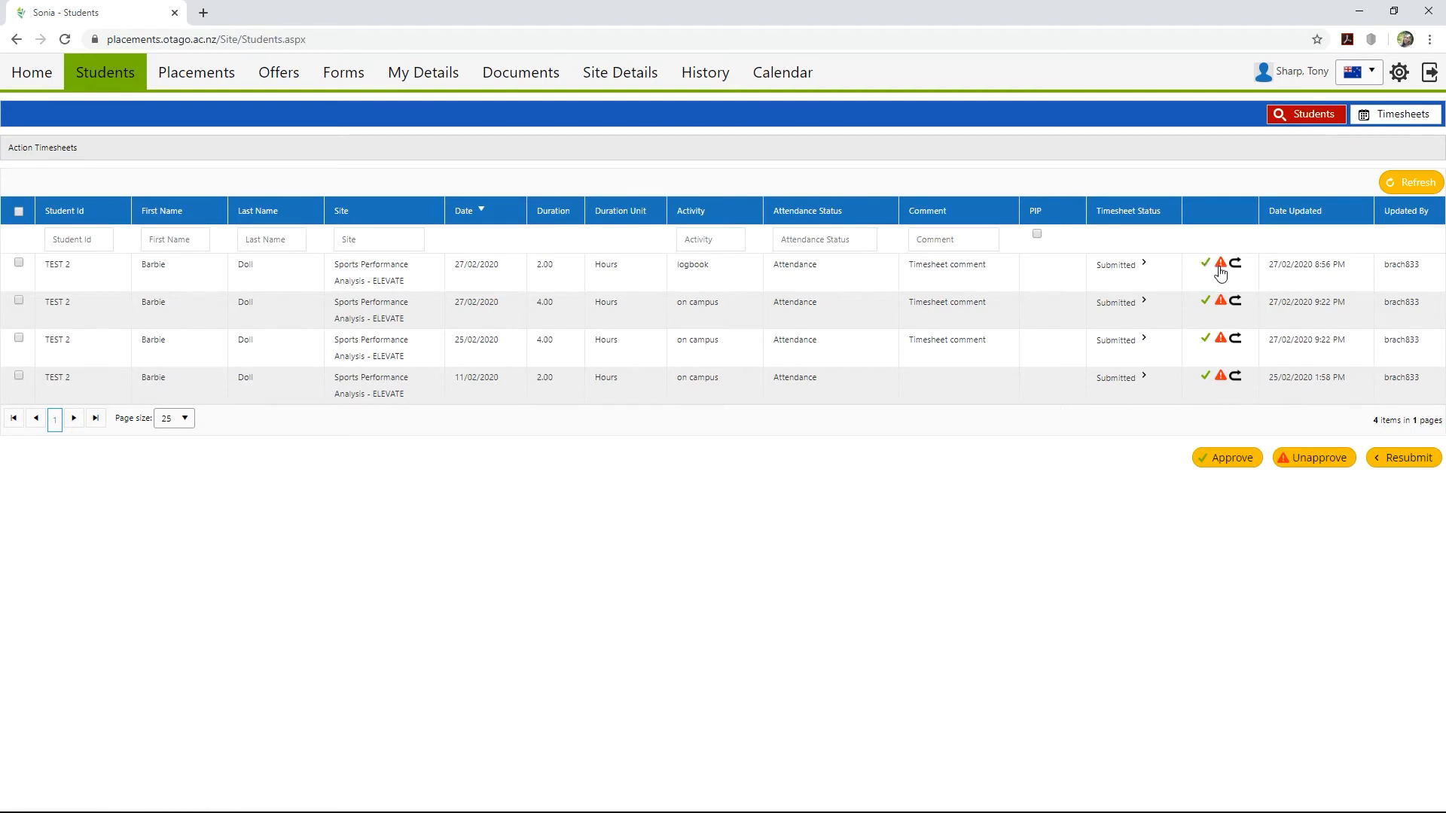
pyautogui.moveTo(1222, 268)
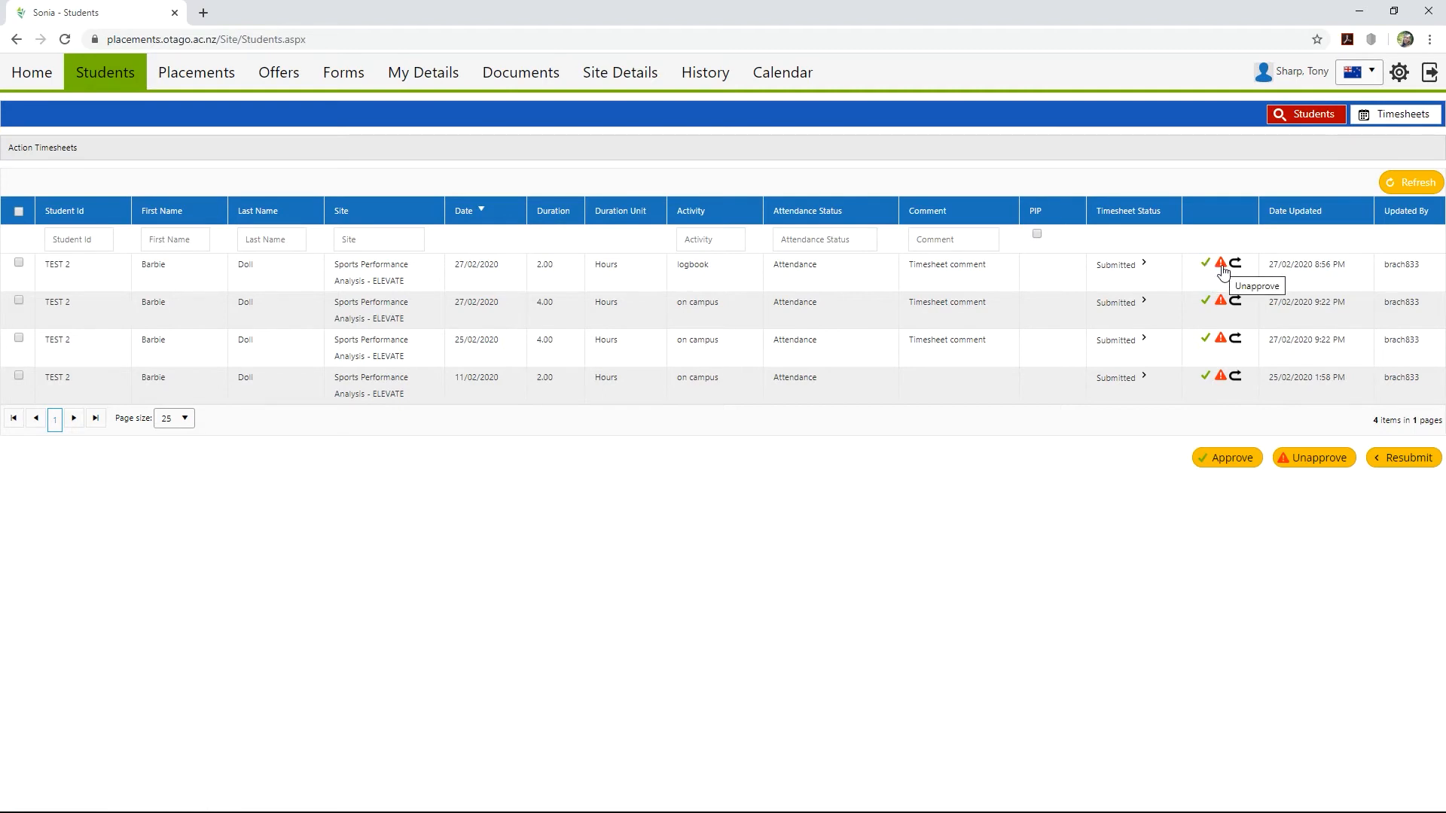
pyautogui.moveTo(1235, 268)
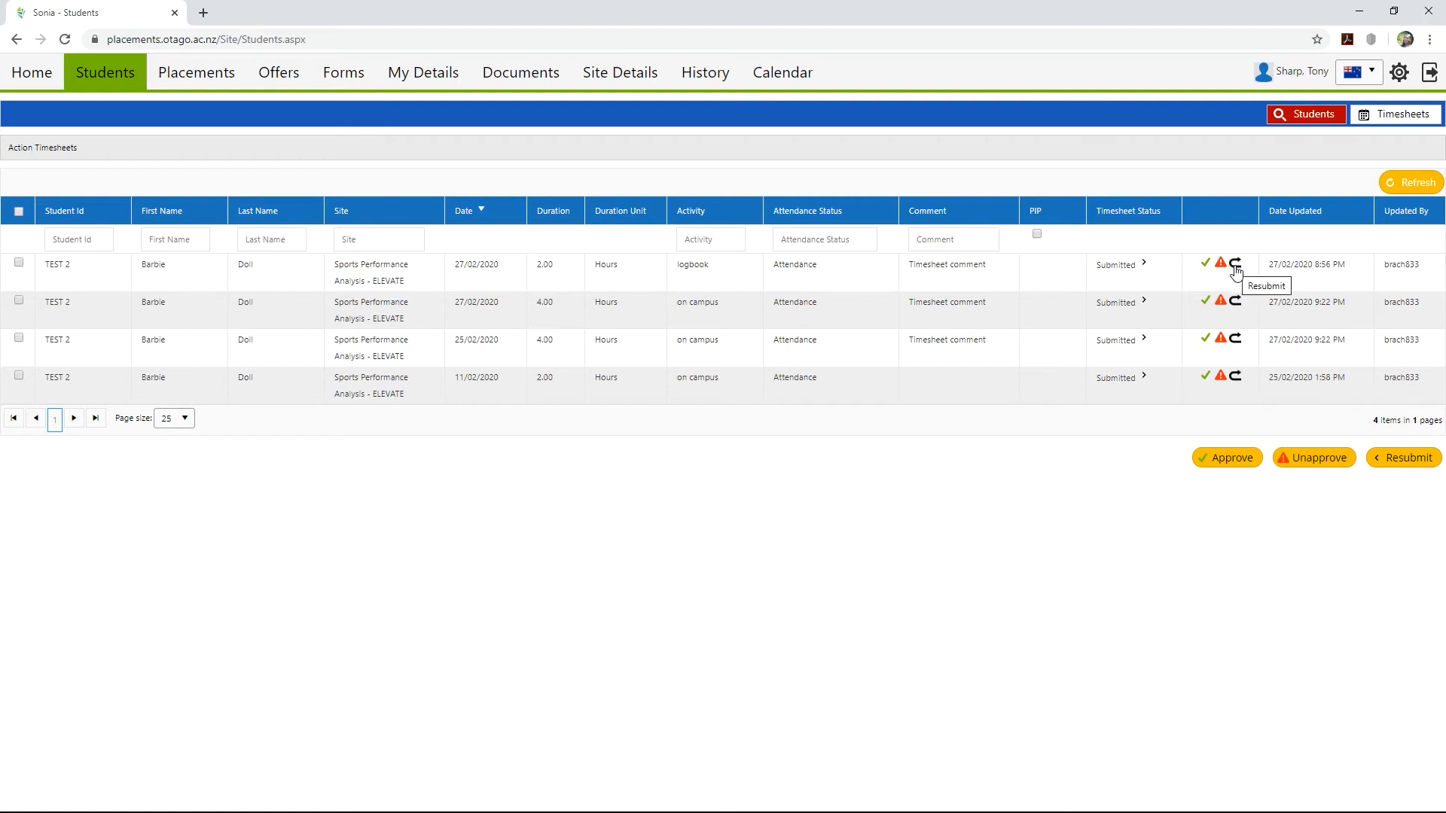
pyautogui.moveTo(1205, 270)
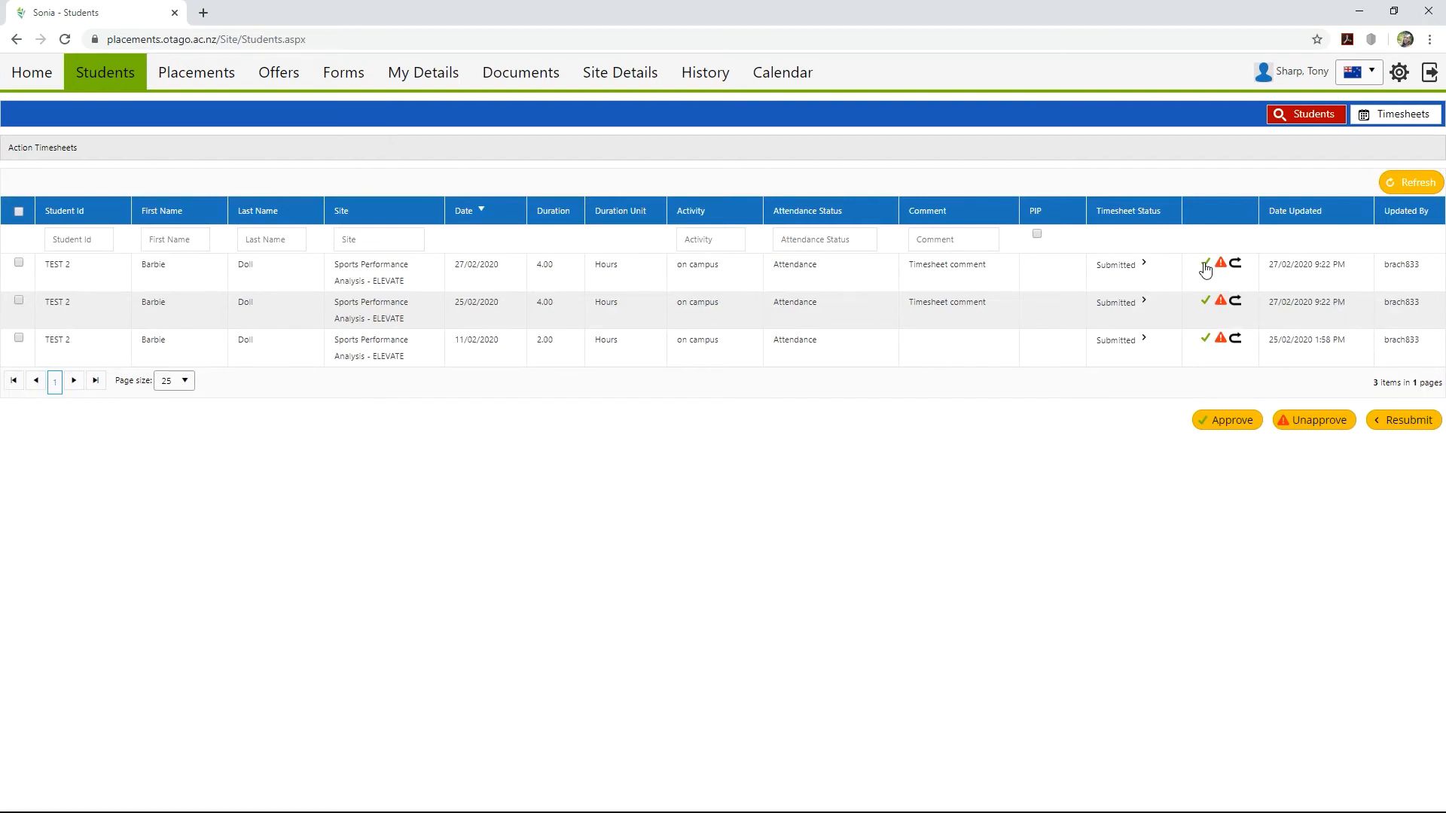
pyautogui.moveTo(48, 283)
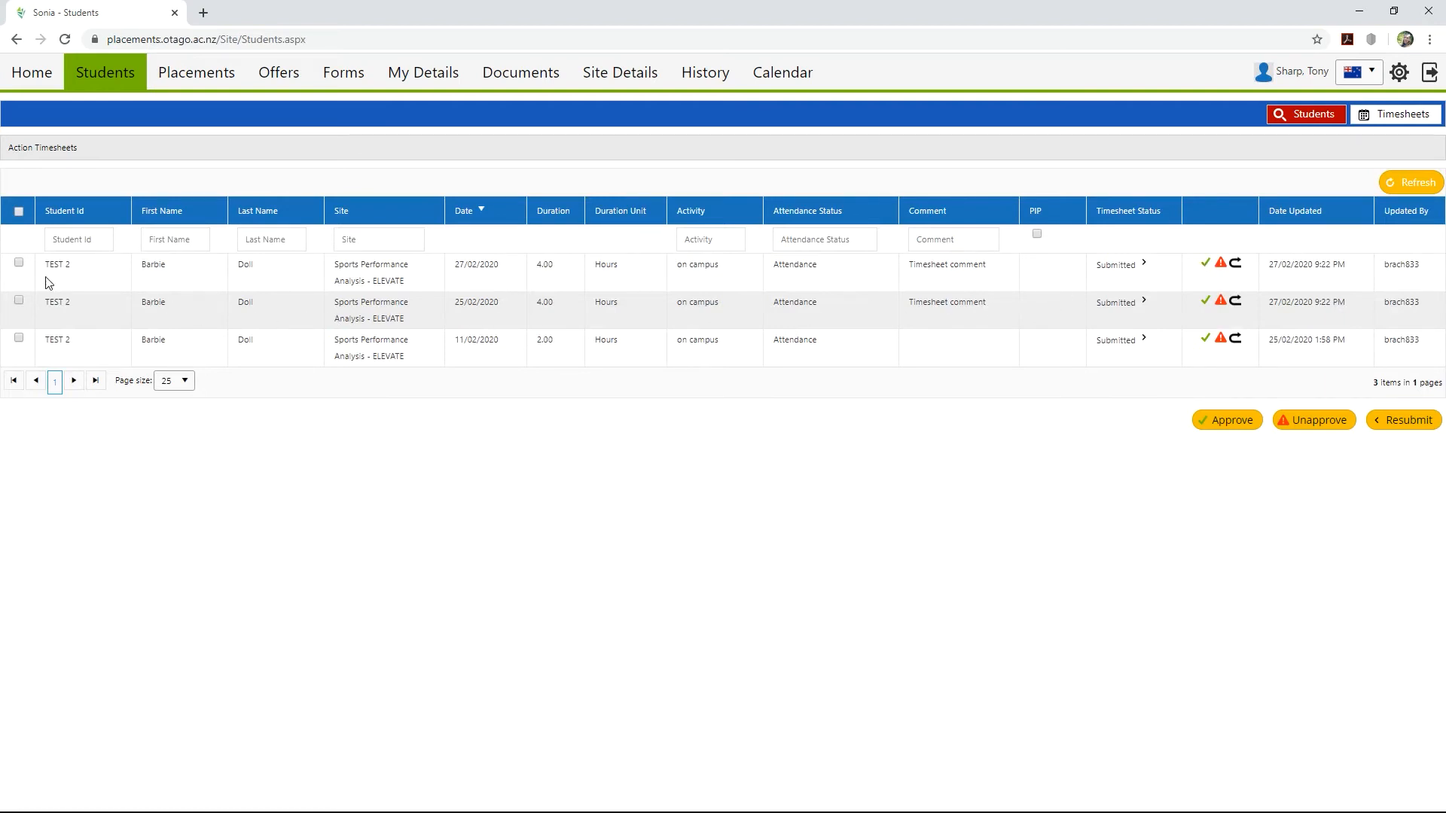
# Approve the 27/02, 25/02 and 11/02 on-campus entries so the action list shows No data
pyautogui.click(18, 262)
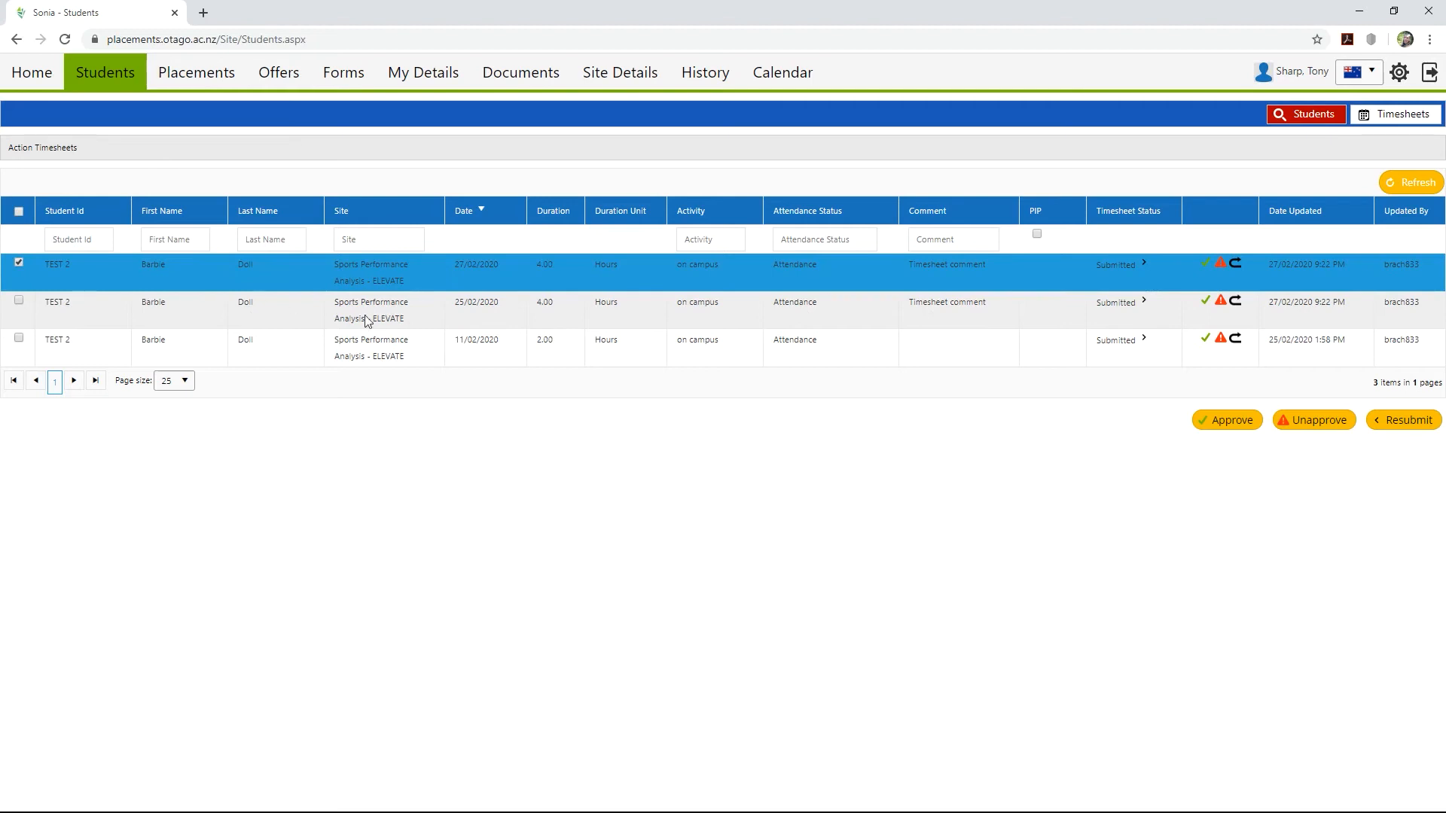
pyautogui.moveTo(1402, 421)
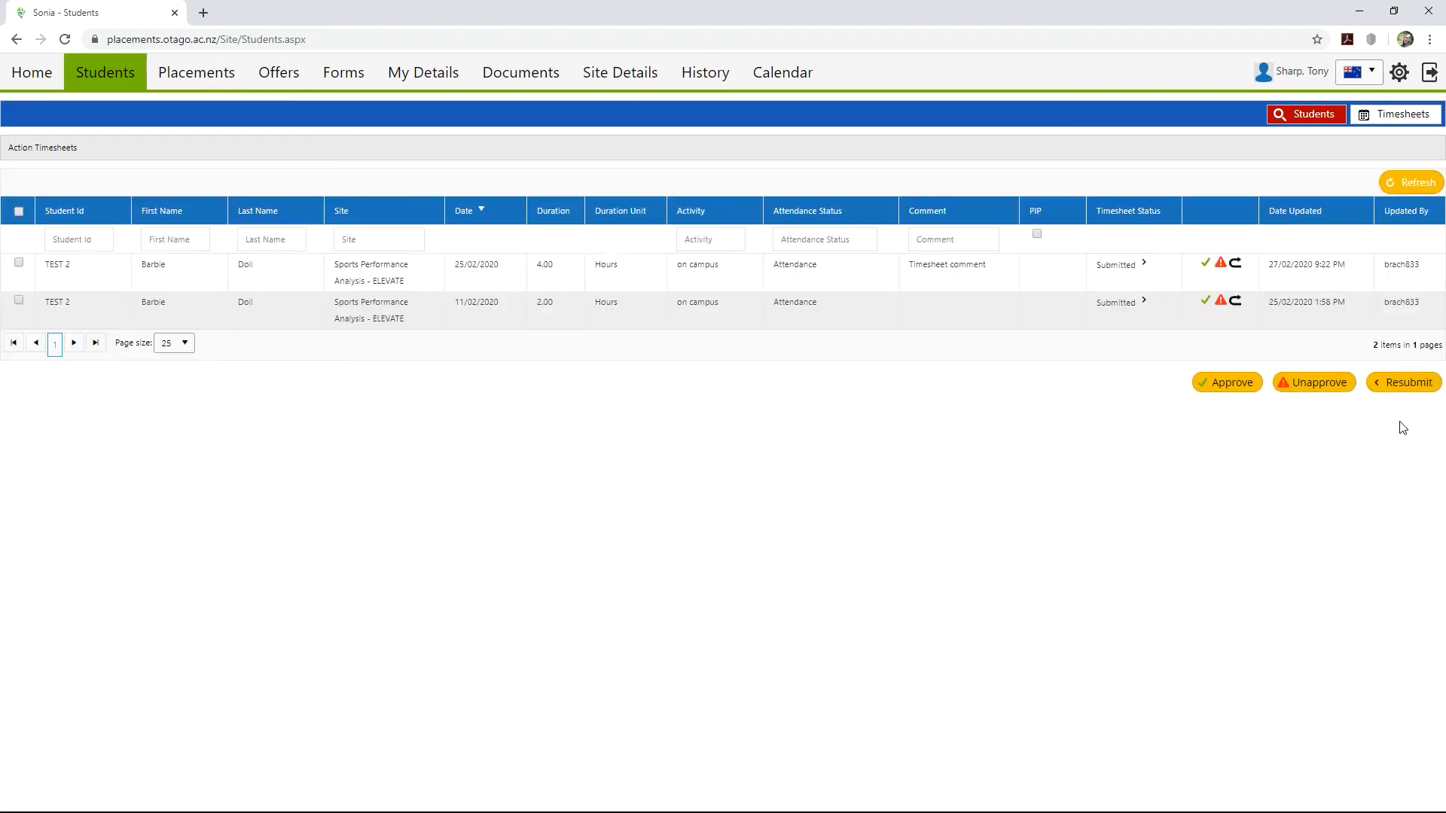
pyautogui.moveTo(145, 322)
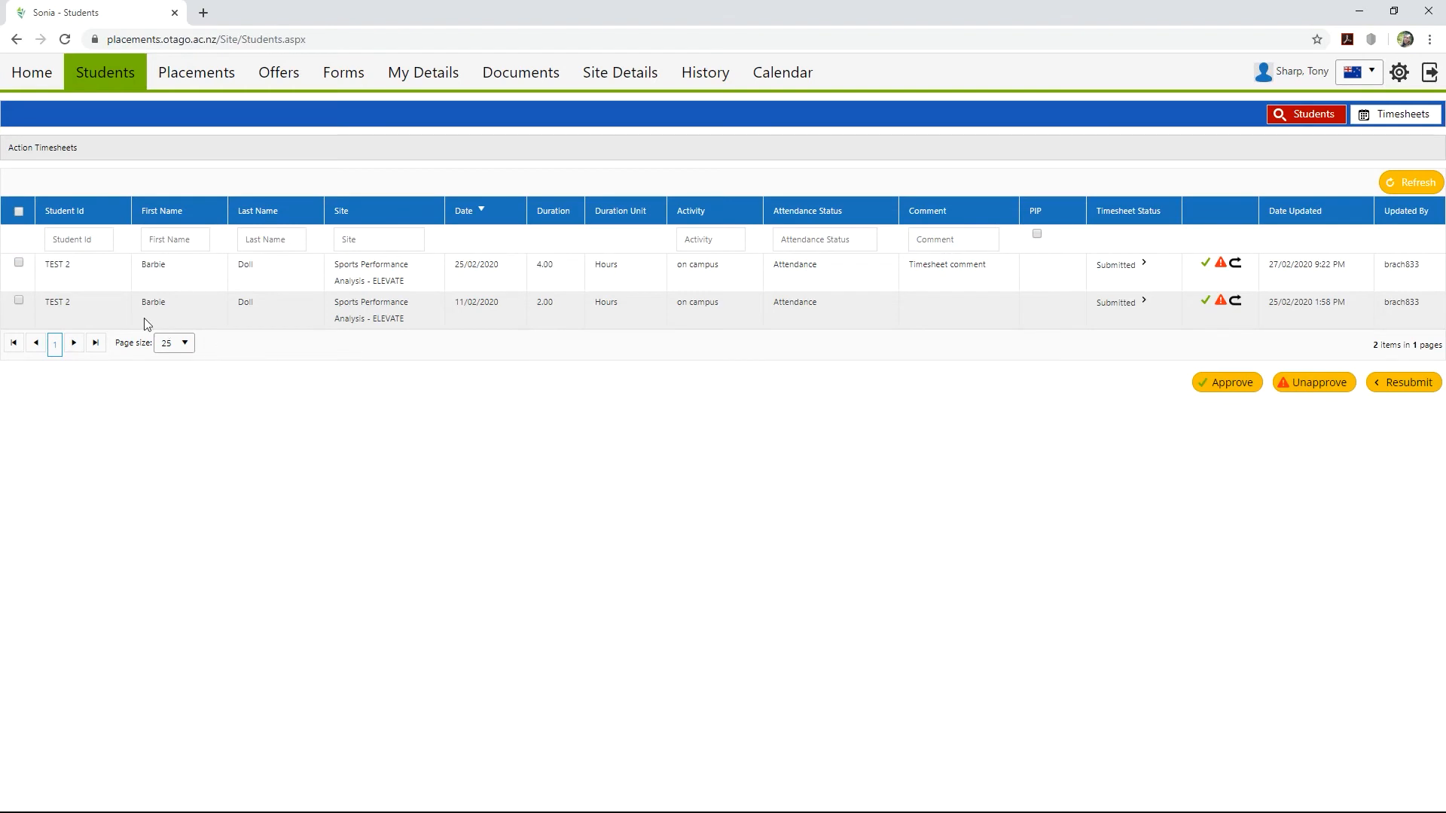
pyautogui.click(18, 262)
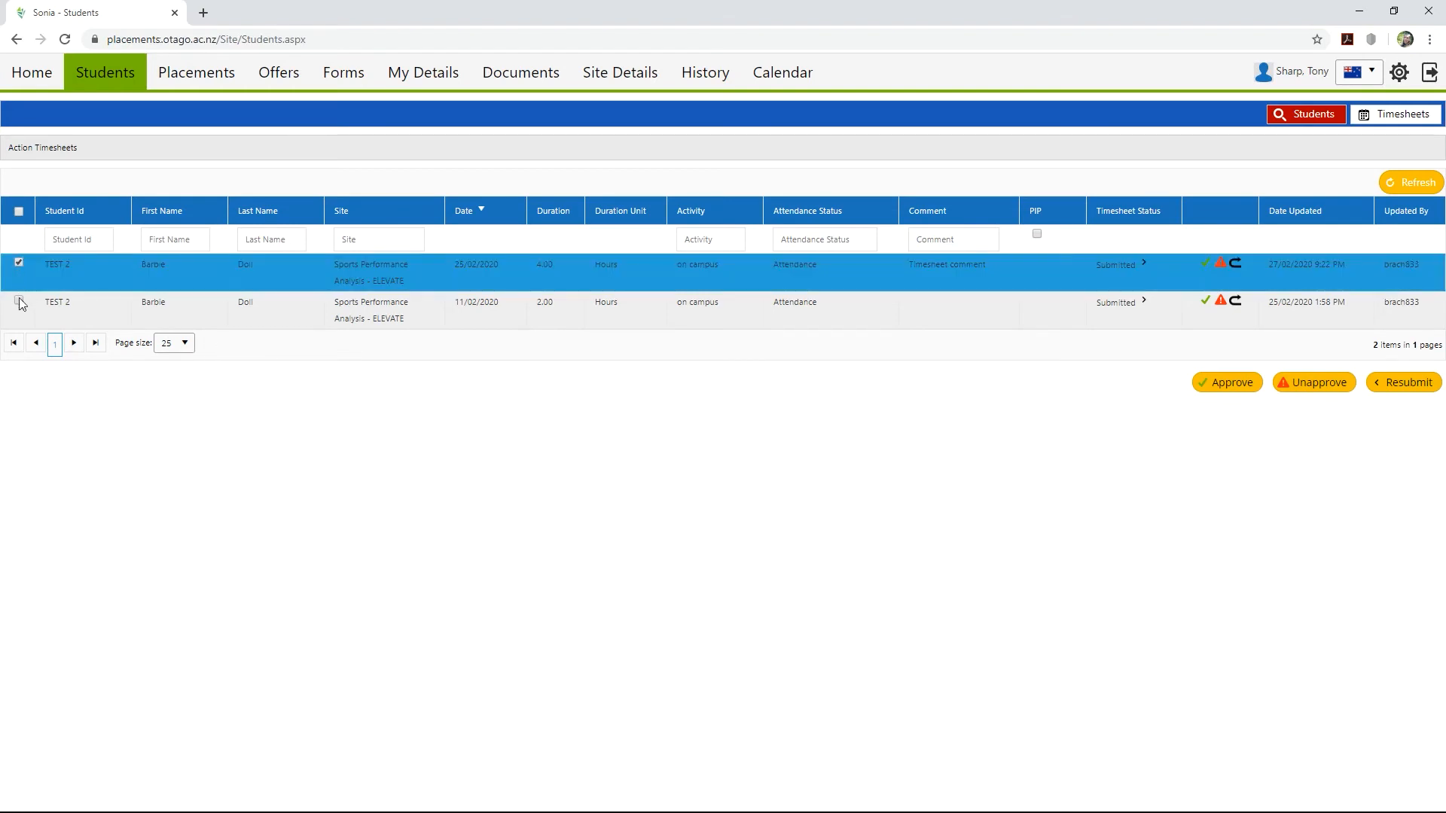
pyautogui.click(18, 303)
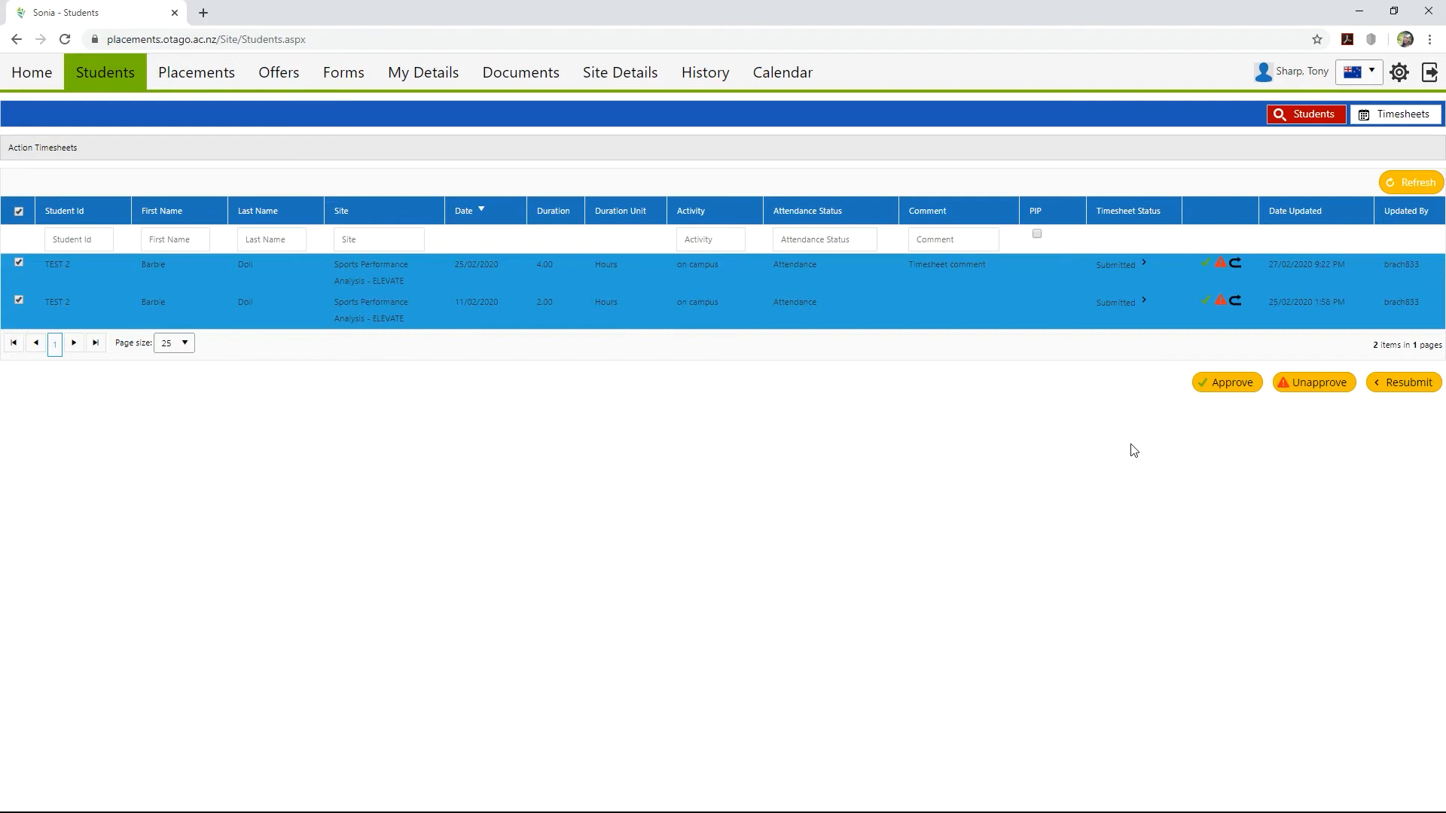
pyautogui.click(1228, 381)
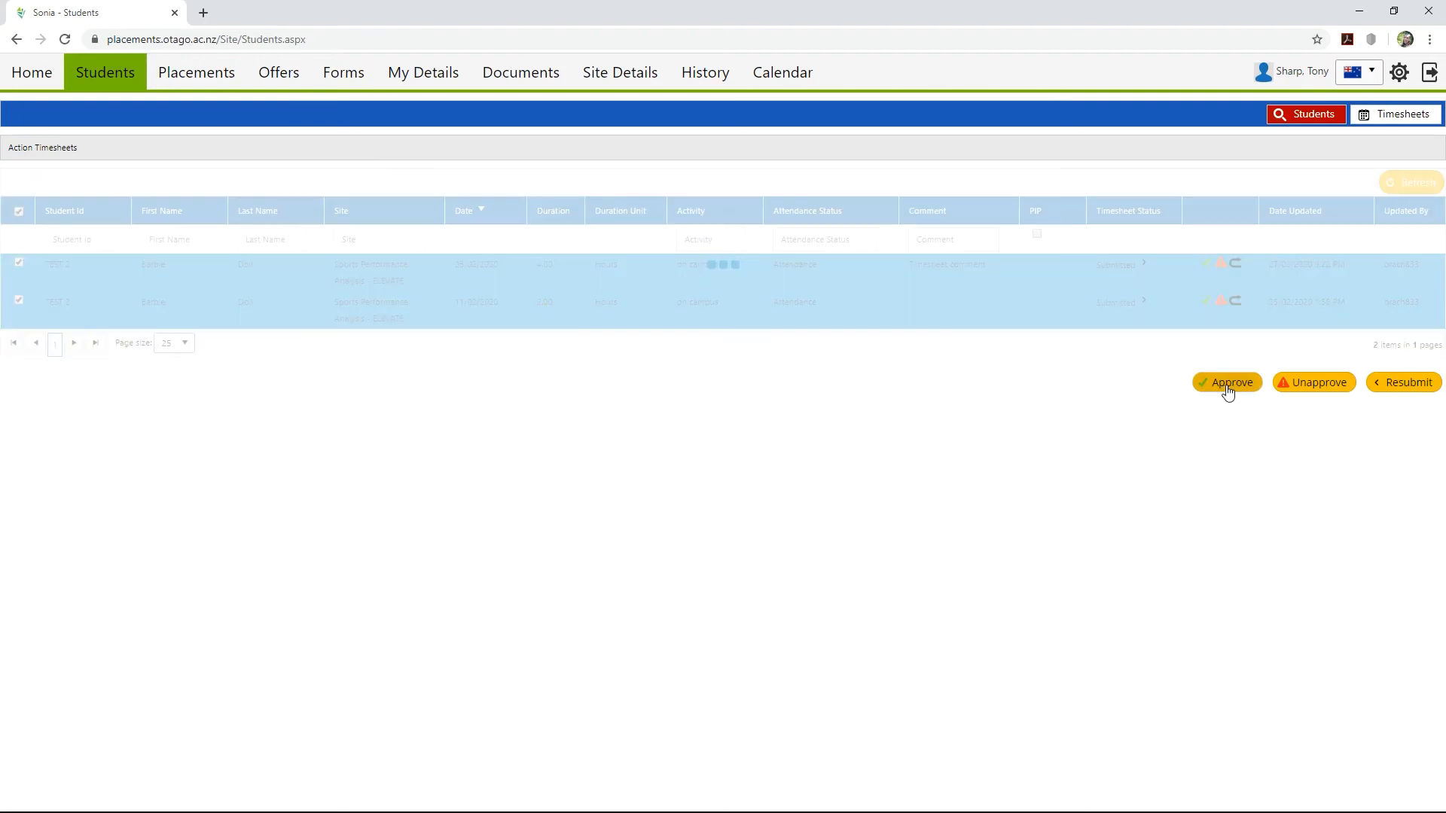
pyautogui.click(1226, 381)
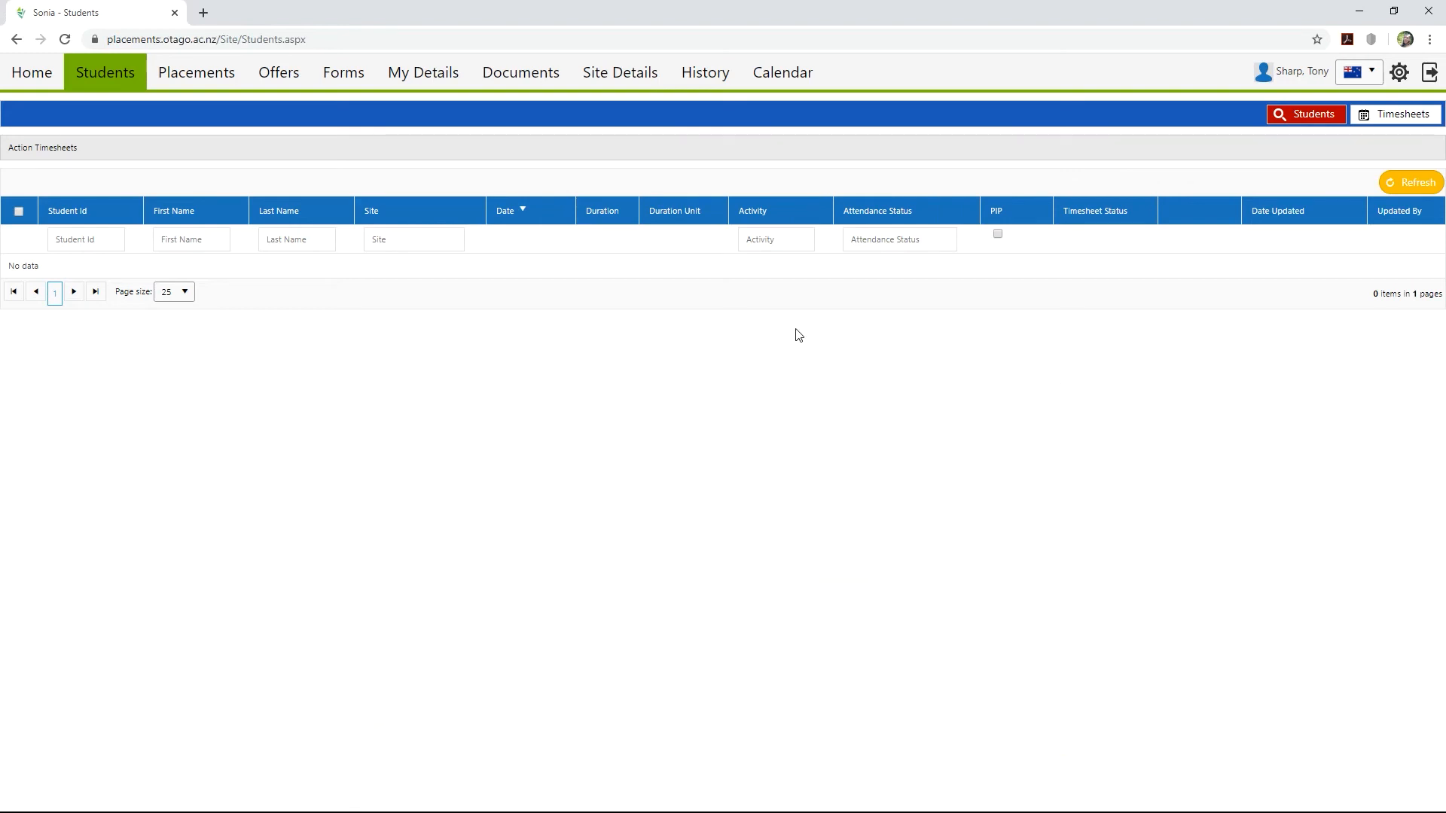
# Go to Forms and open Barbie Doll's incomplete SPEX 316 Evaluation Form (0 of 1 completed)
pyautogui.click(344, 72)
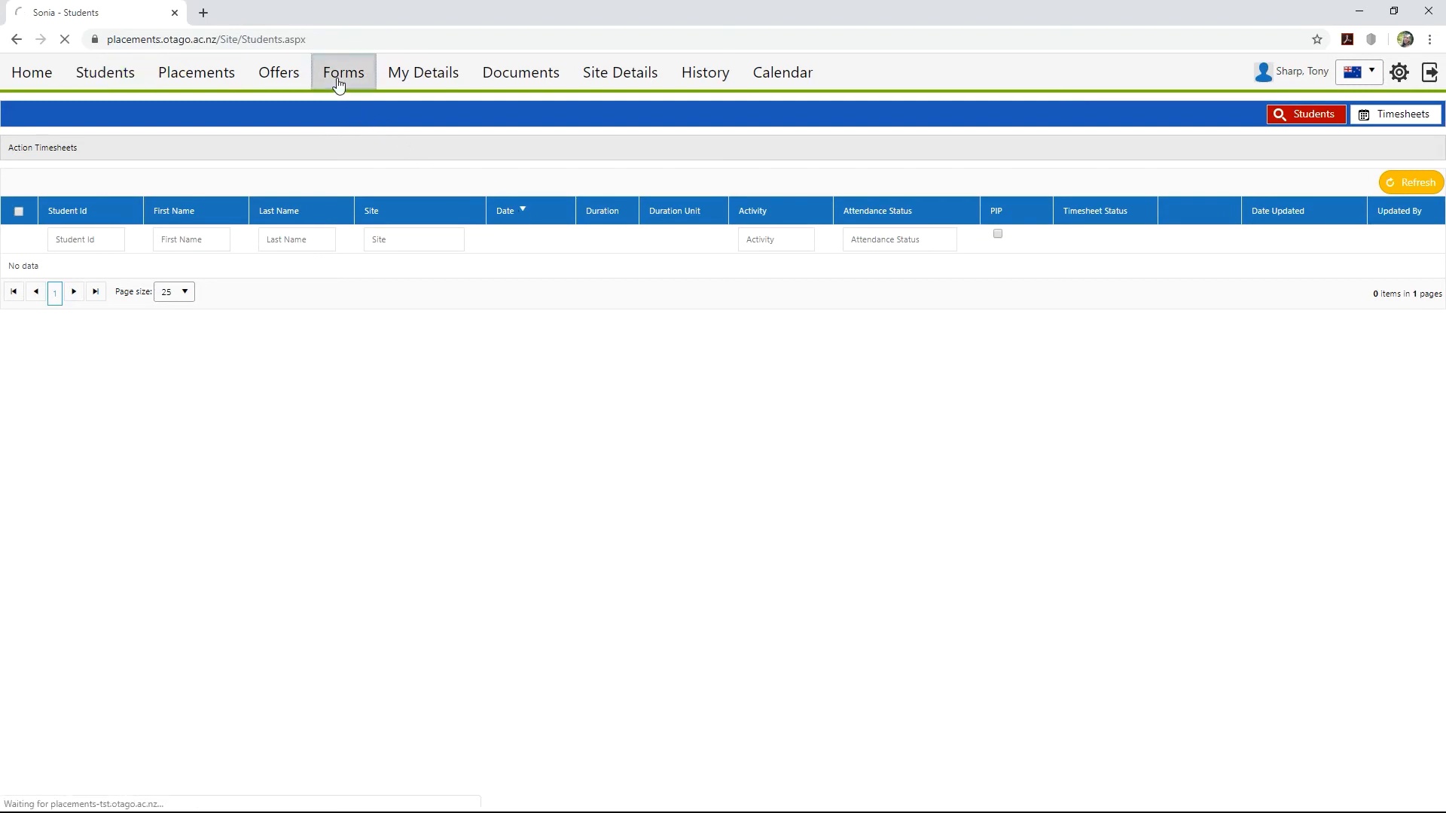
pyautogui.click(342, 72)
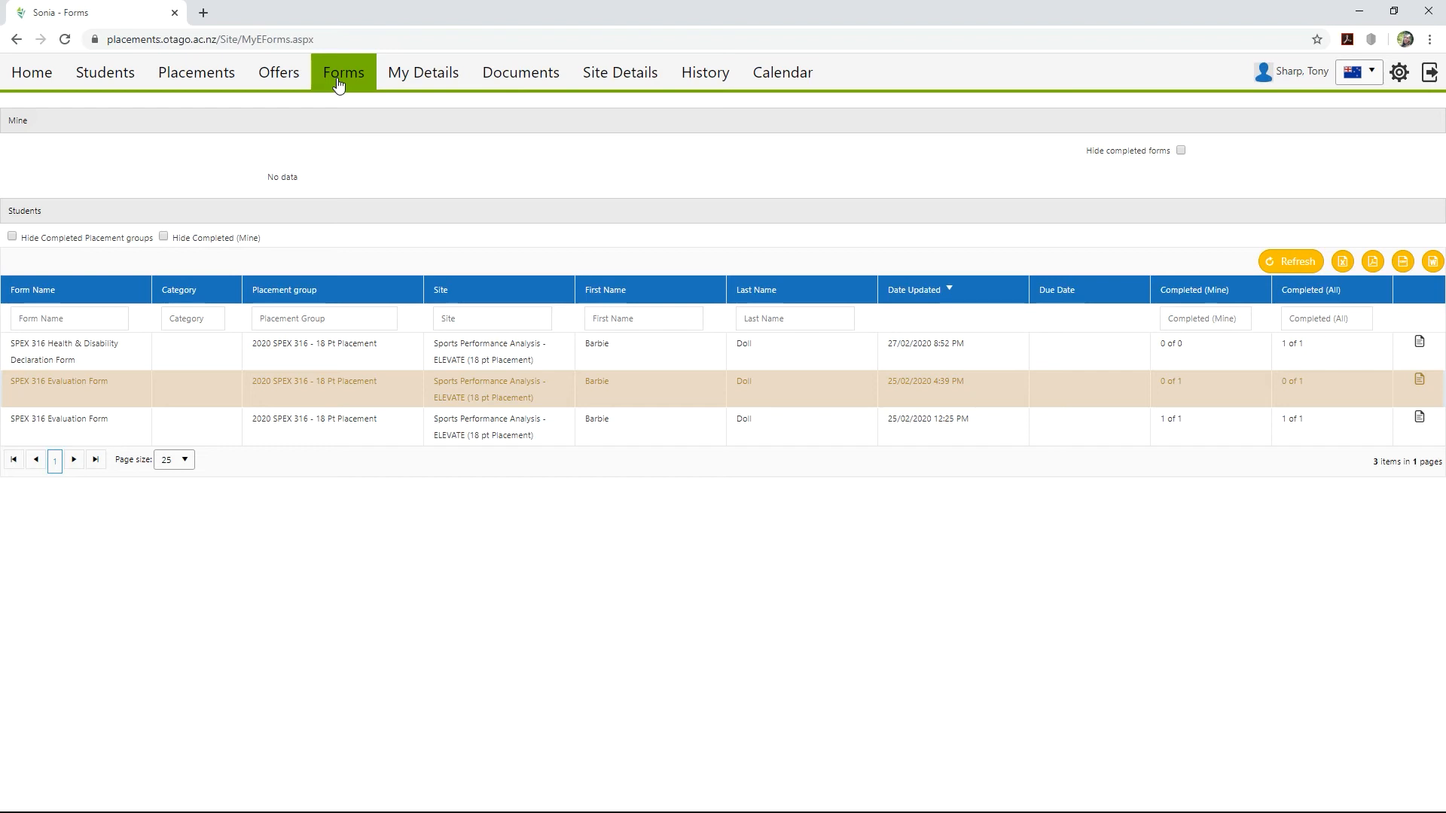
pyautogui.moveTo(834, 297)
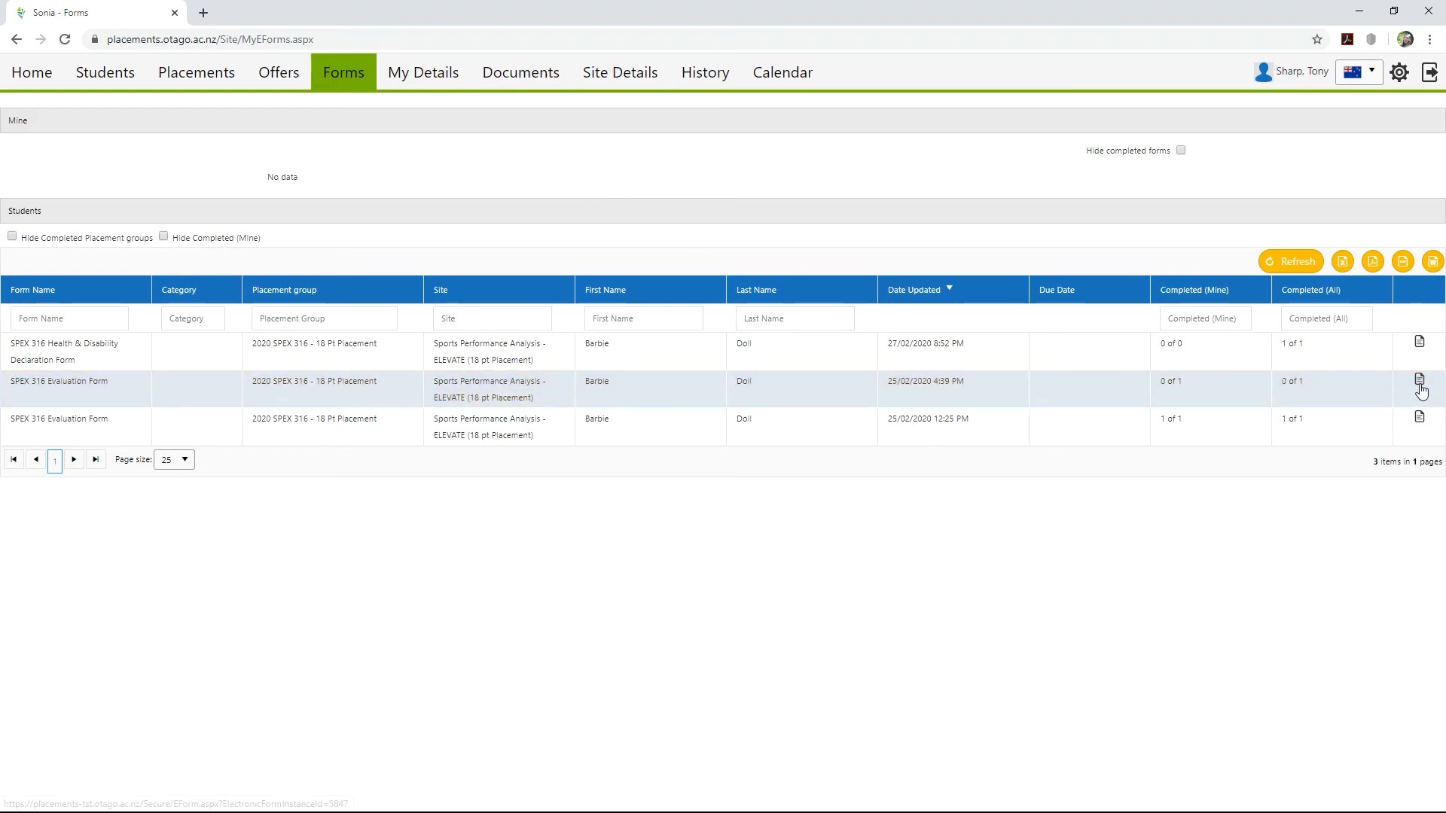
pyautogui.click(1419, 381)
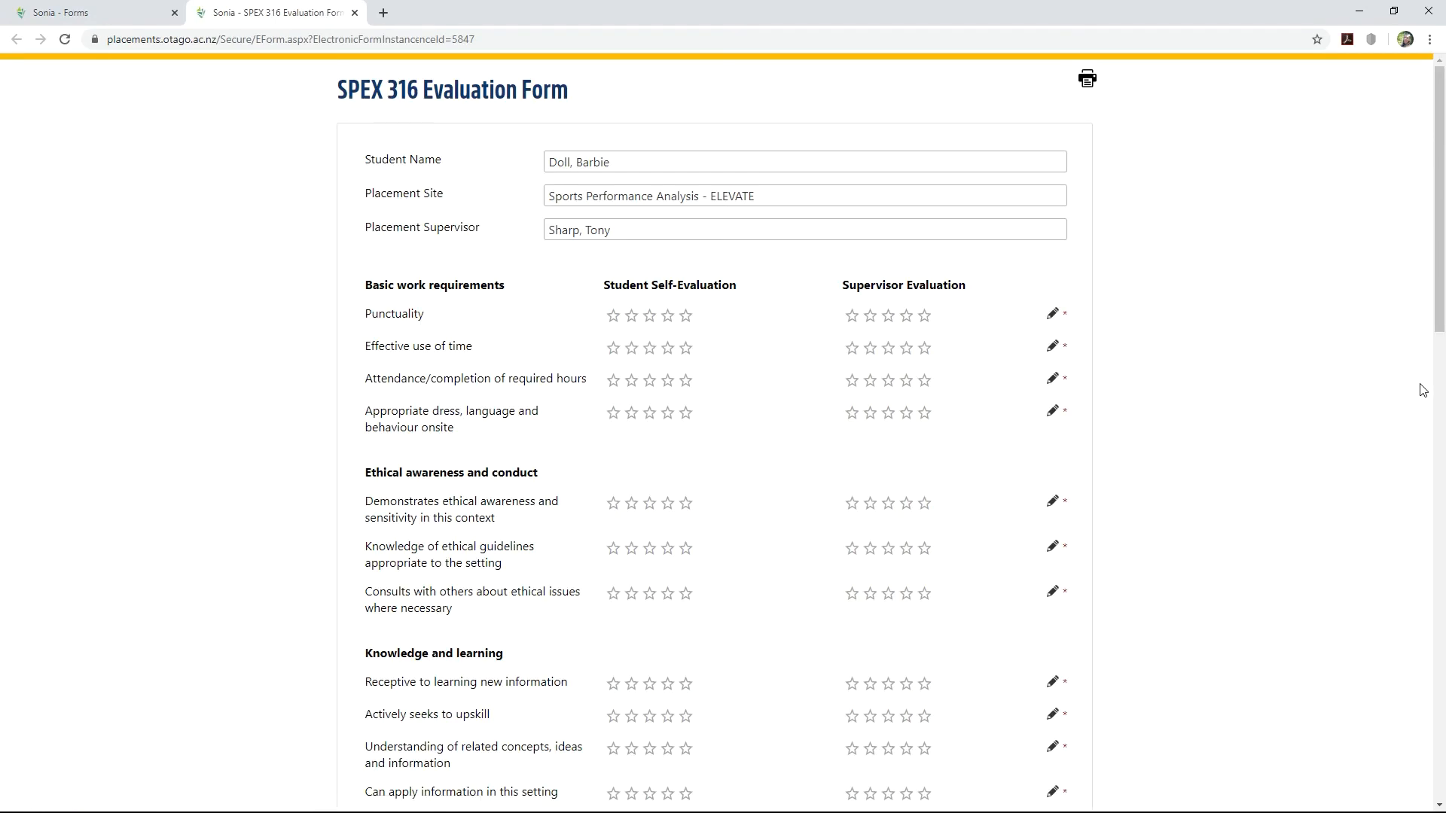
pyautogui.moveTo(1124, 402)
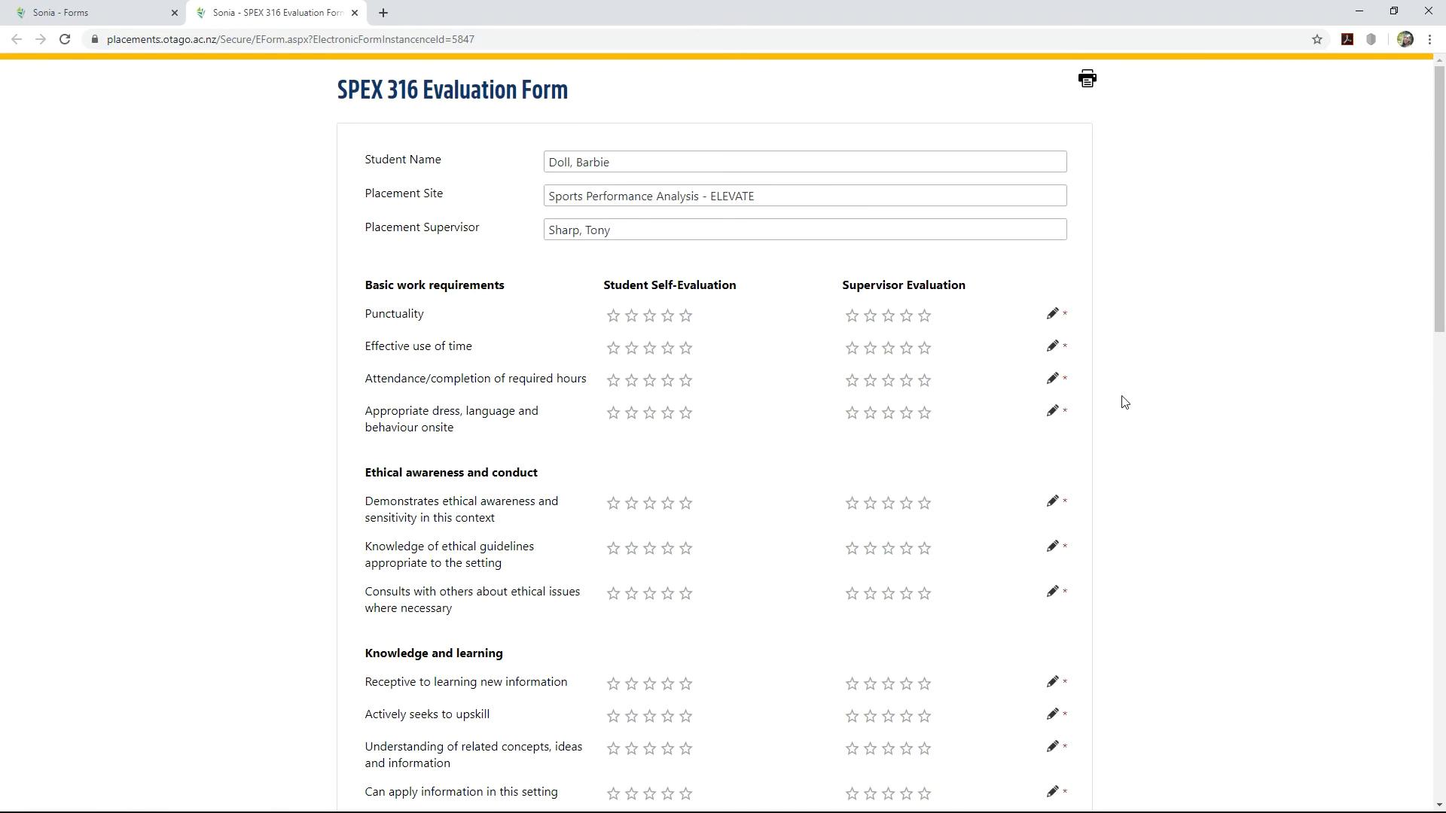
# Rate Punctuality 2.5 stars and Effective use of time 4 stars, submit the form and close it
pyautogui.click(889, 315)
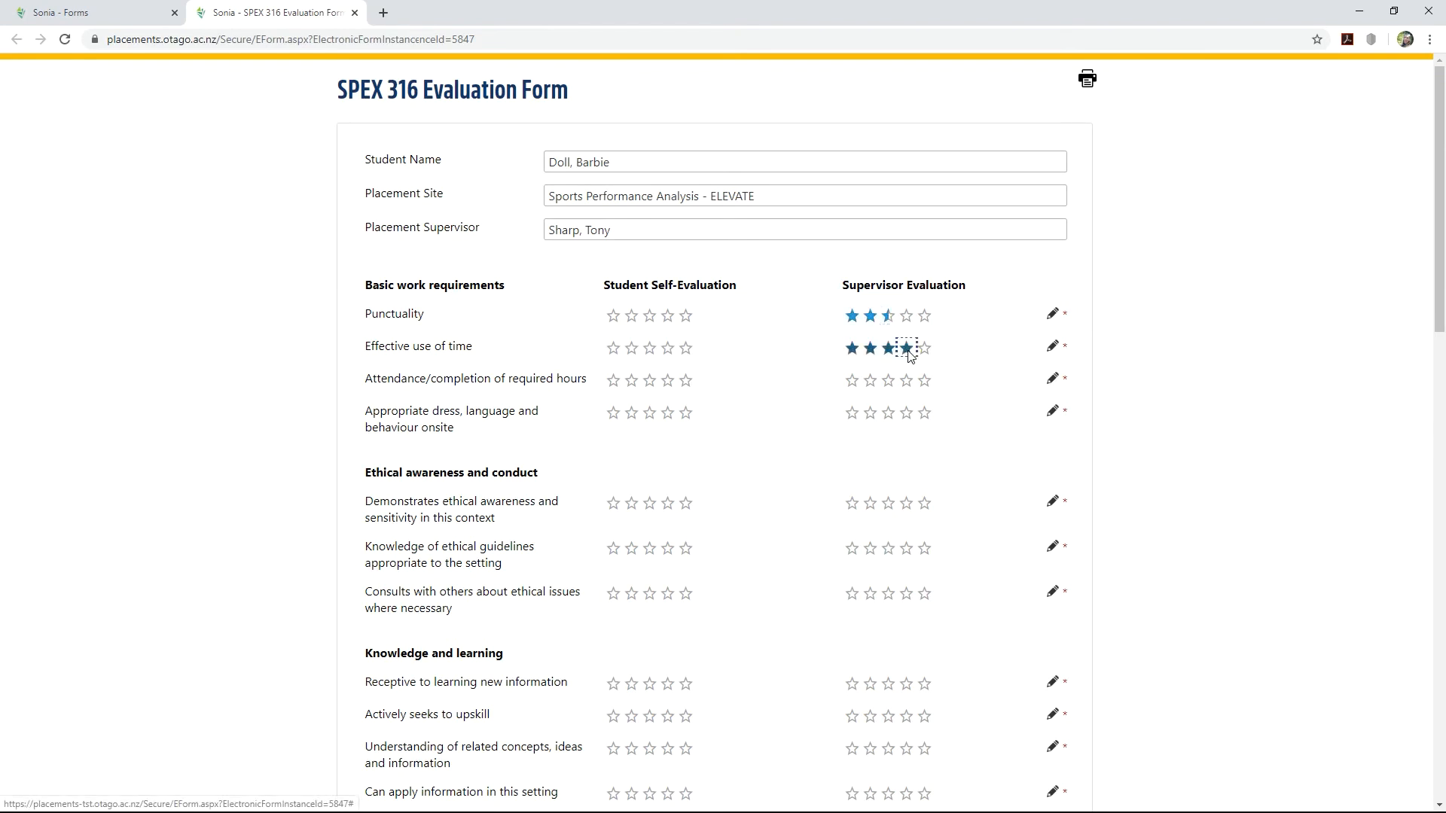
pyautogui.click(887, 379)
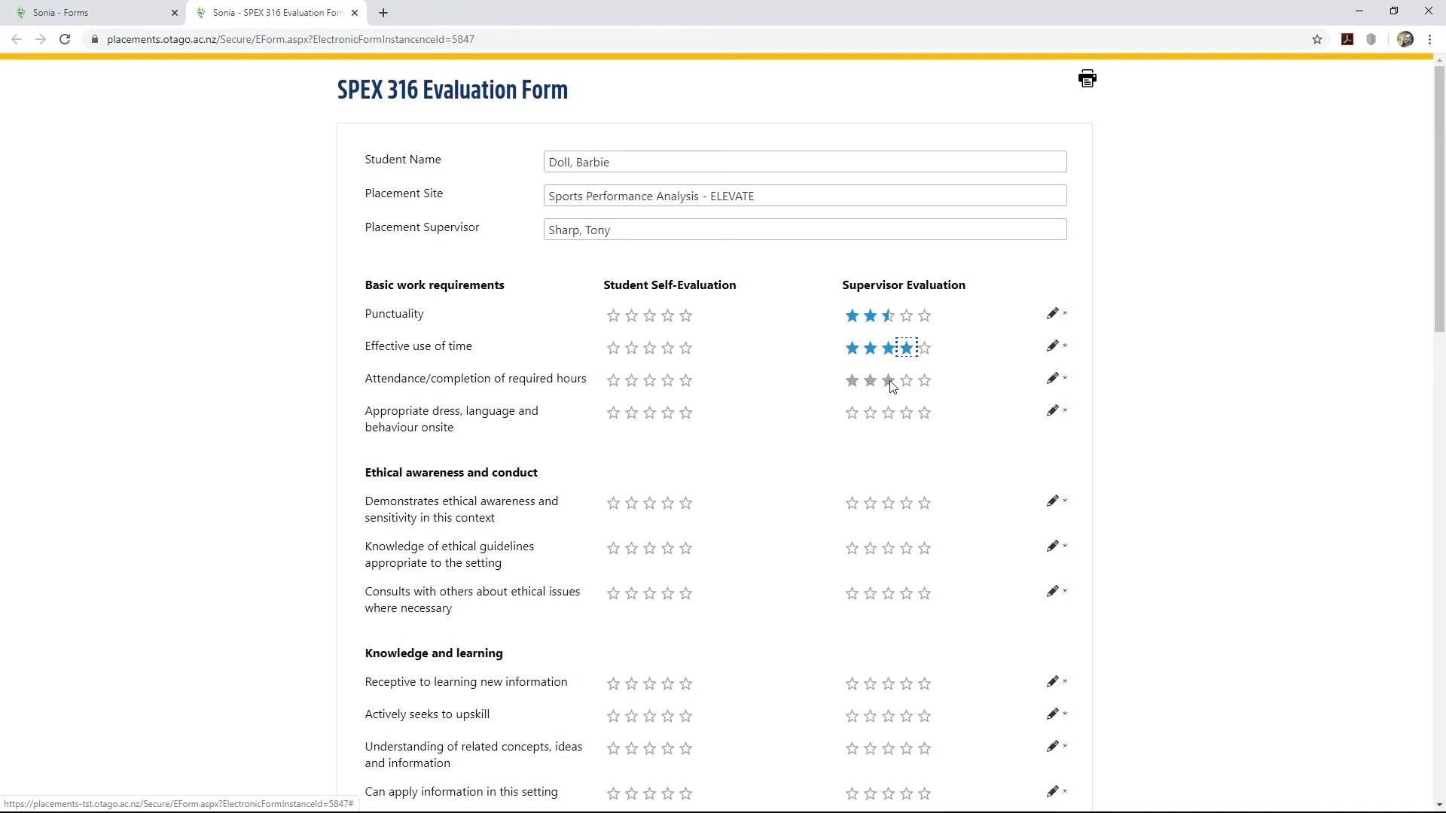
pyautogui.scroll(-3)
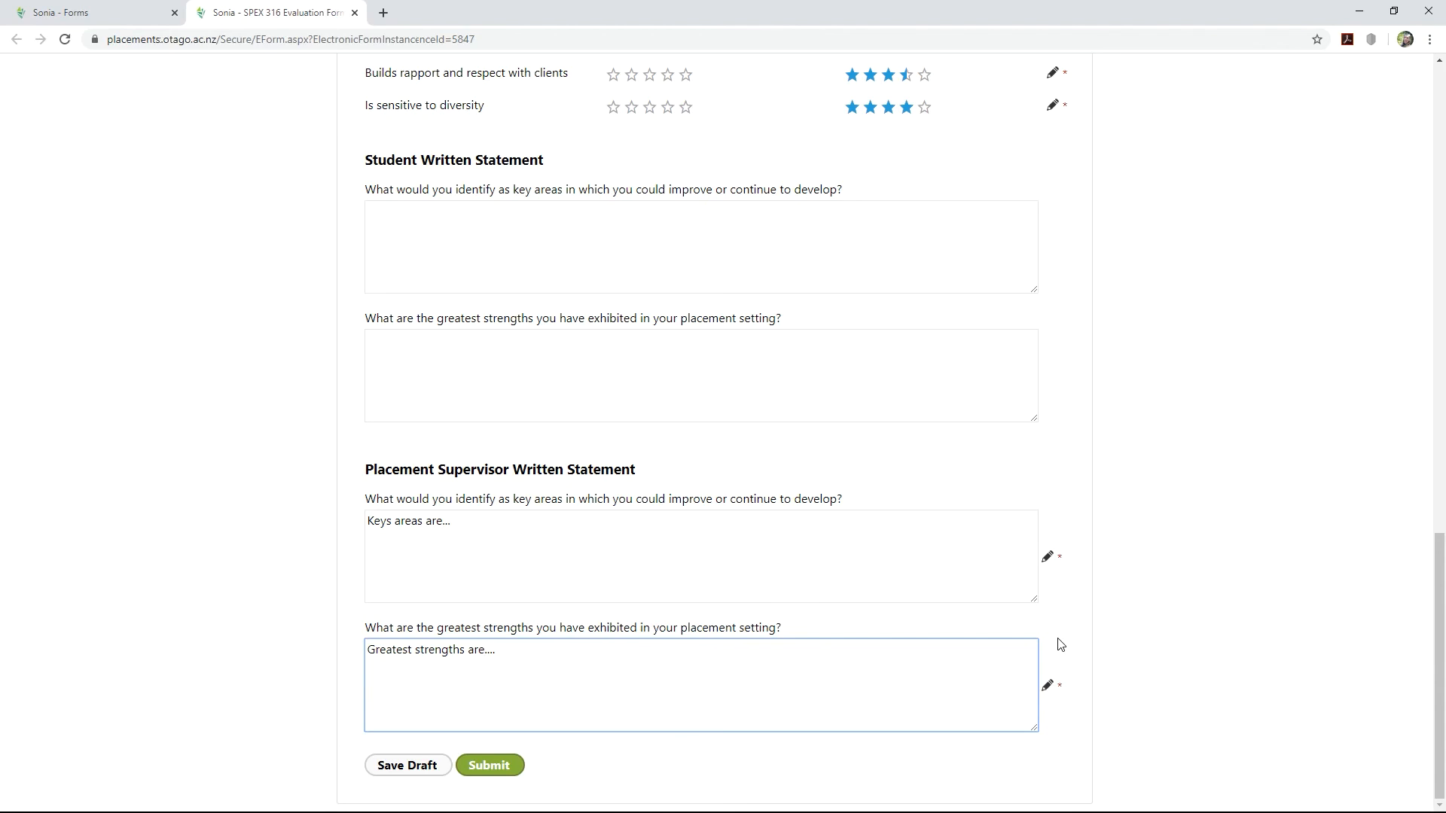
pyautogui.moveTo(489, 765)
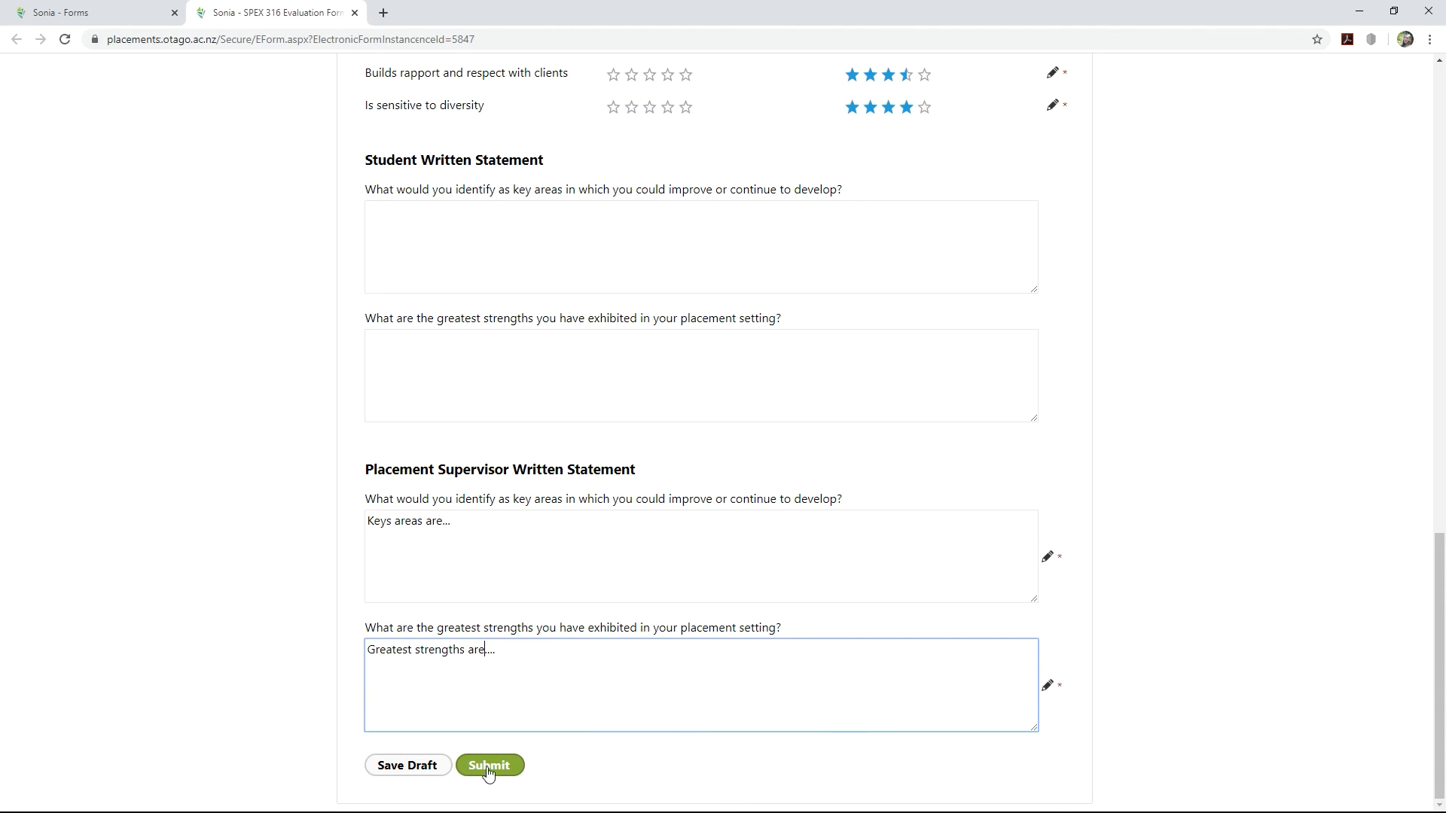
pyautogui.click(488, 765)
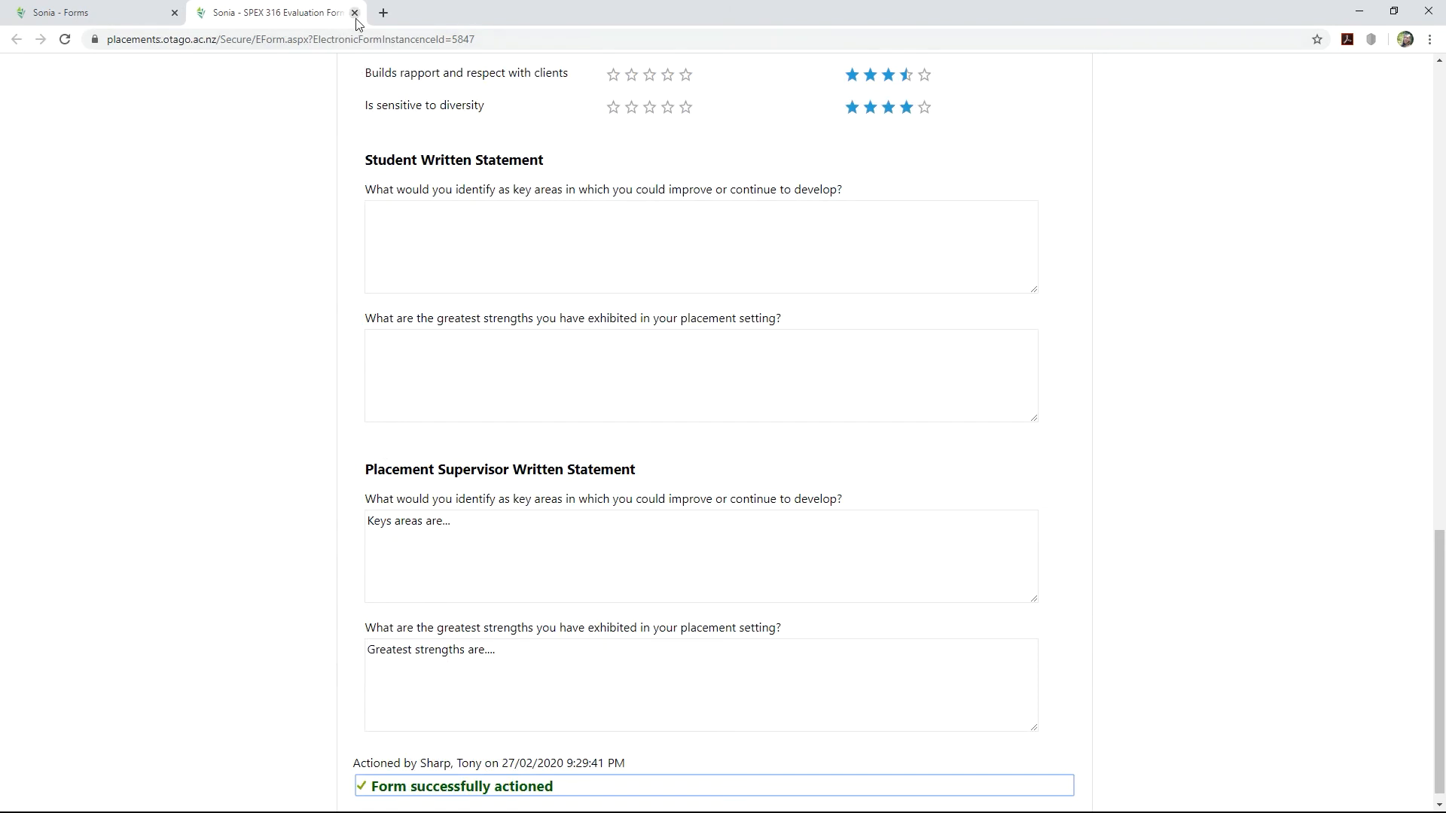
pyautogui.click(354, 12)
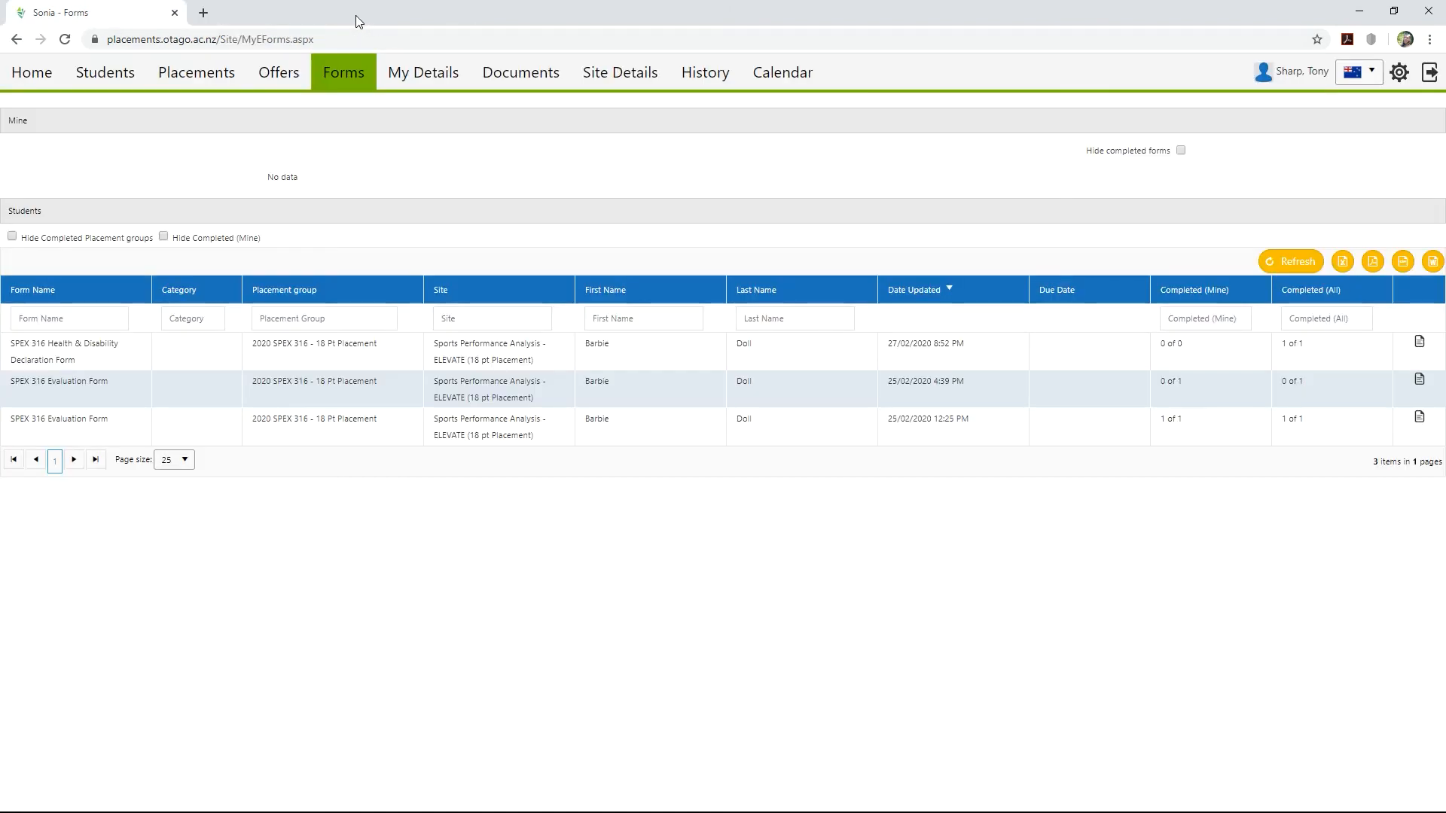
pyautogui.moveTo(609, 171)
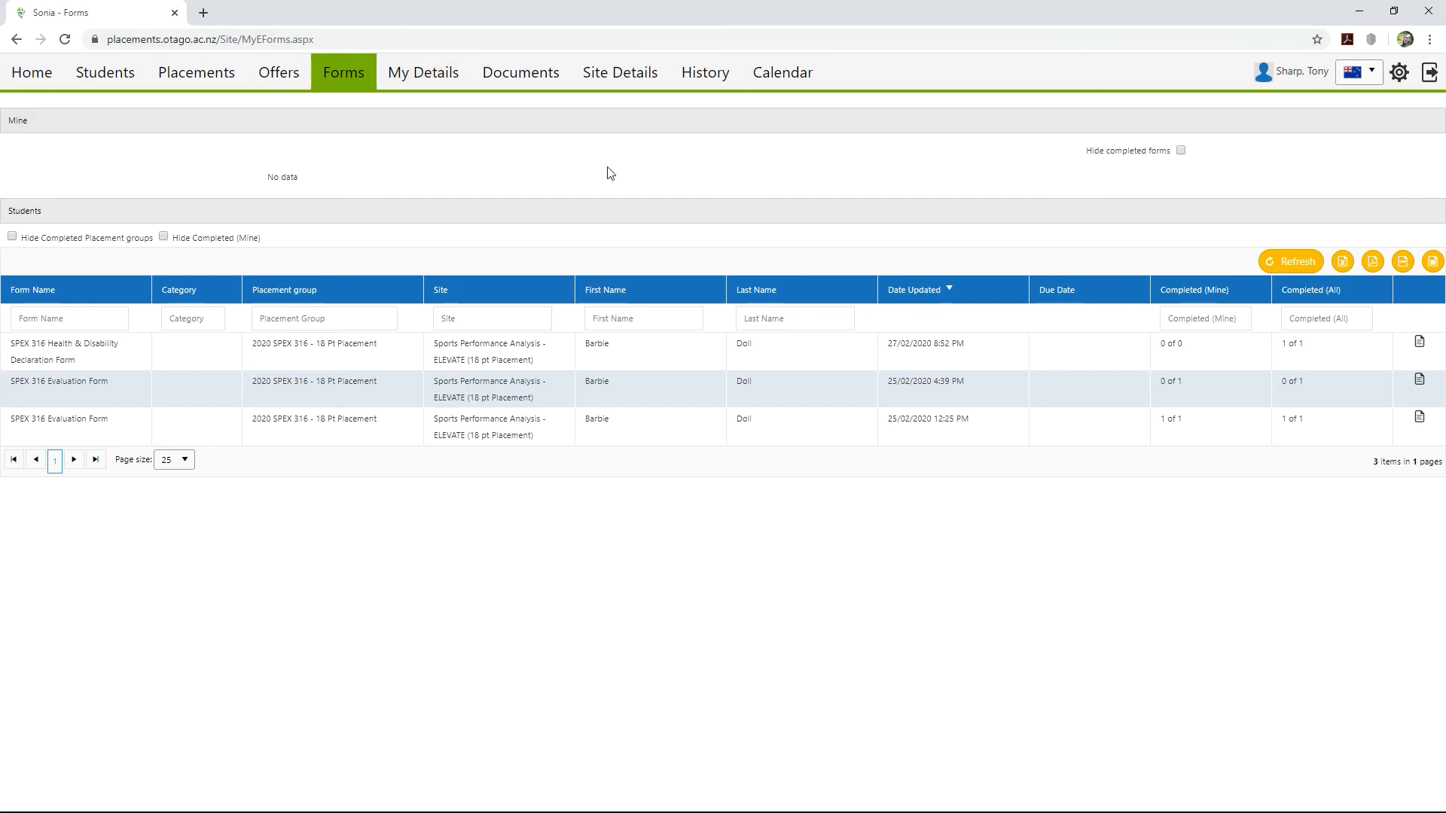
pyautogui.moveTo(1426, 387)
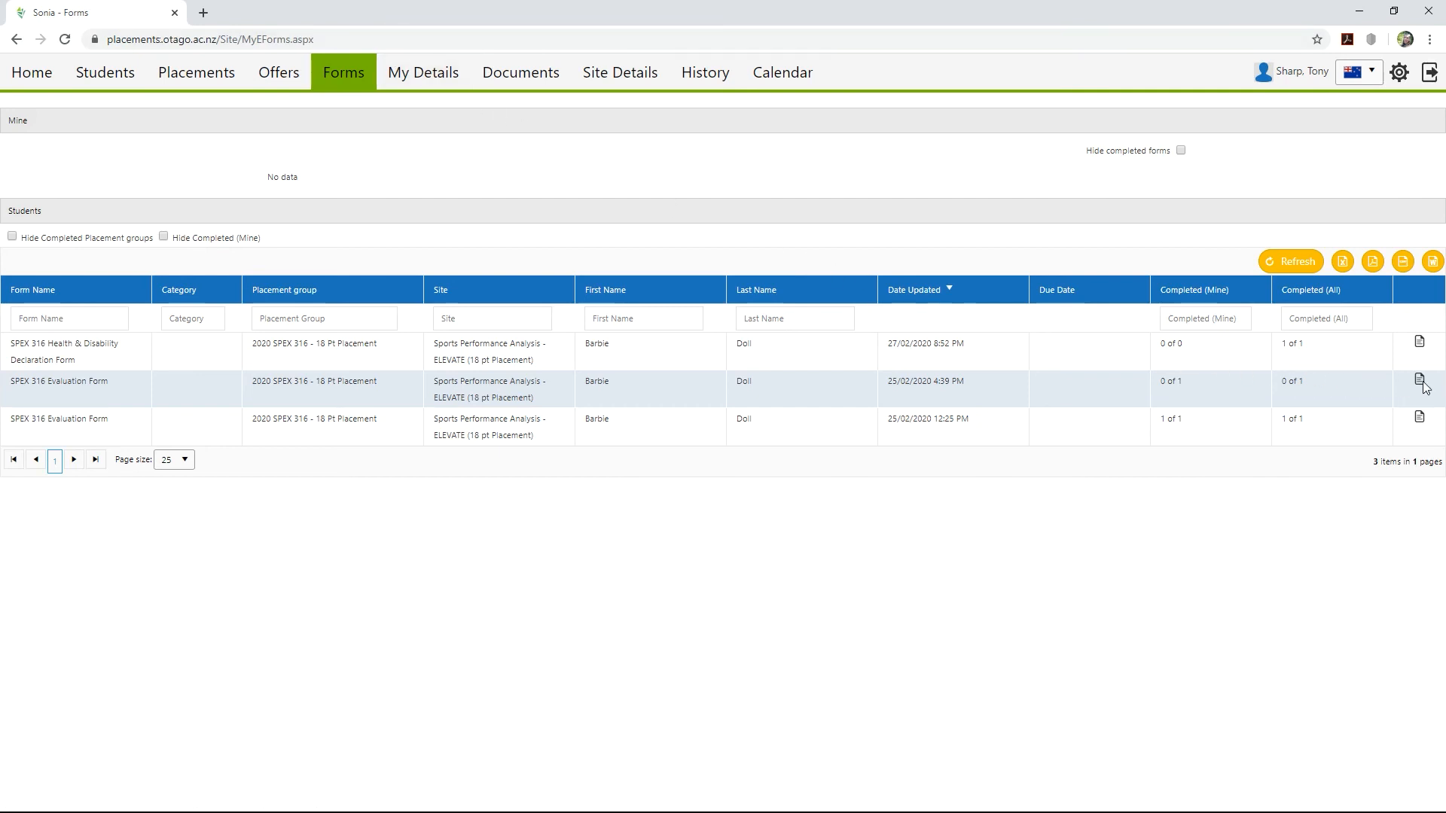
# Reopen the submitted SPEX 316 form read-only and review its saved ratings and statements
pyautogui.click(1417, 382)
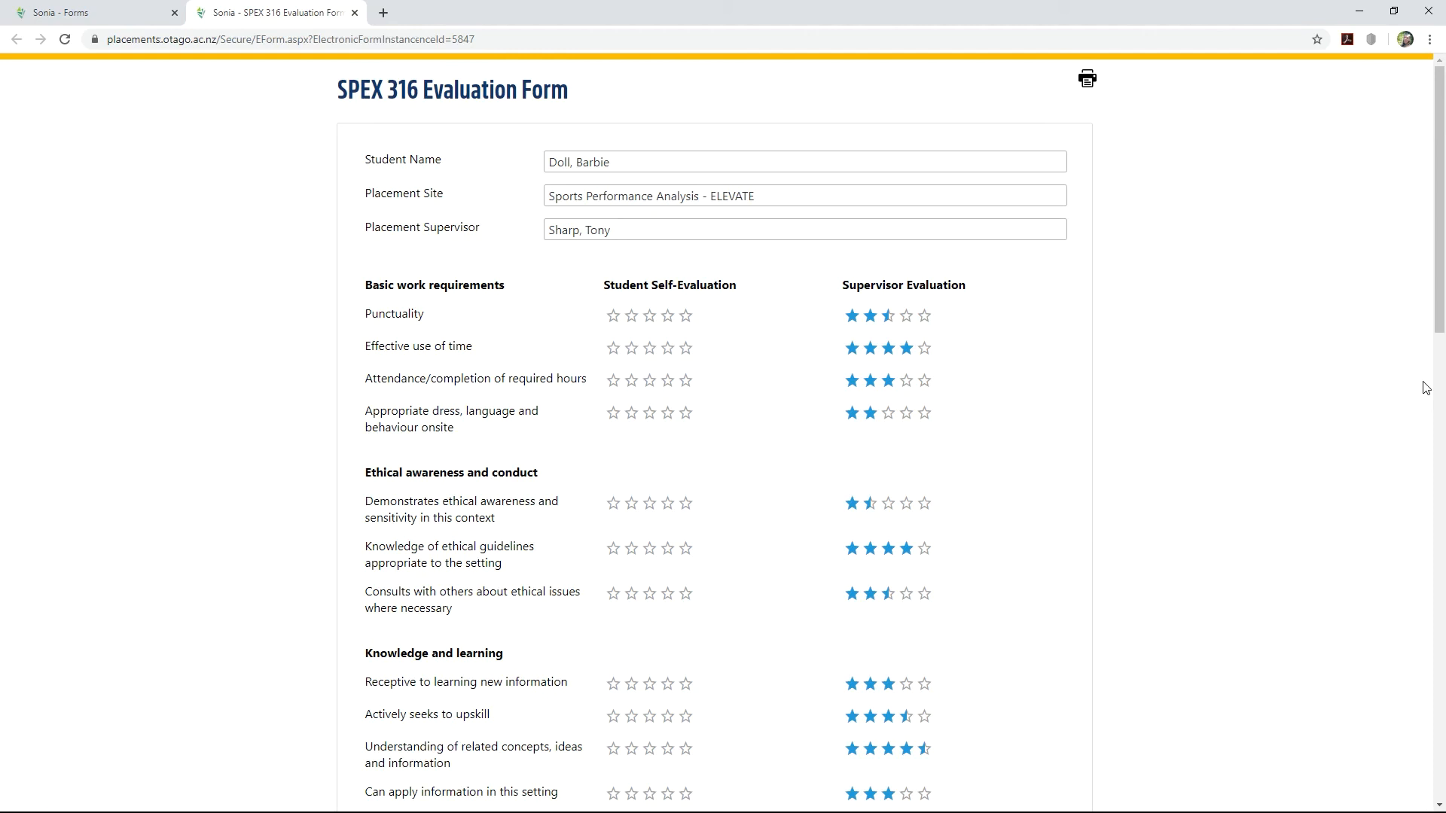
pyautogui.moveTo(936, 332)
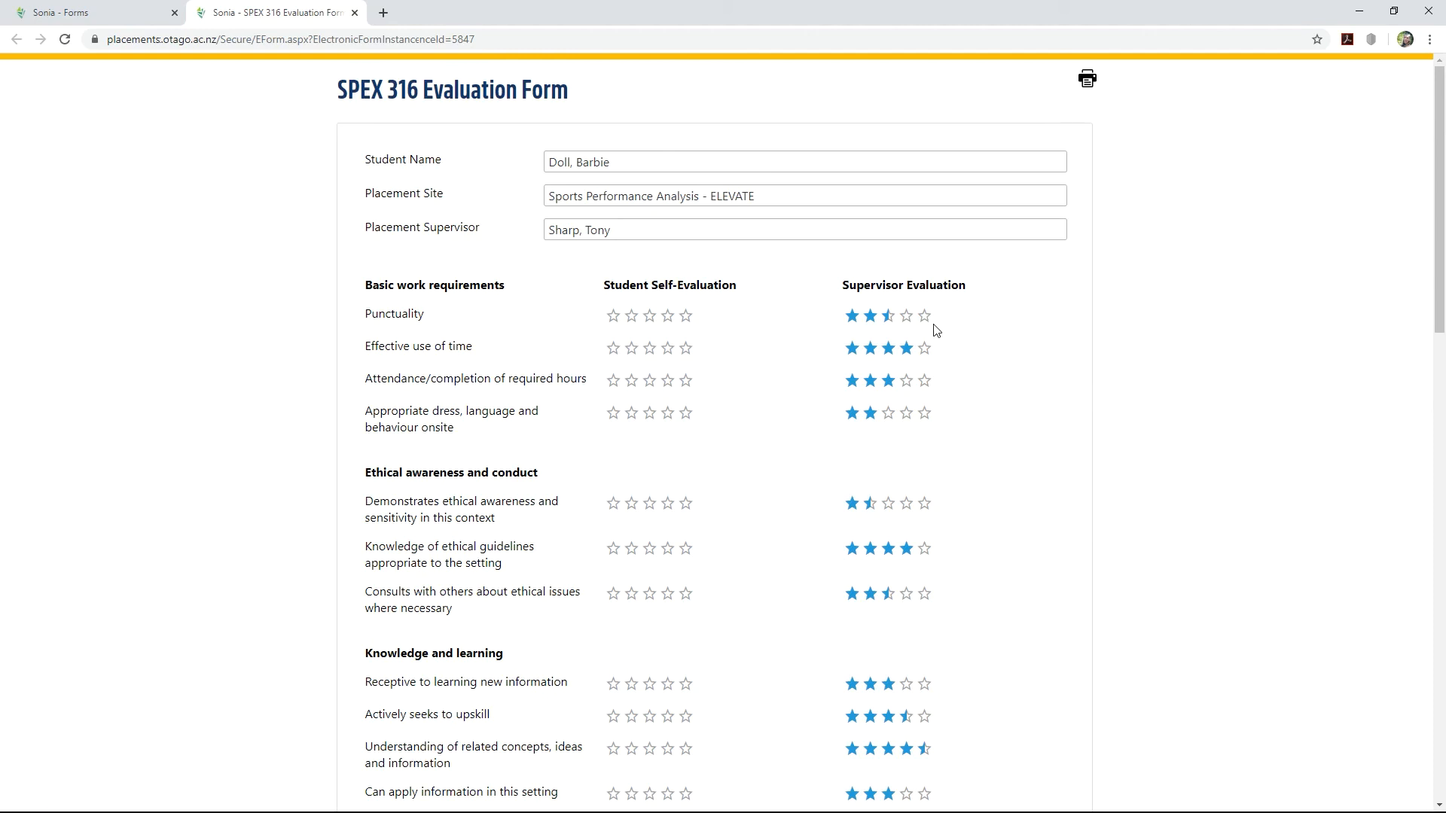
pyautogui.moveTo(1133, 366)
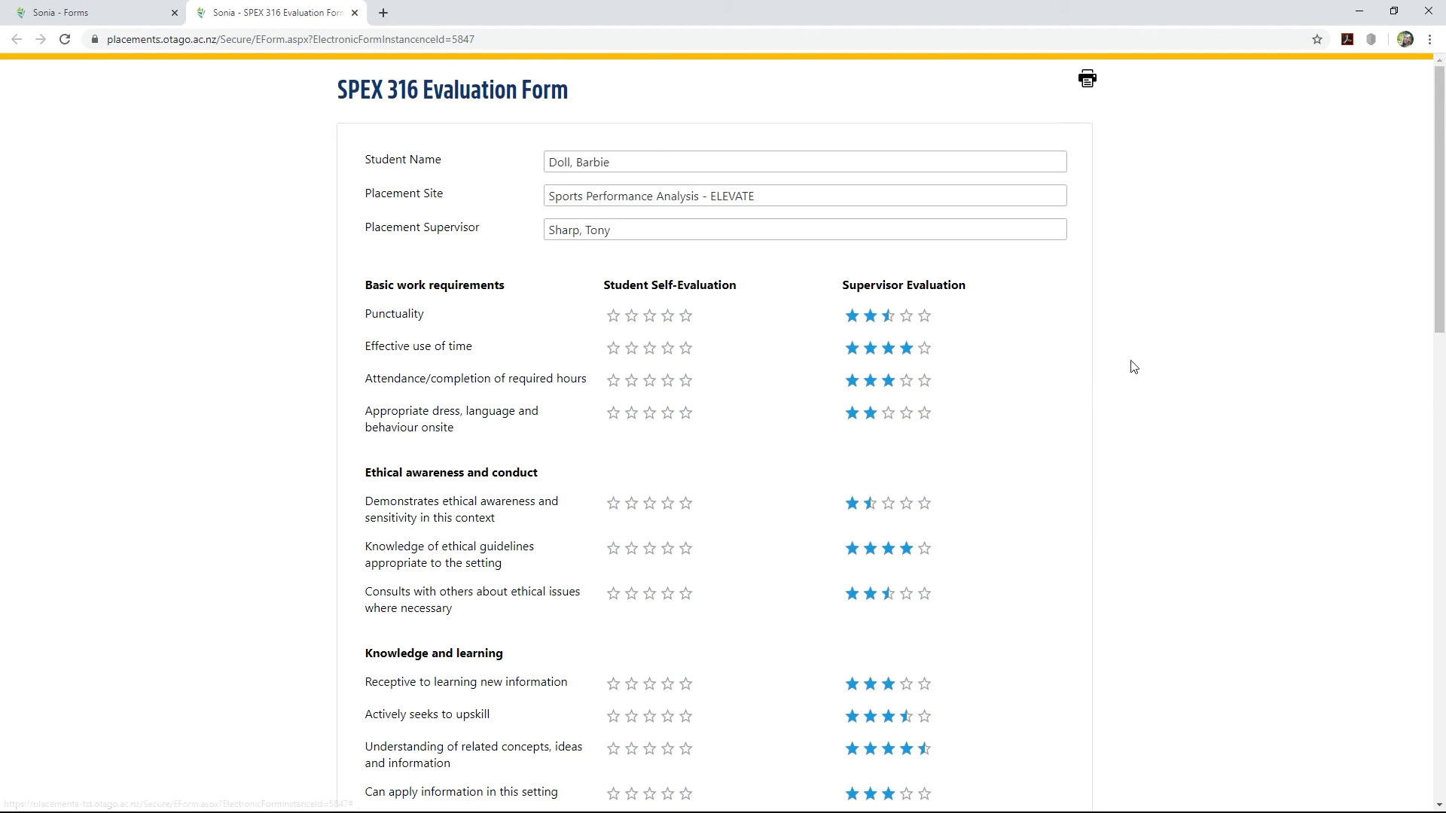
pyautogui.scroll(-3)
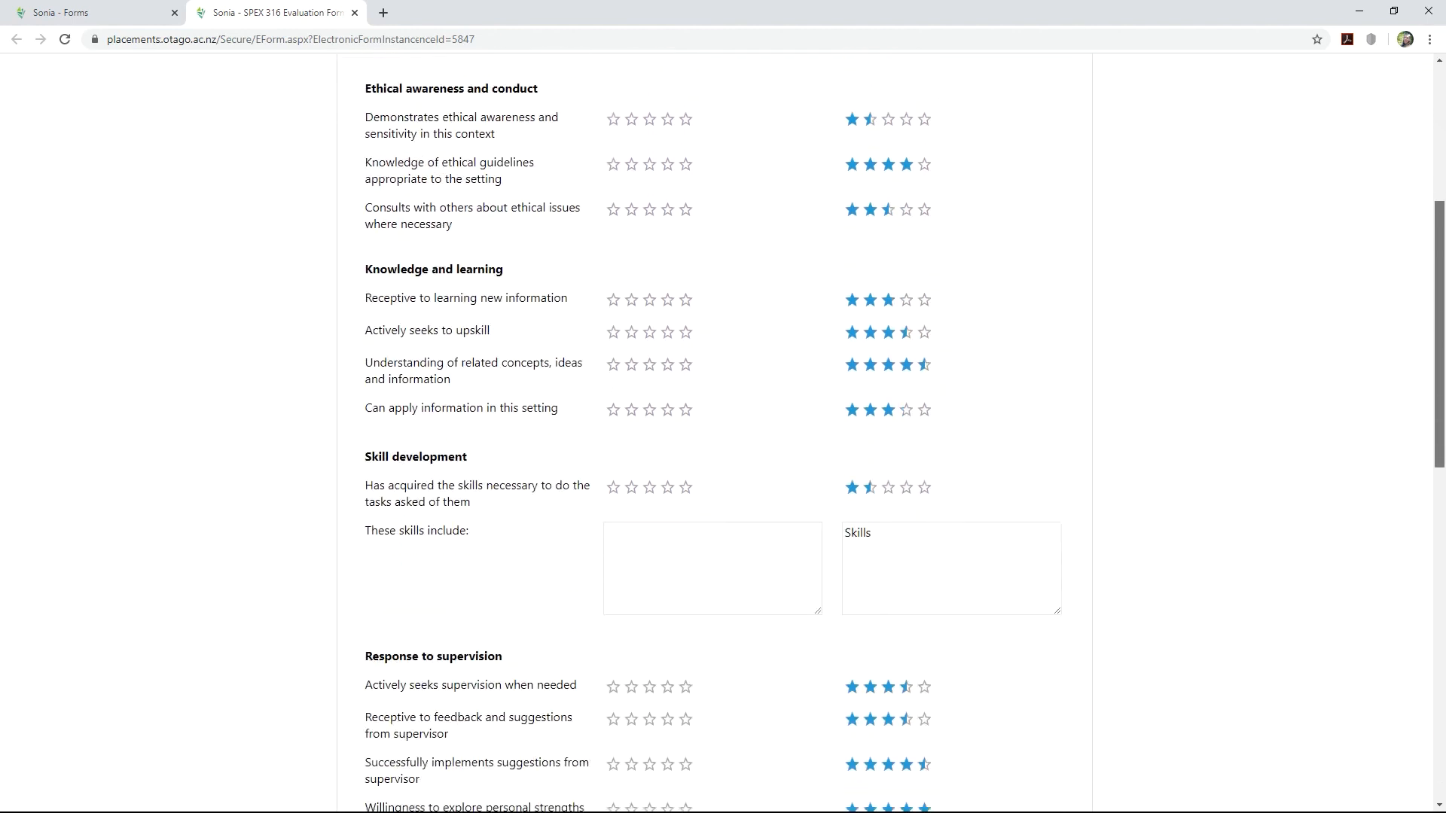
pyautogui.scroll(-3)
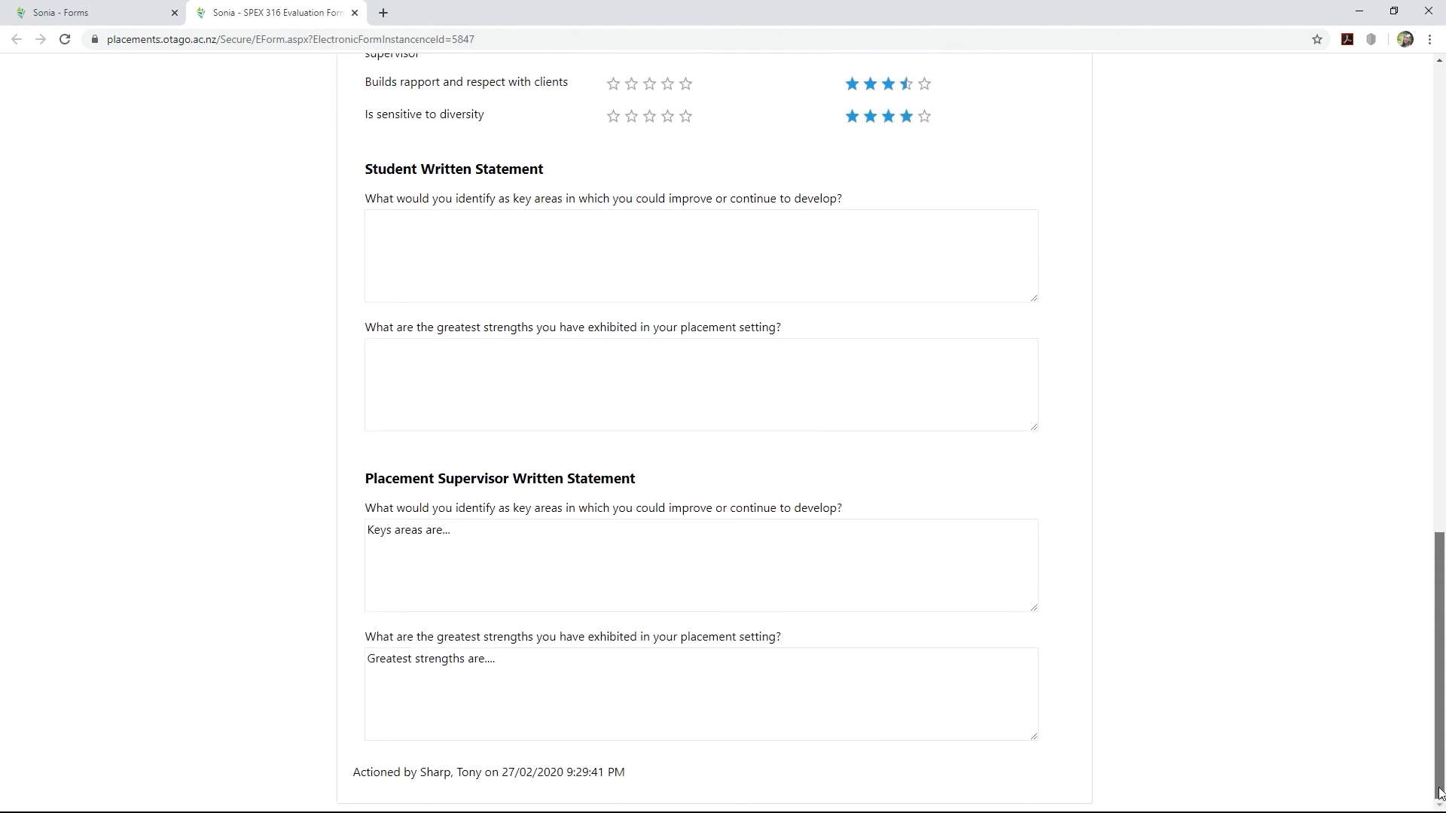
pyautogui.scroll(3)
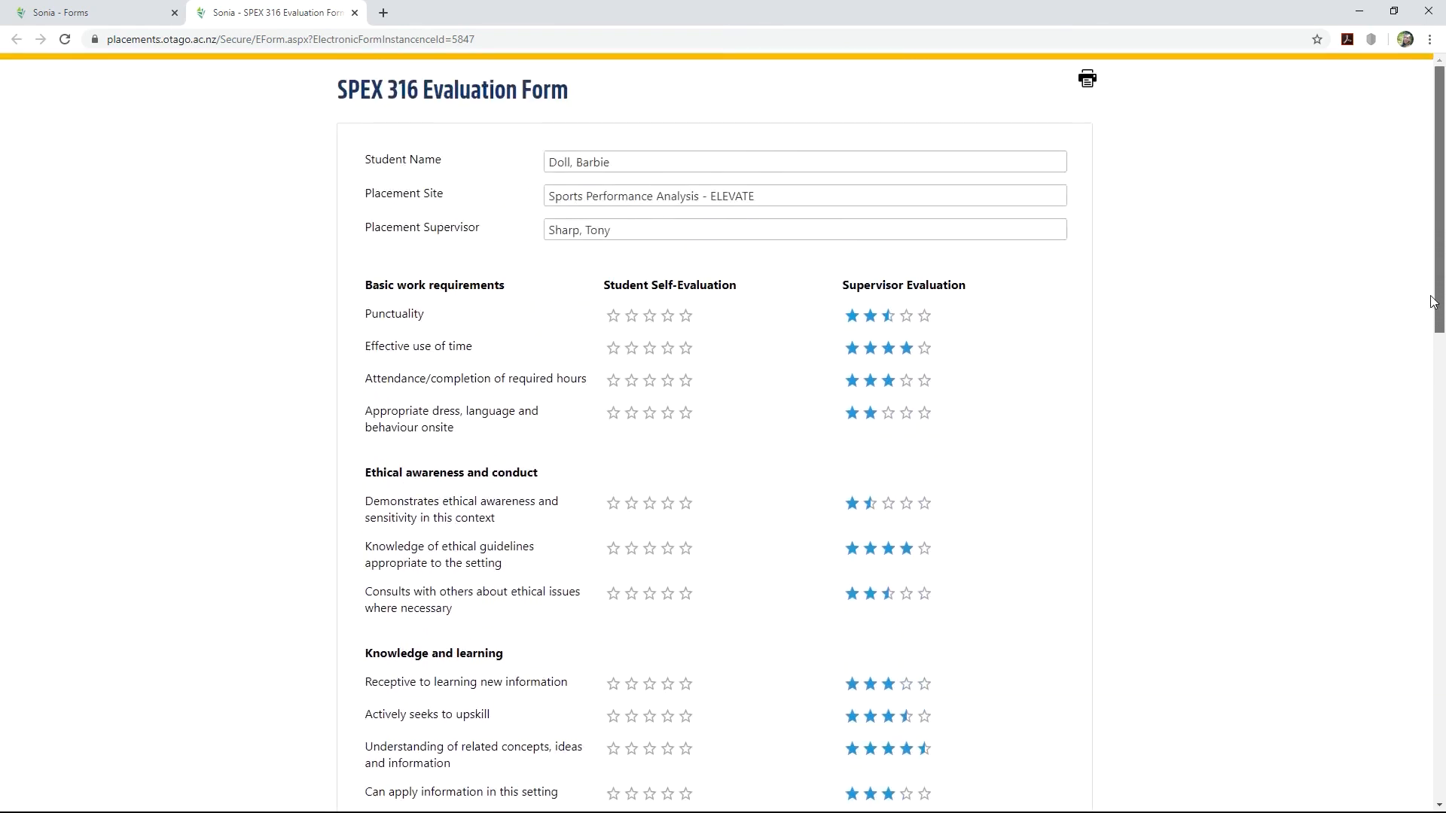
pyautogui.moveTo(1126, 135)
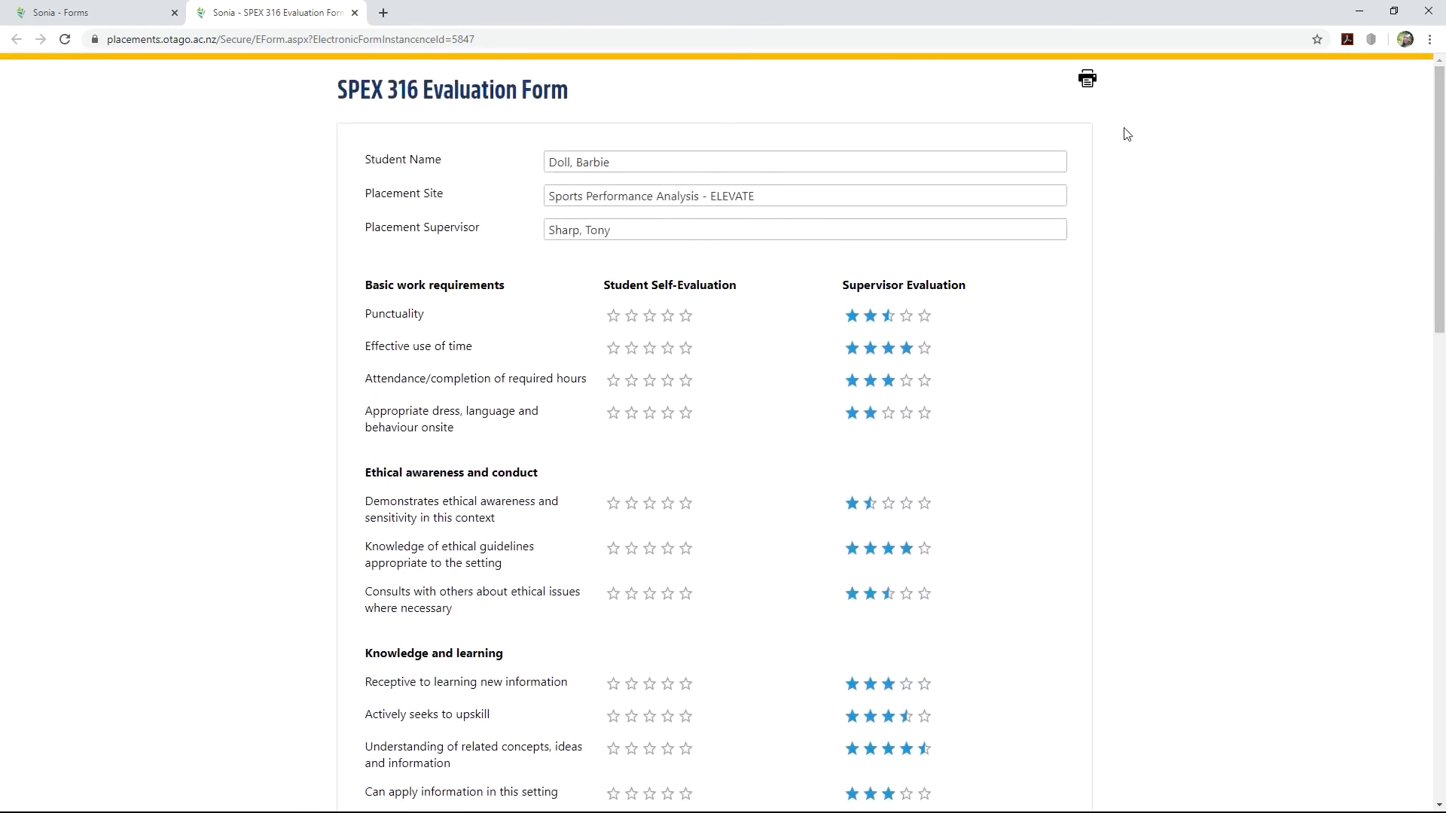